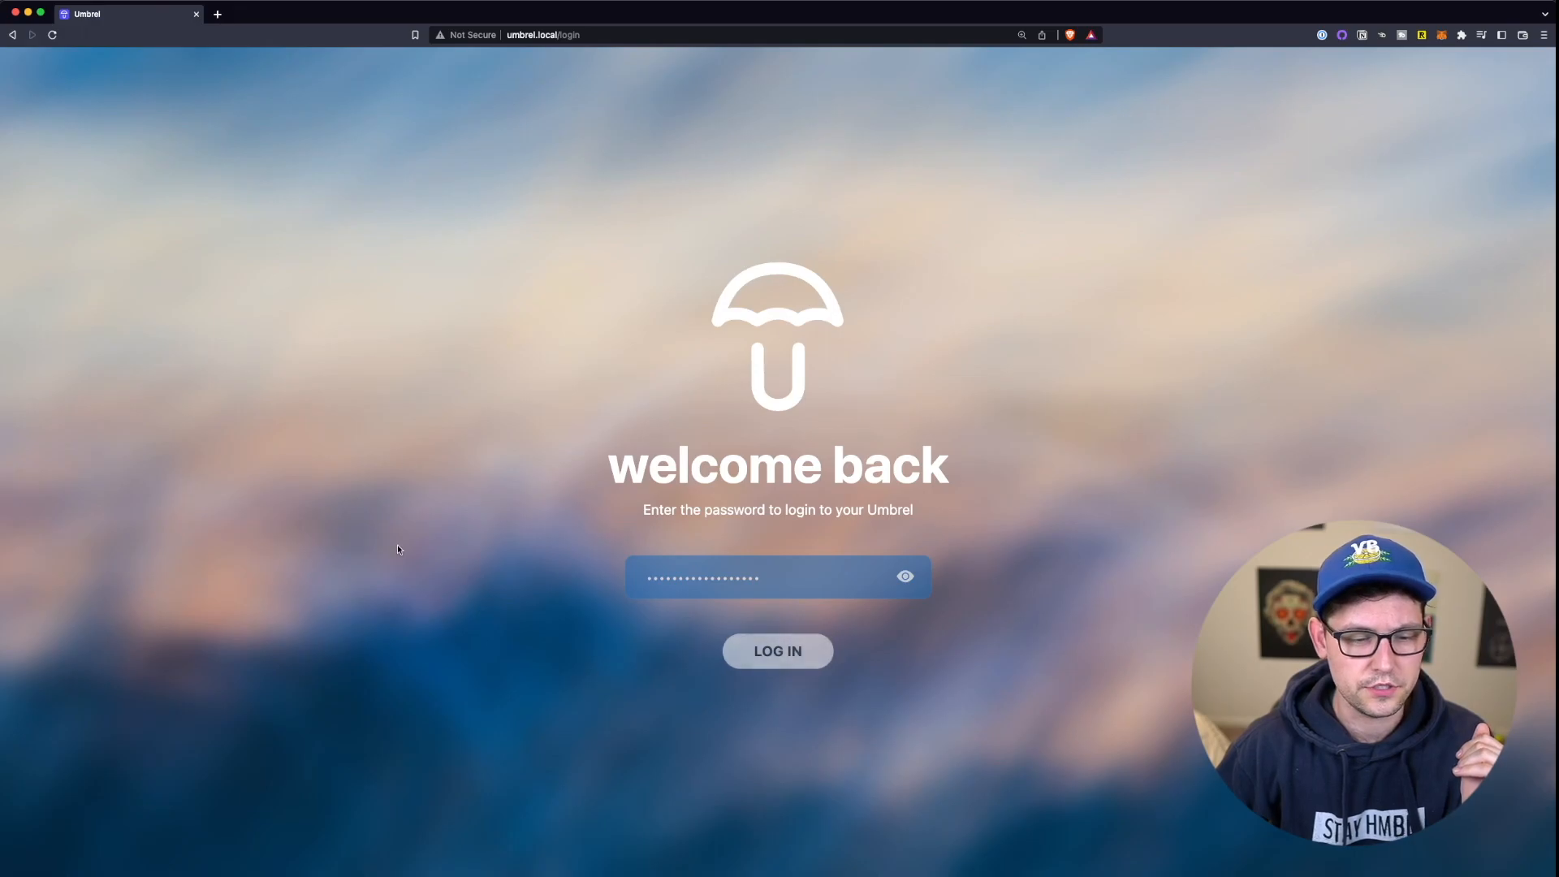
- Log in to the Umbrel dashboard and view the microSD replacement notice
left_click(778, 650)
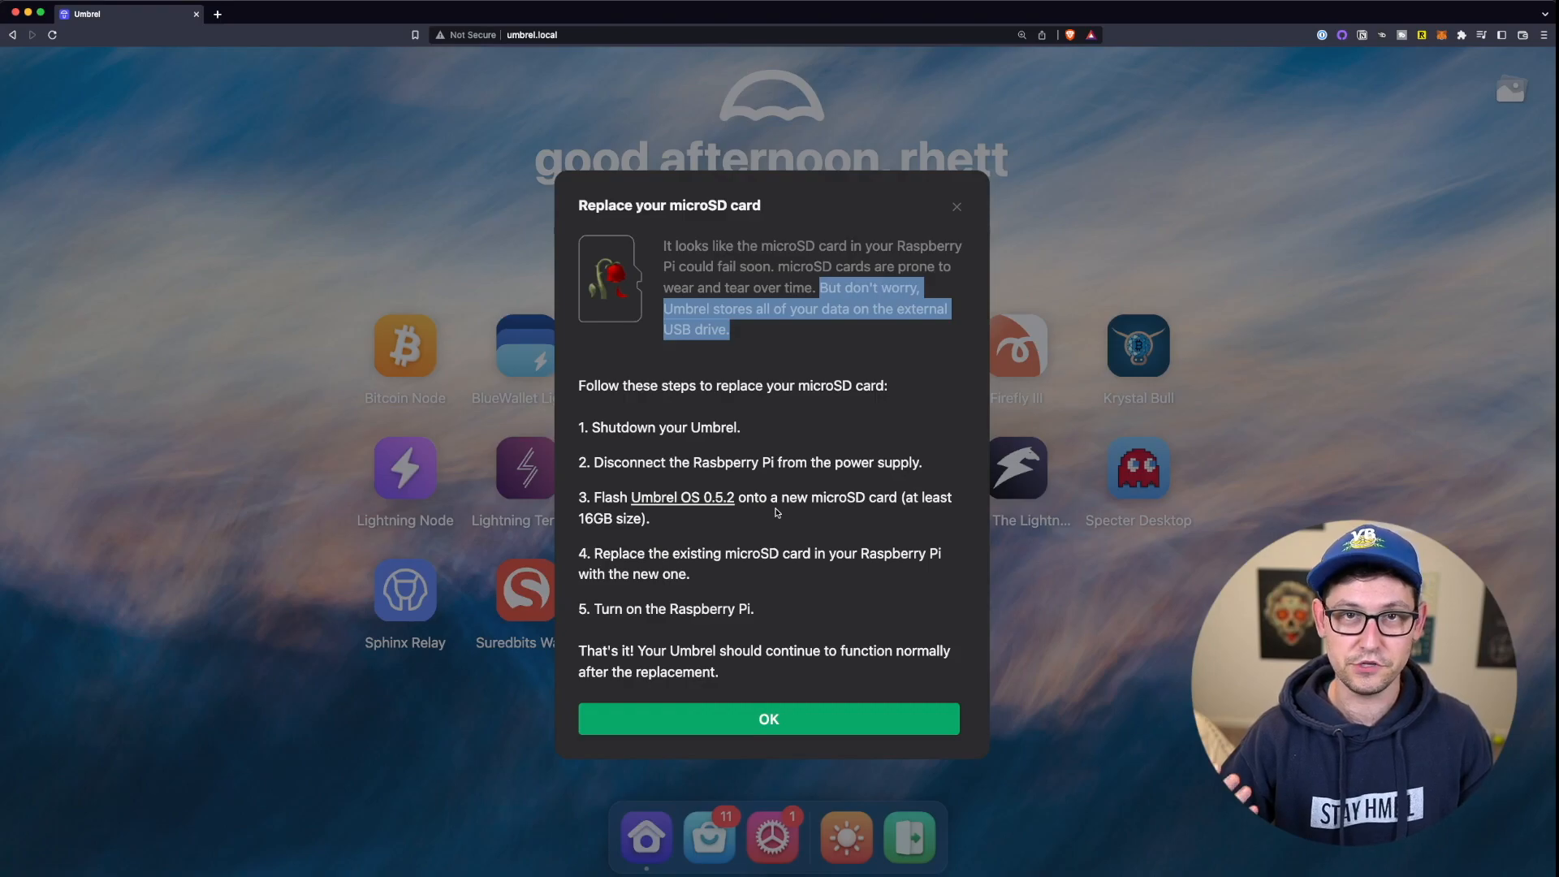
mouse_move(744, 376)
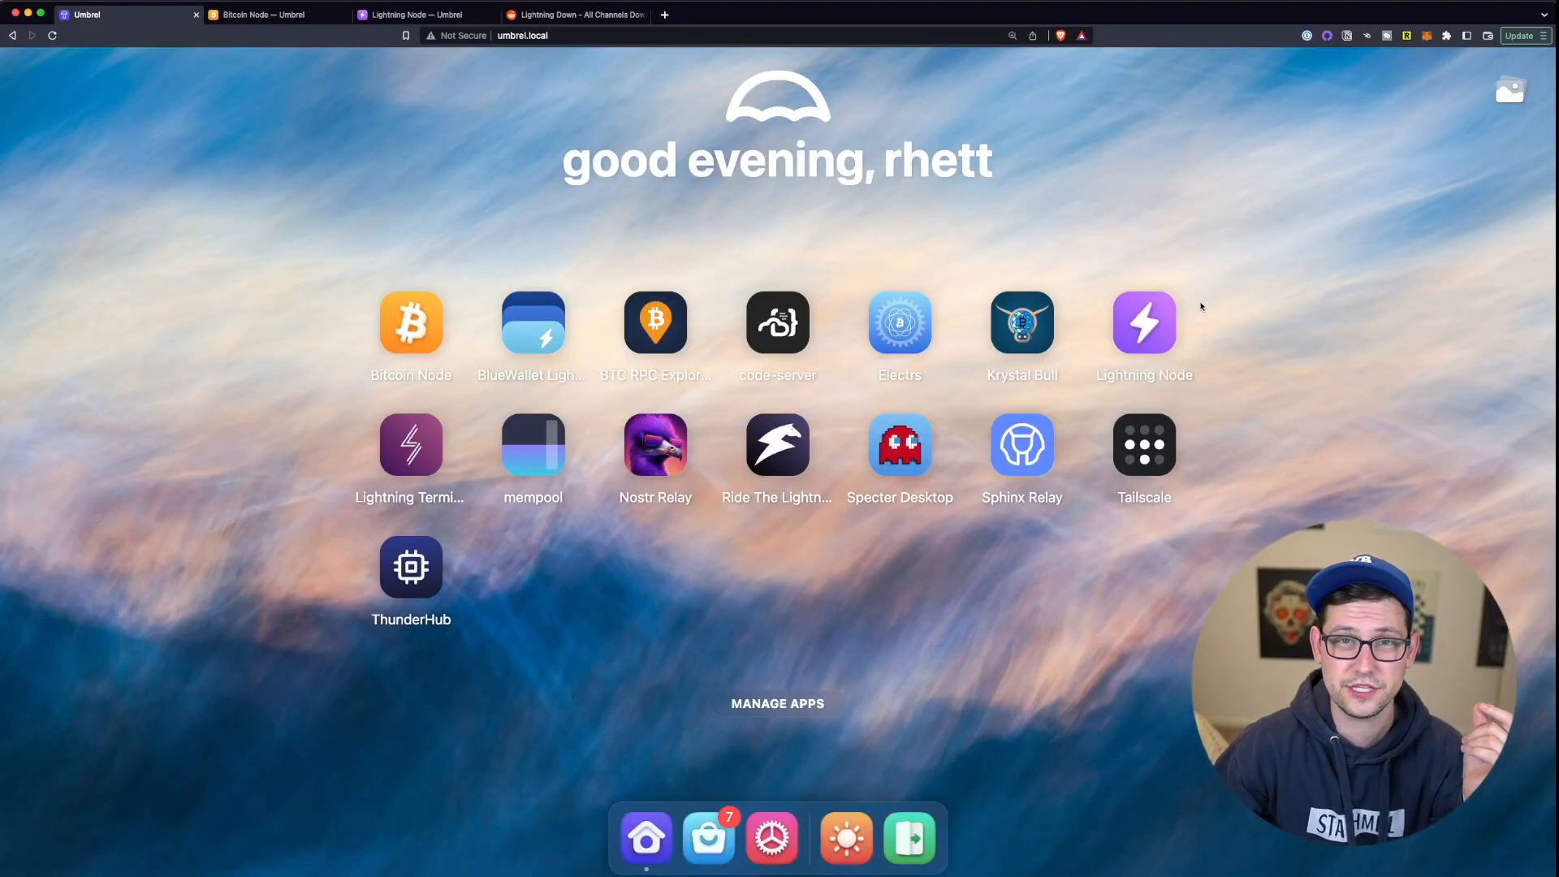
mouse_move(1194, 311)
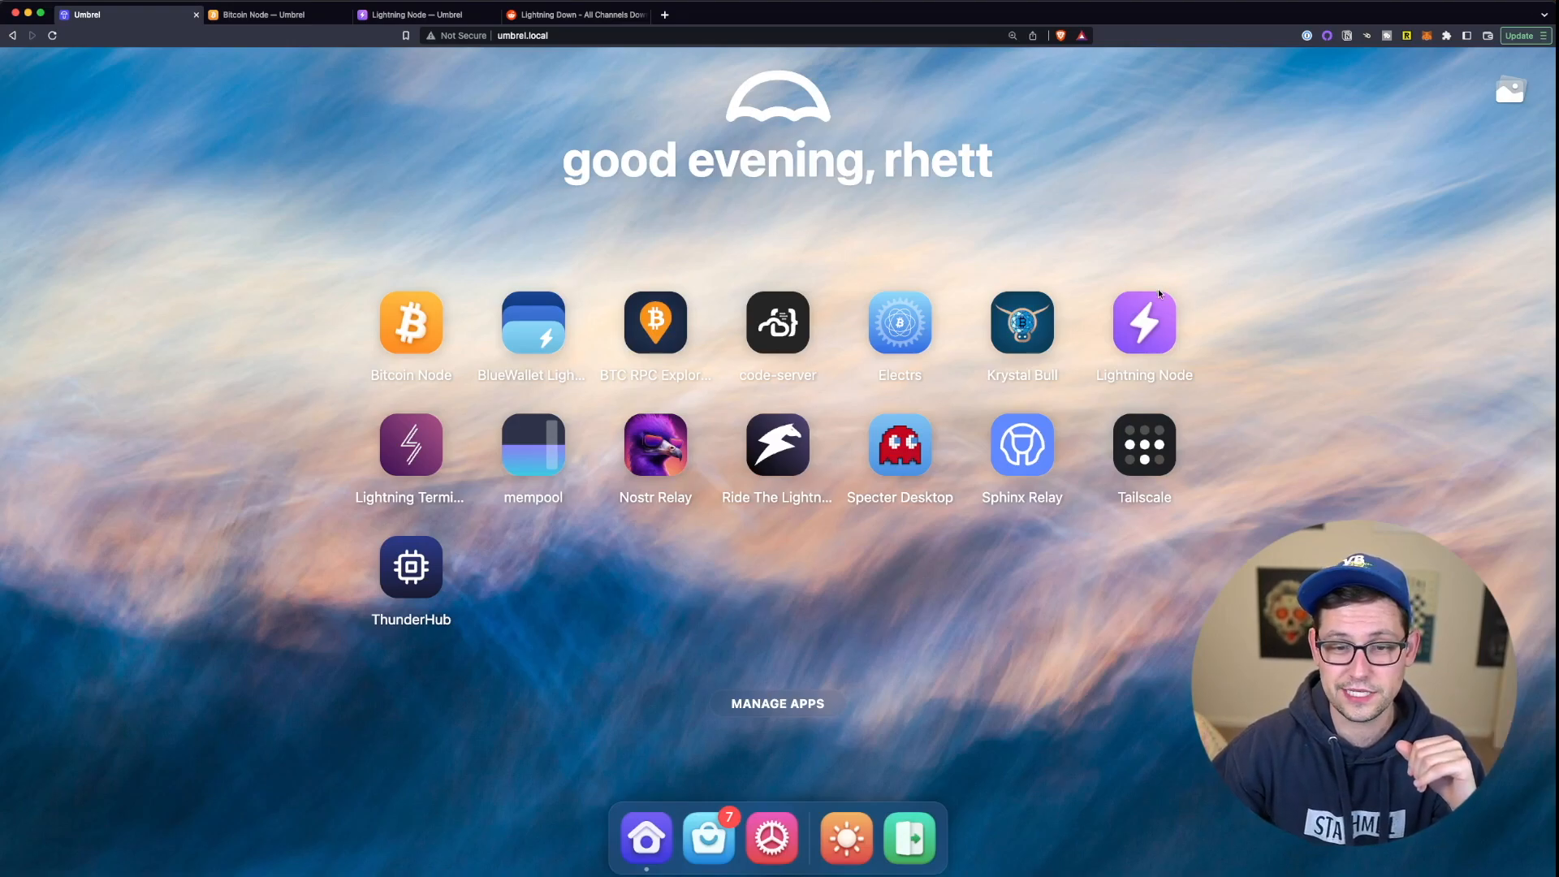
mouse_move(1150, 309)
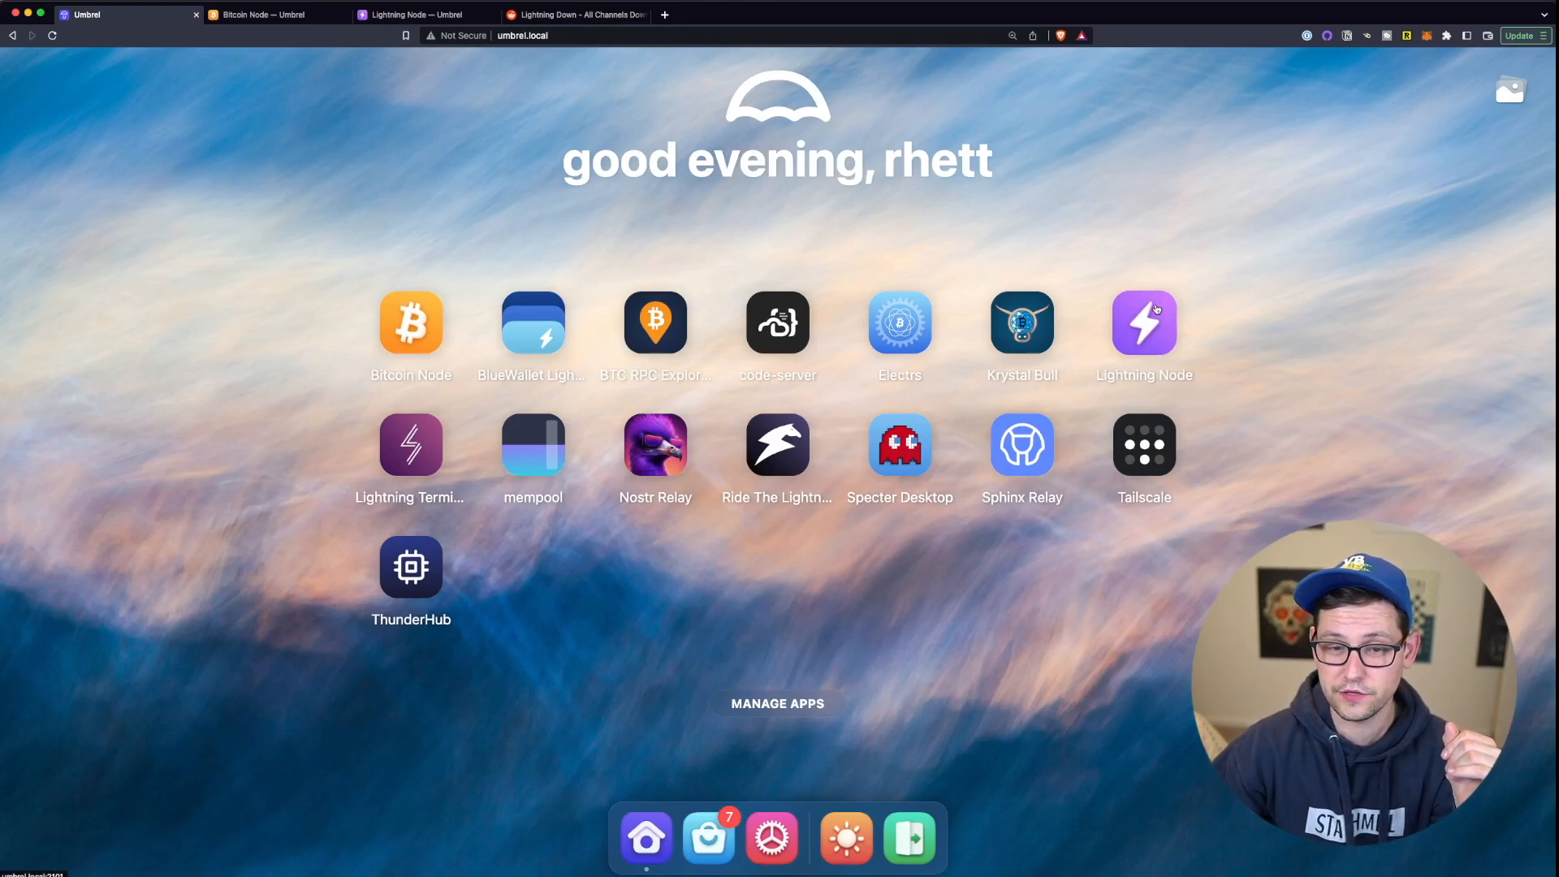
- Open the Lightning Node app and check its options menu shows automatic backups enabled
left_click(1143, 321)
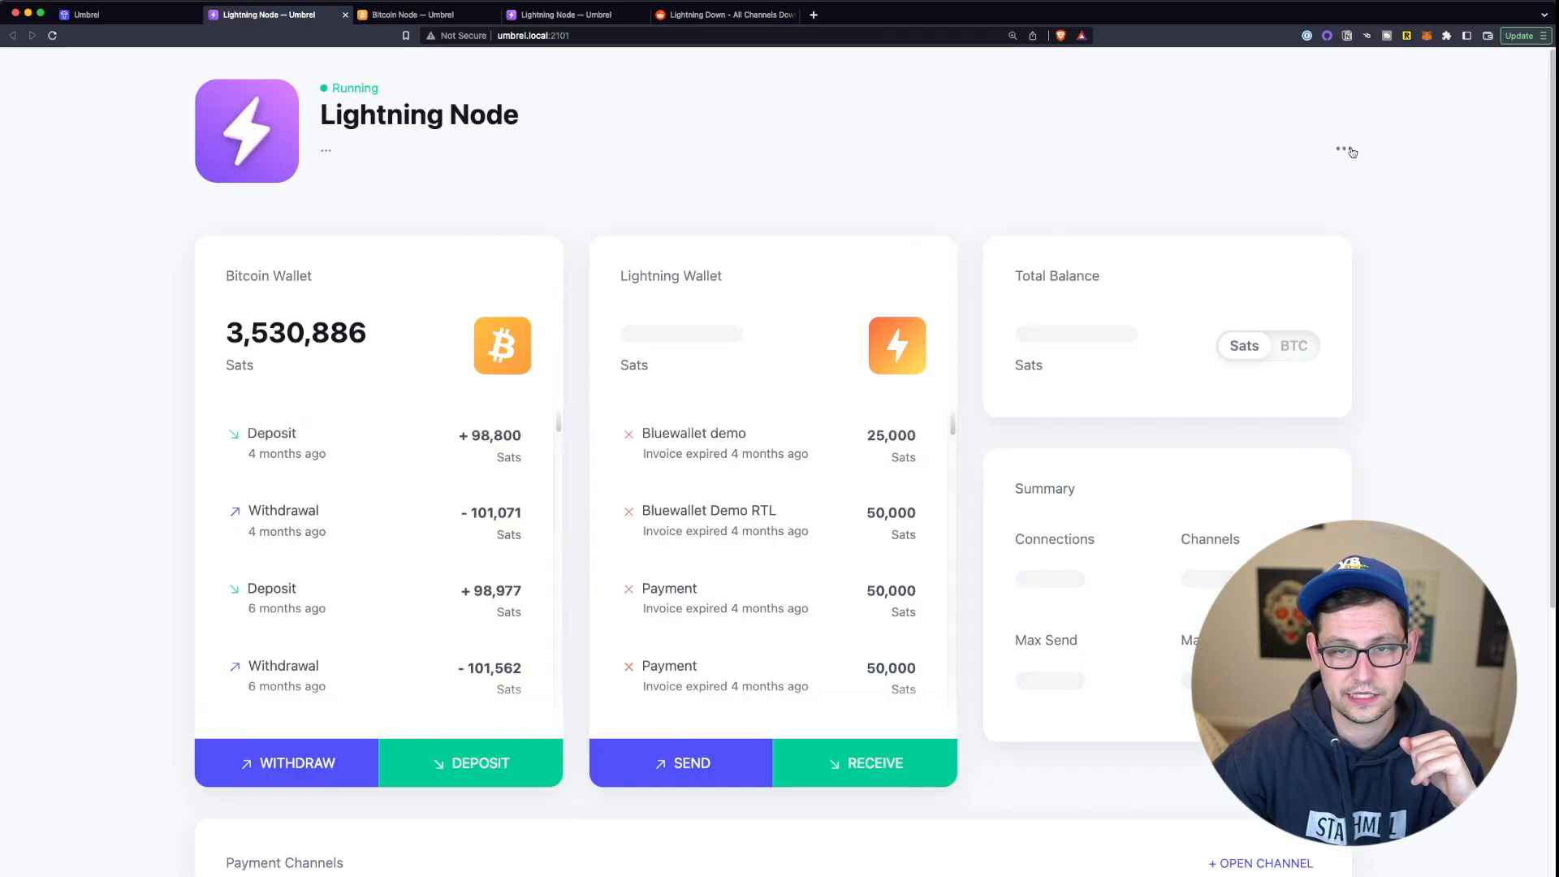
left_click(1342, 150)
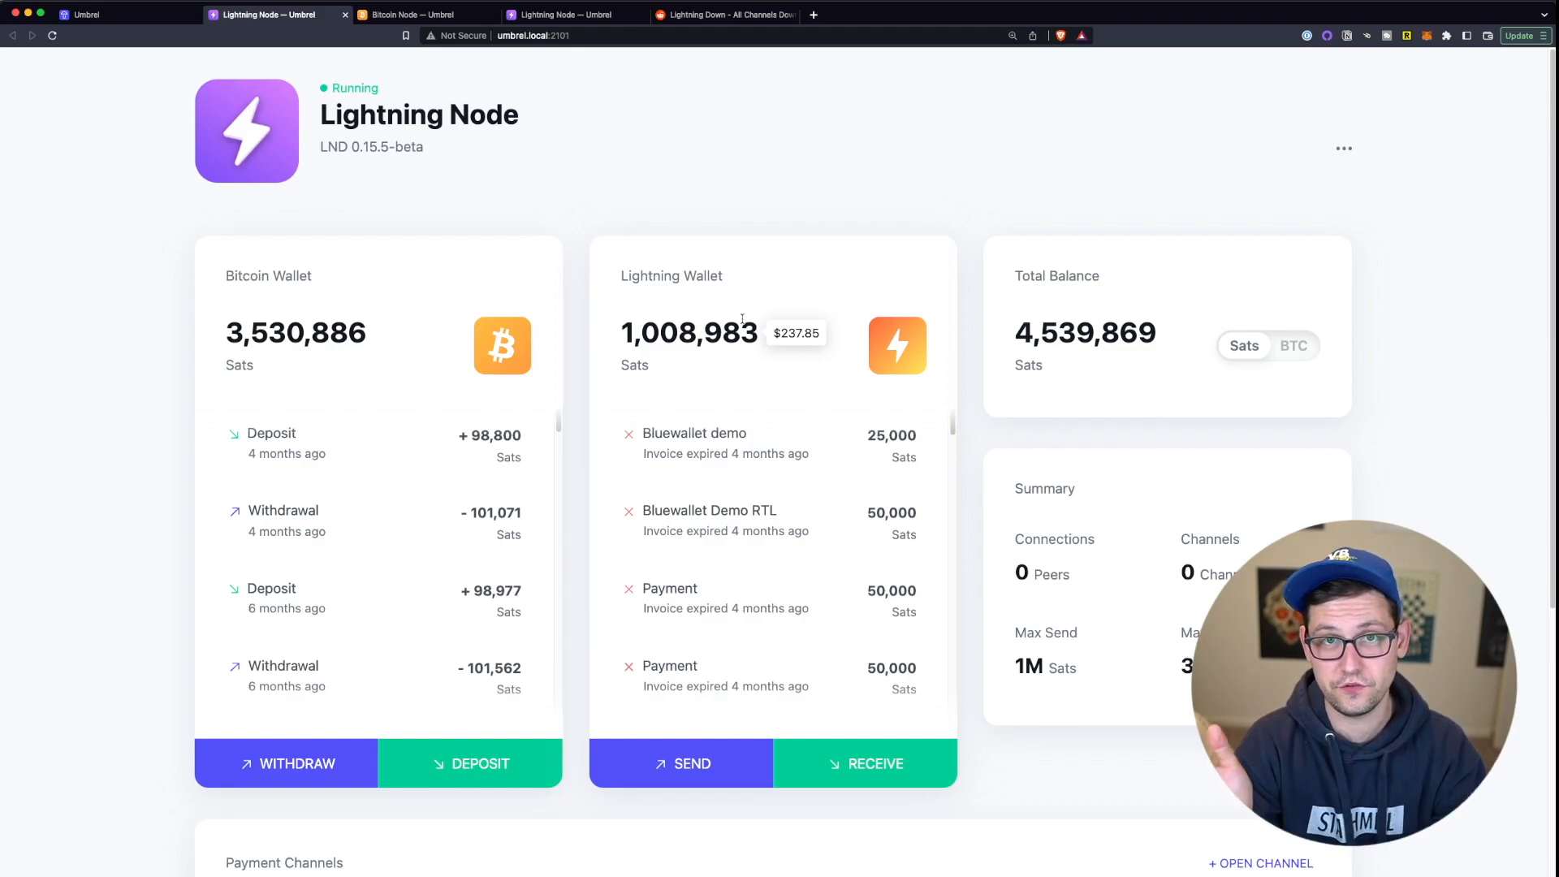
left_click(1343, 148)
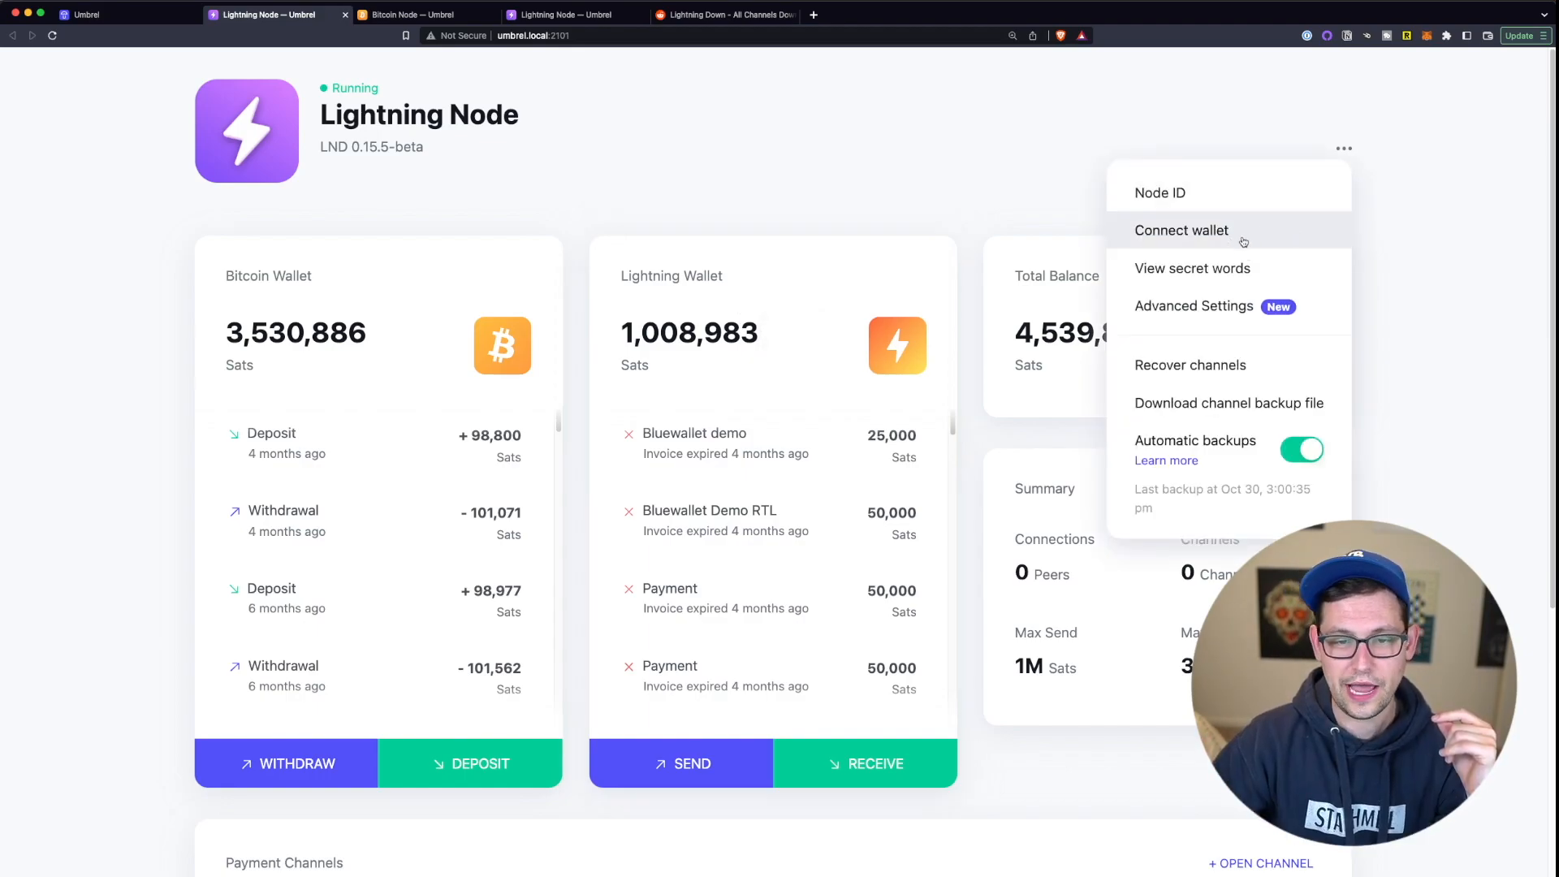
mouse_move(1263, 269)
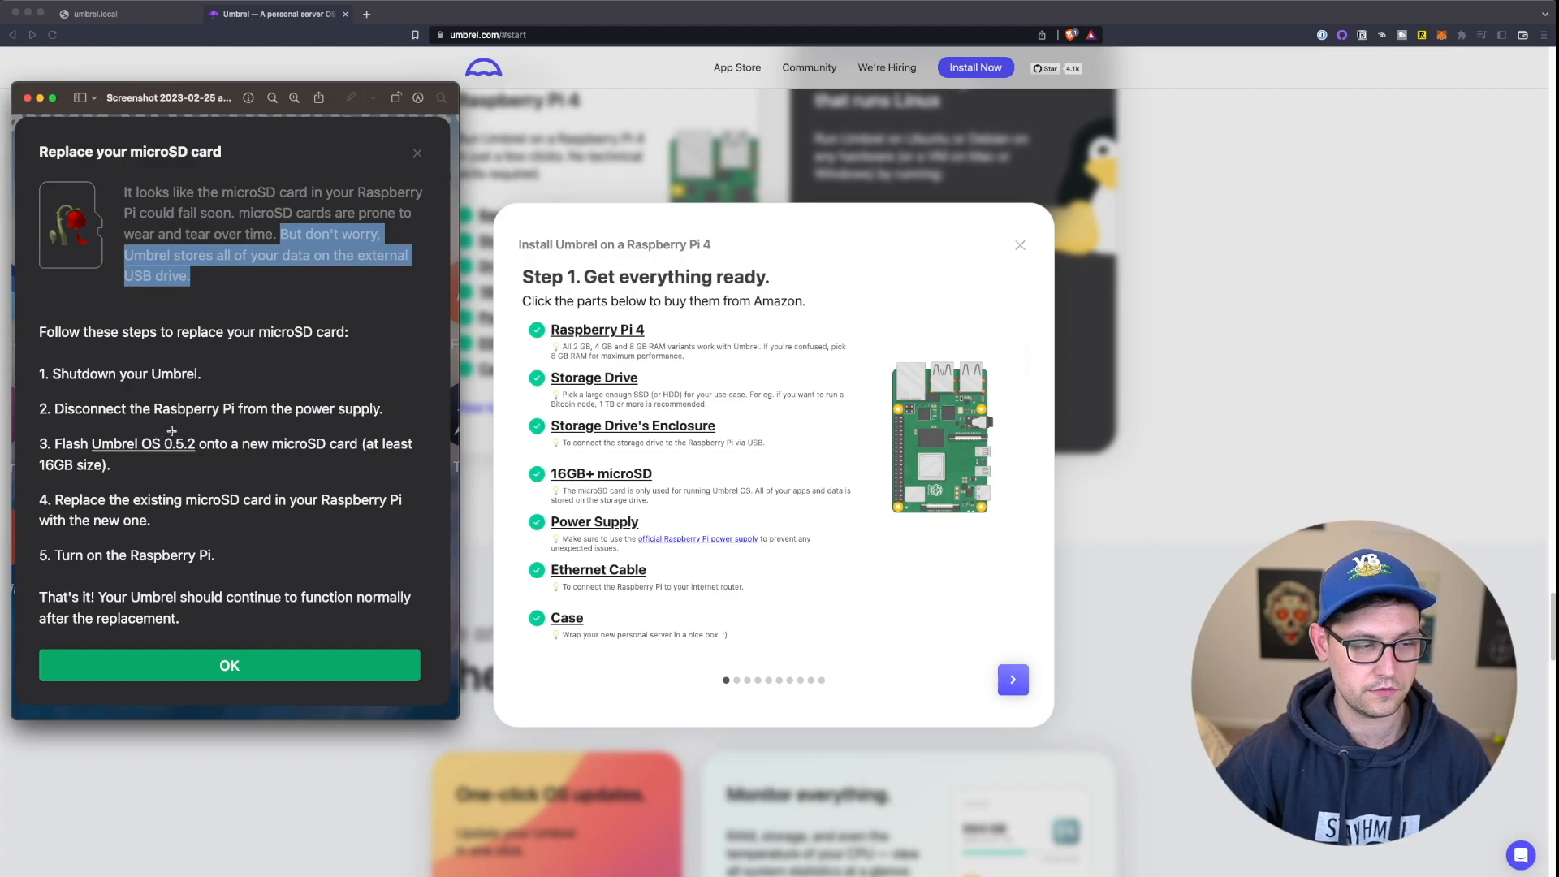
mouse_move(521, 419)
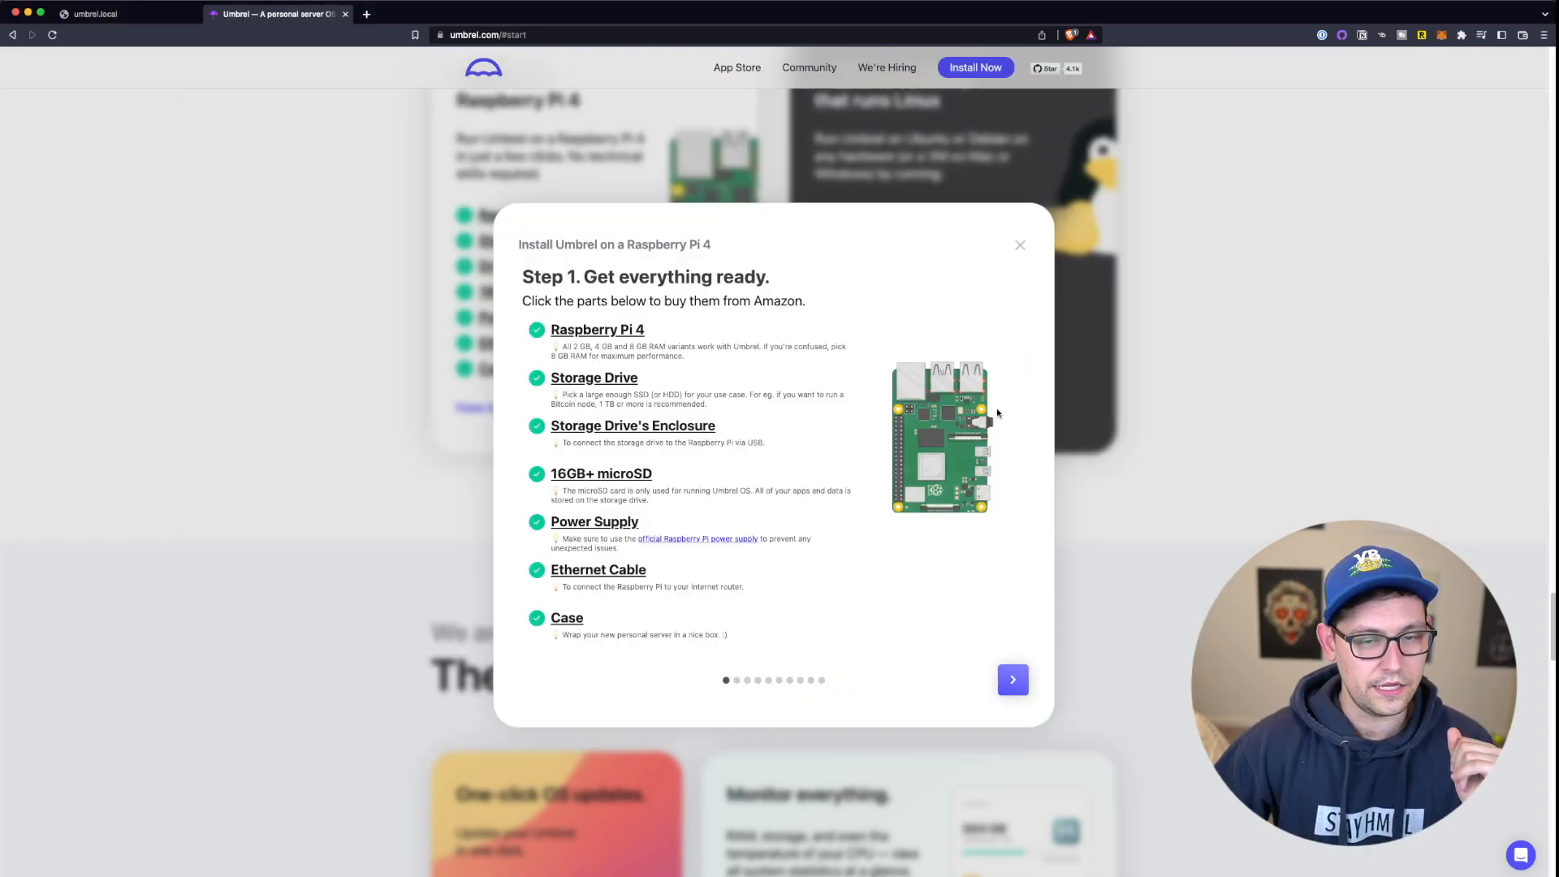
mouse_move(909, 342)
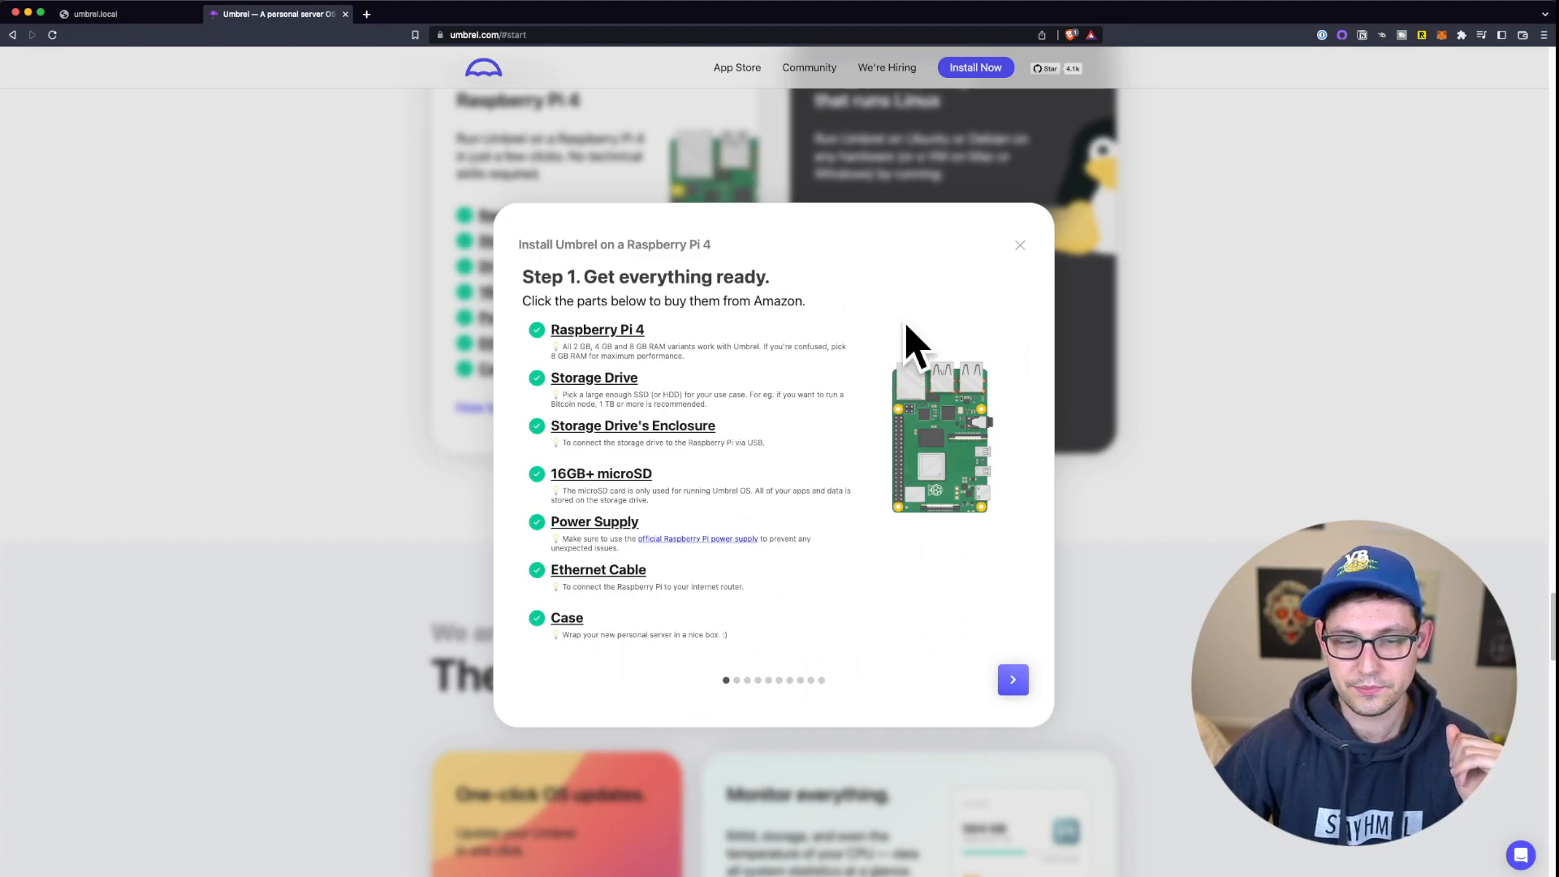
- Download the Umbrel OS zip from the install guide
left_click(1012, 678)
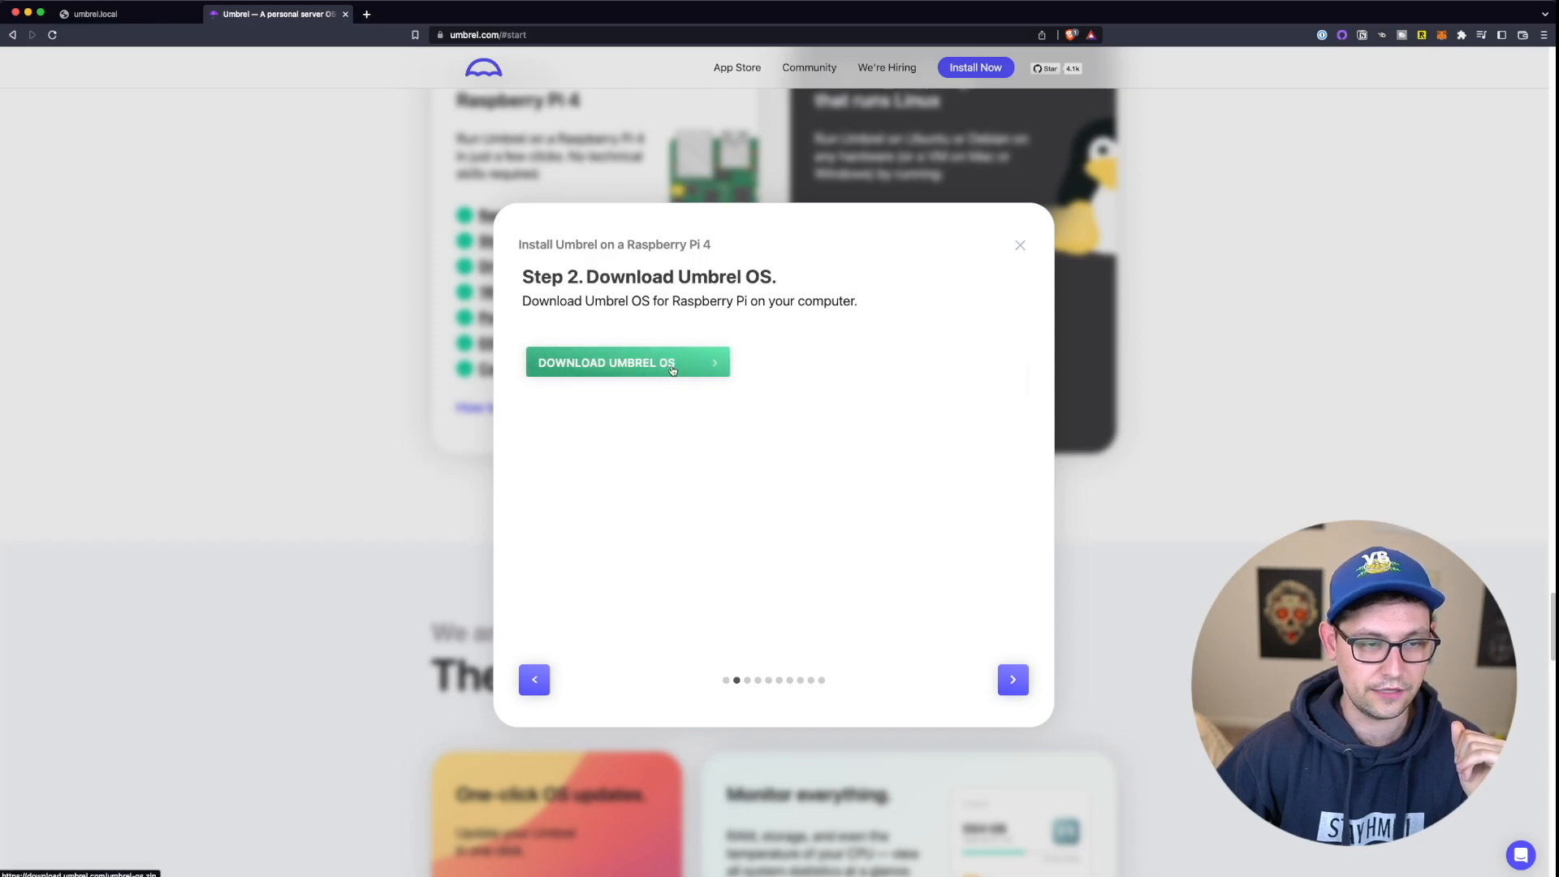
left_click(626, 362)
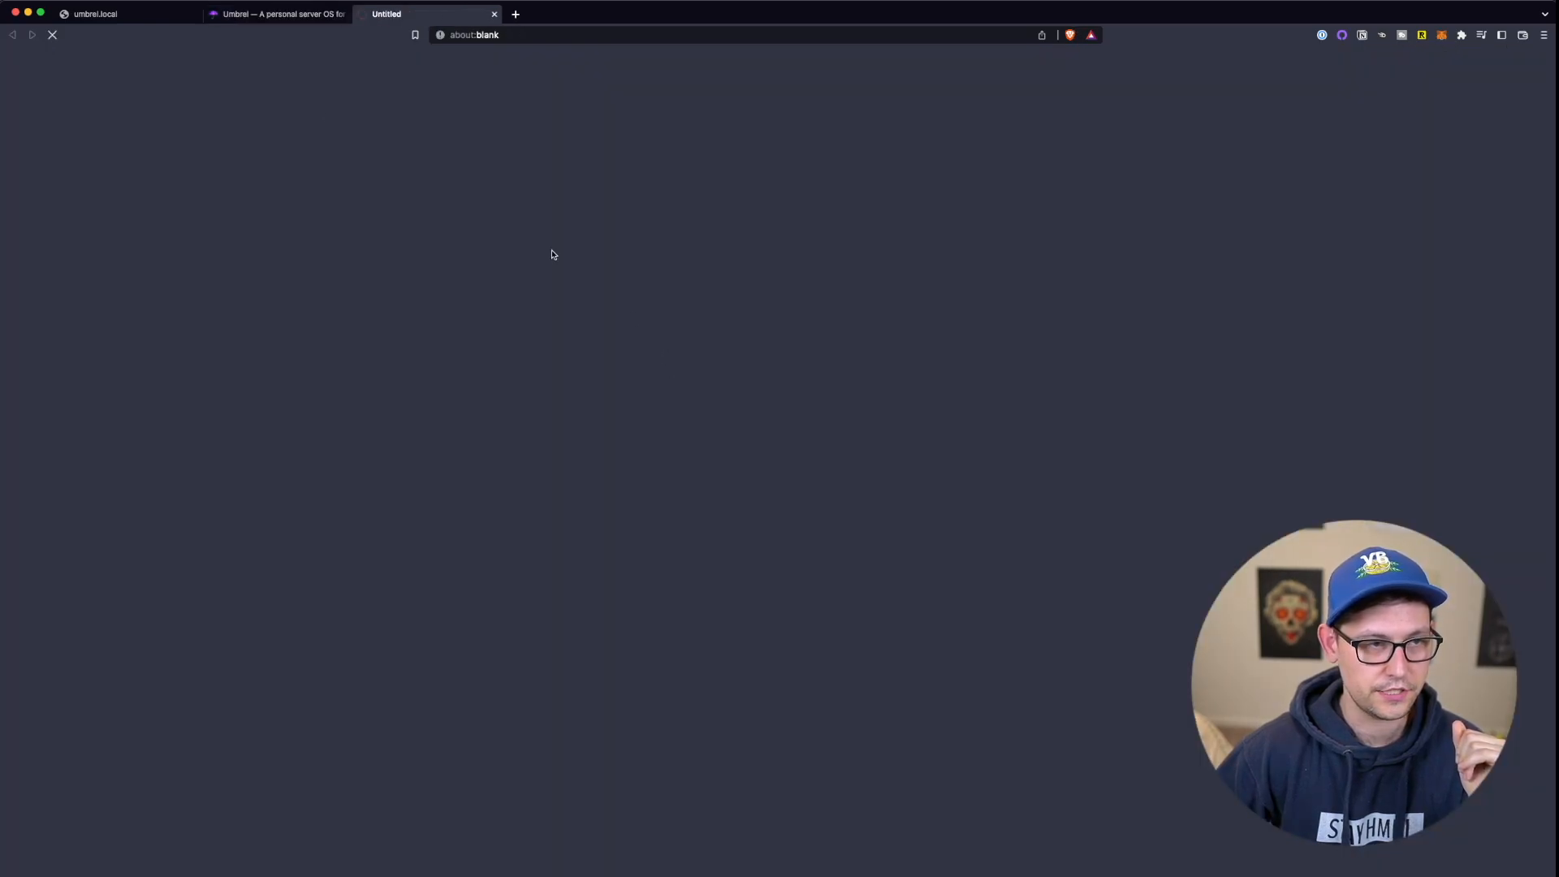
left_click(495, 13)
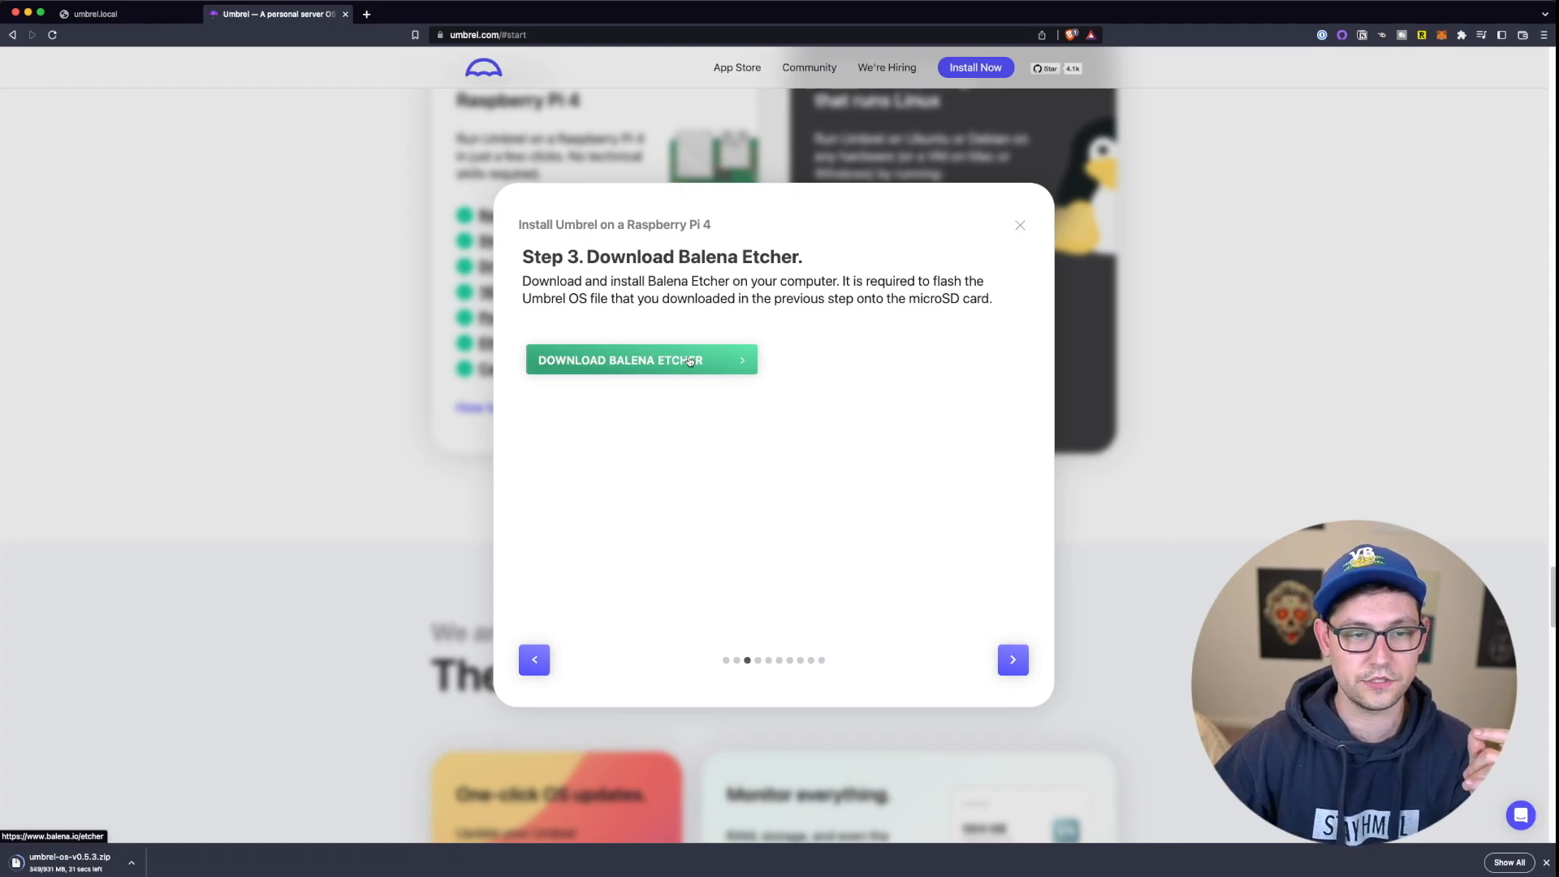
mouse_move(584, 315)
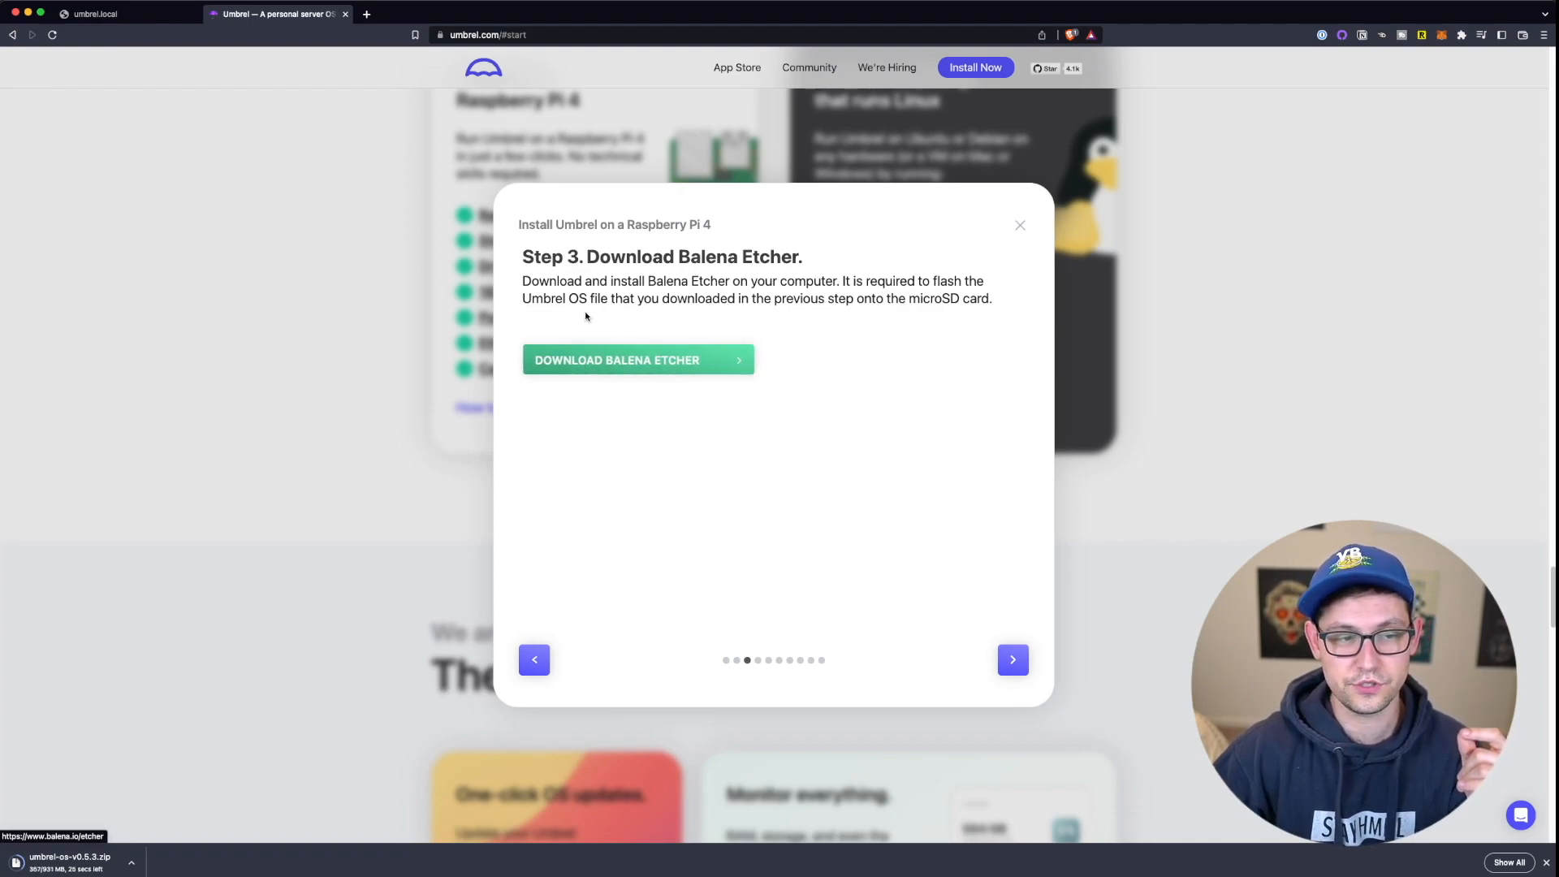
mouse_move(683, 360)
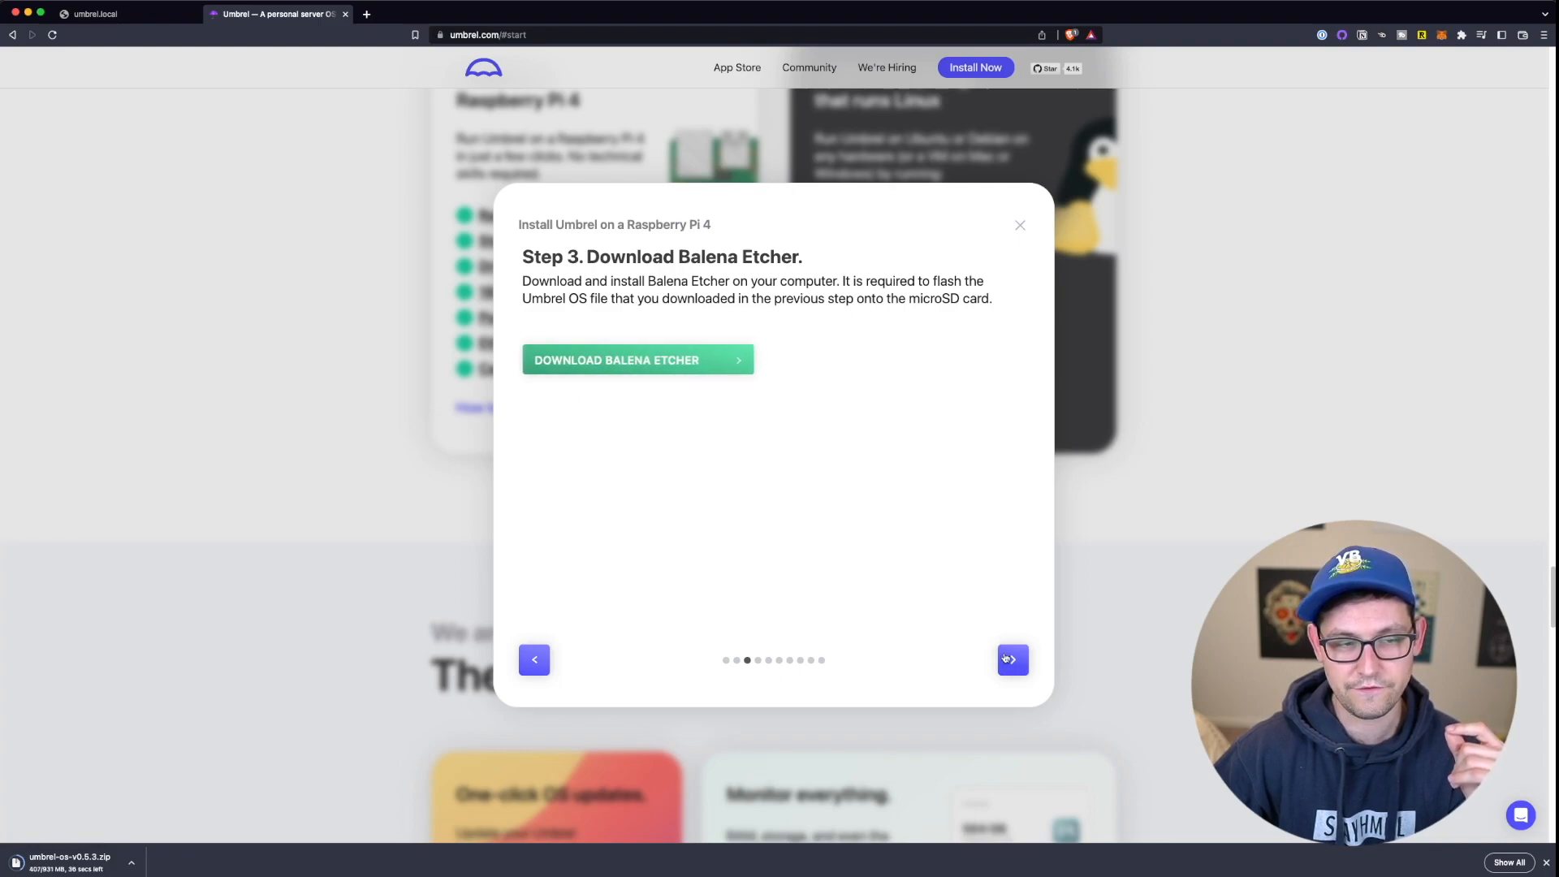
- Advance the Raspberry Pi 4 guide through Steps 3 and 4 to Step 5, Flash Umbrel OS
left_click(1010, 660)
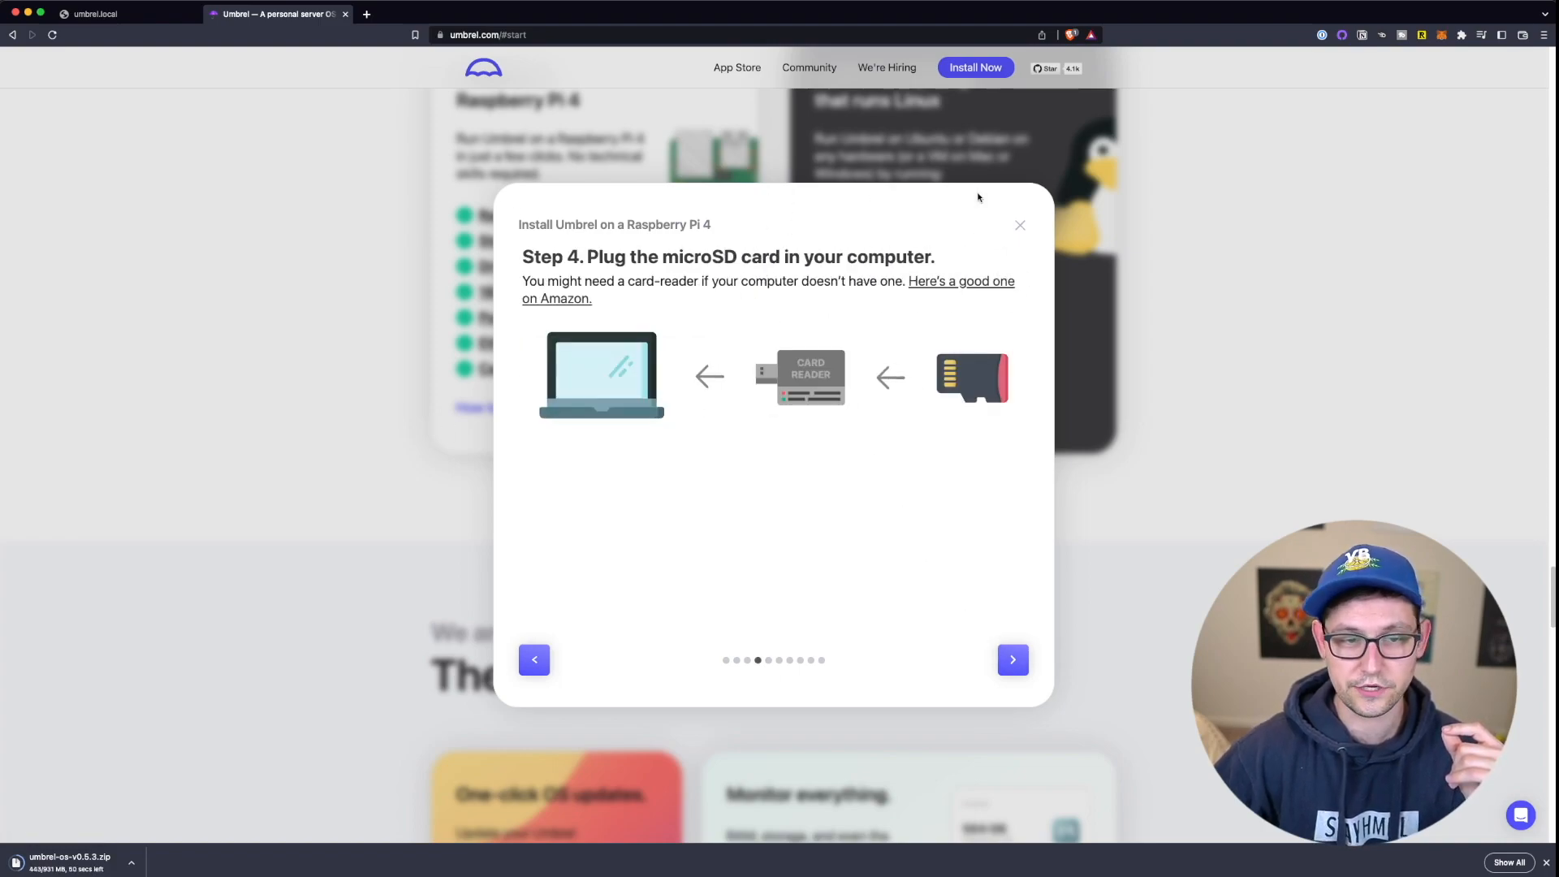
left_click(1013, 660)
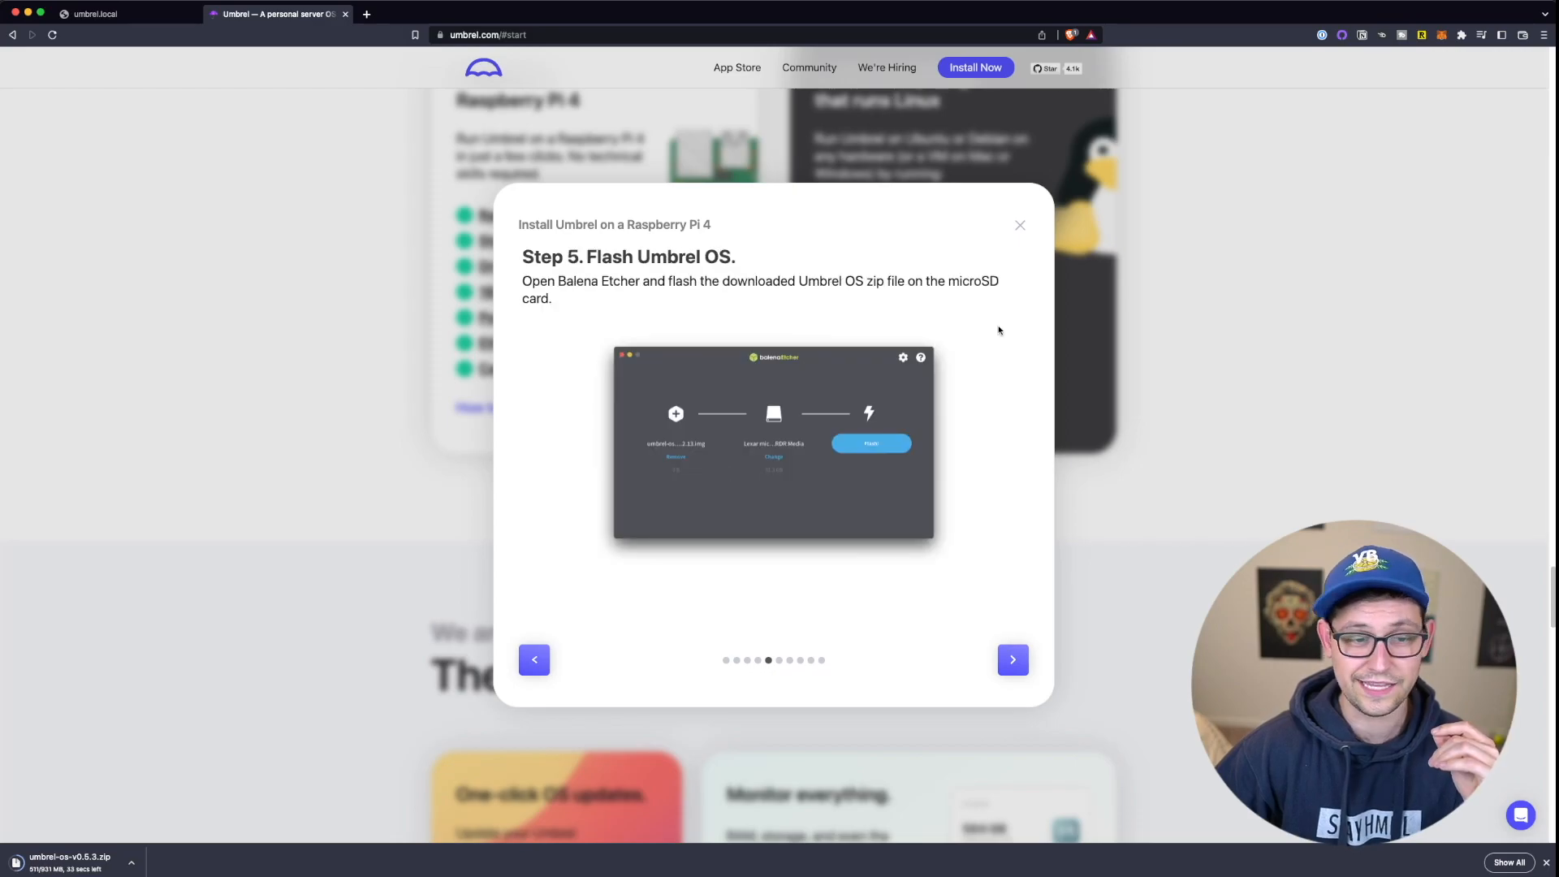
mouse_move(765, 335)
type("ba")
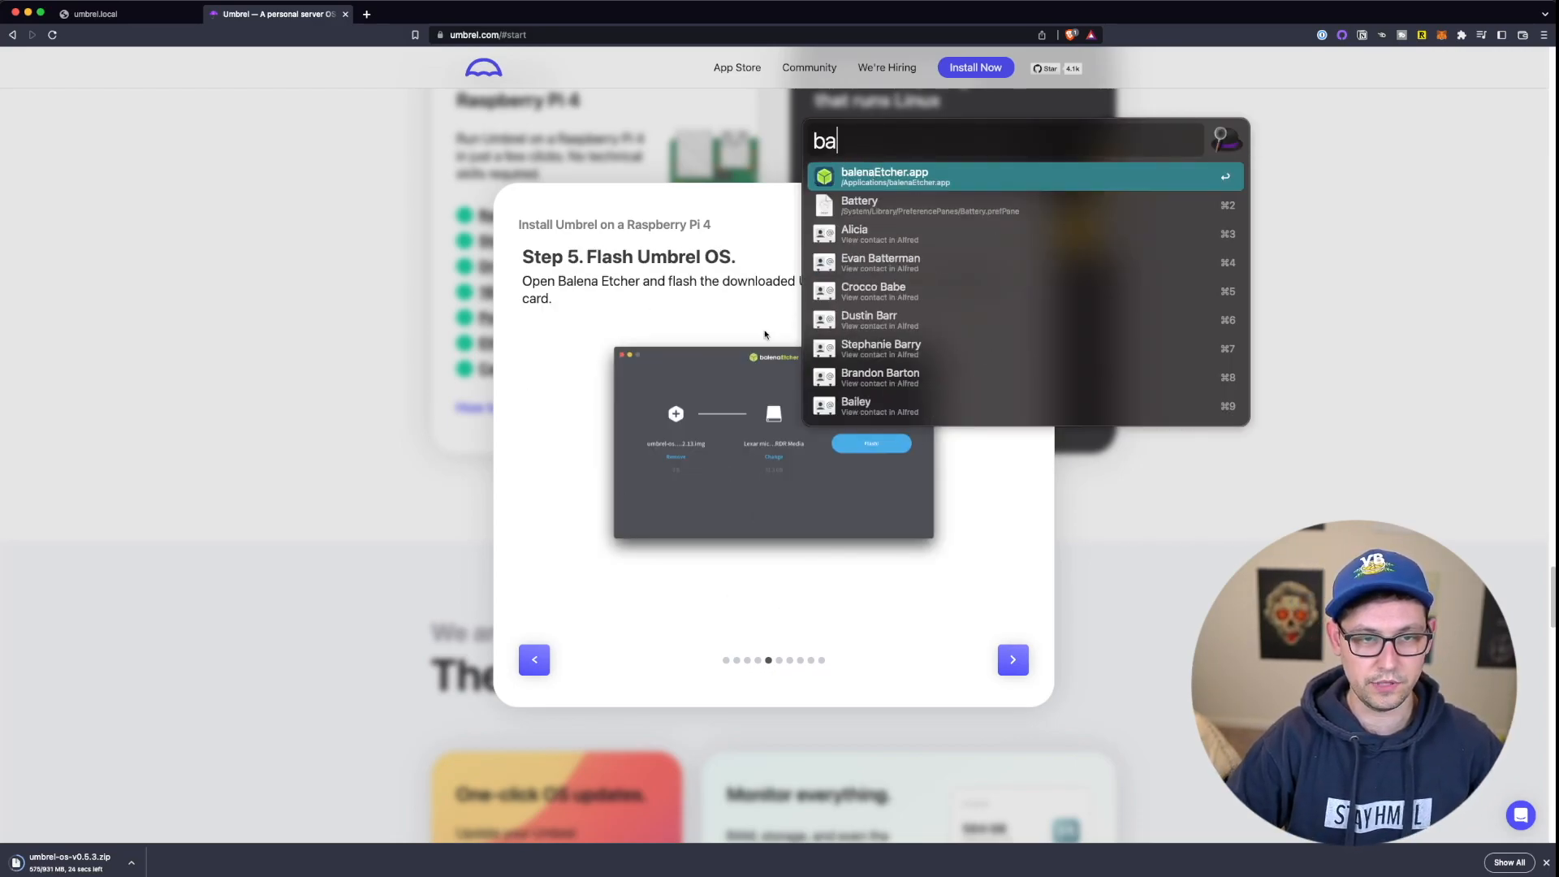
- Launch balenaEtcher and load umbrel-os-v0.5.3.zip from the Desktop as the source image
left_click(882, 176)
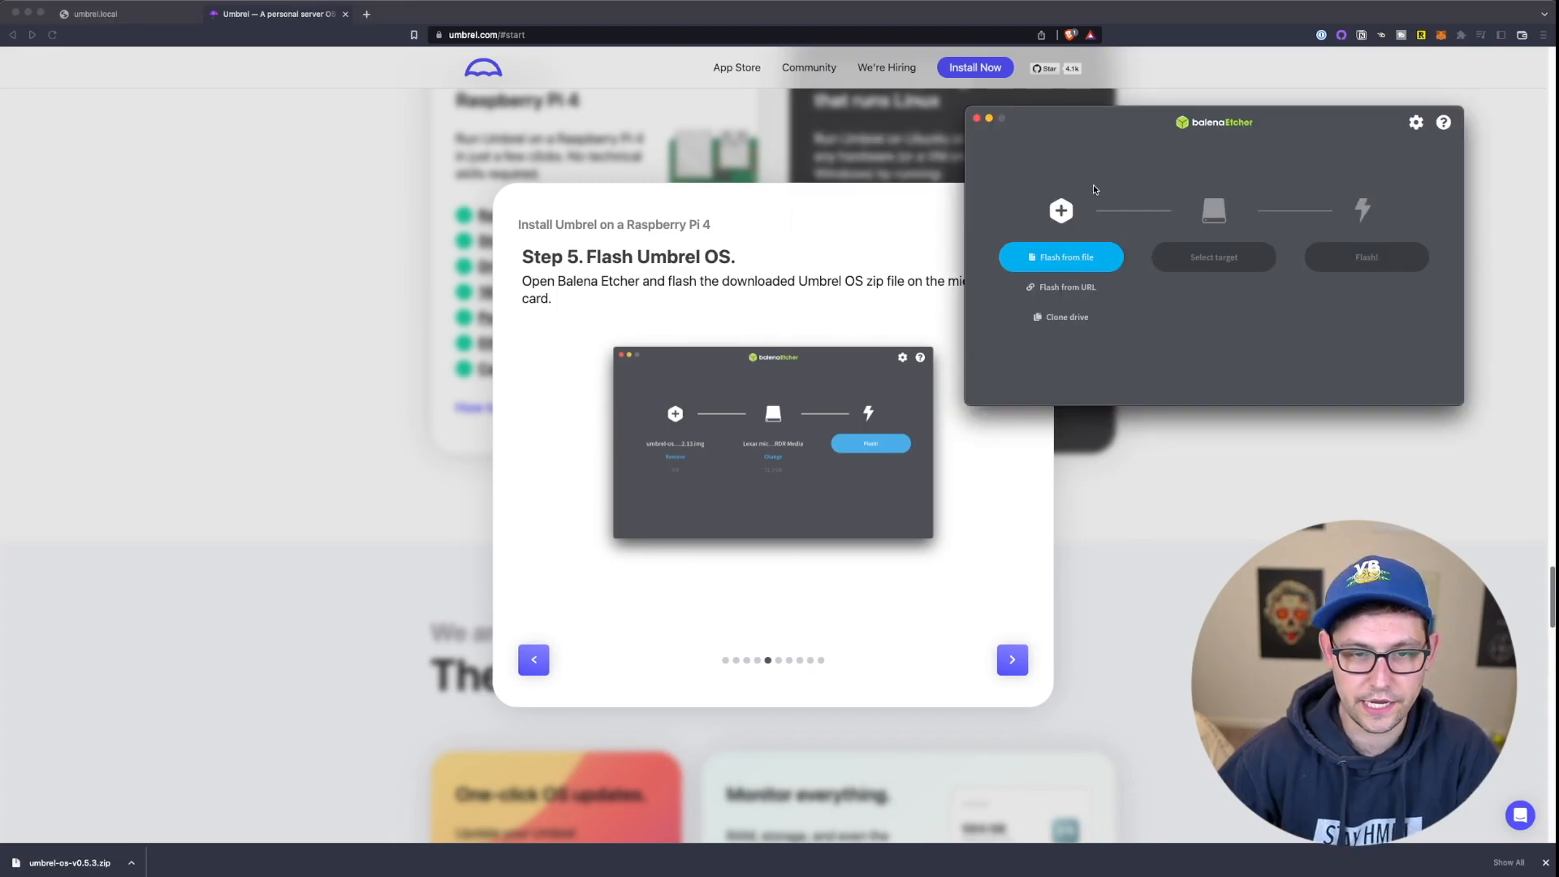
mouse_move(802, 301)
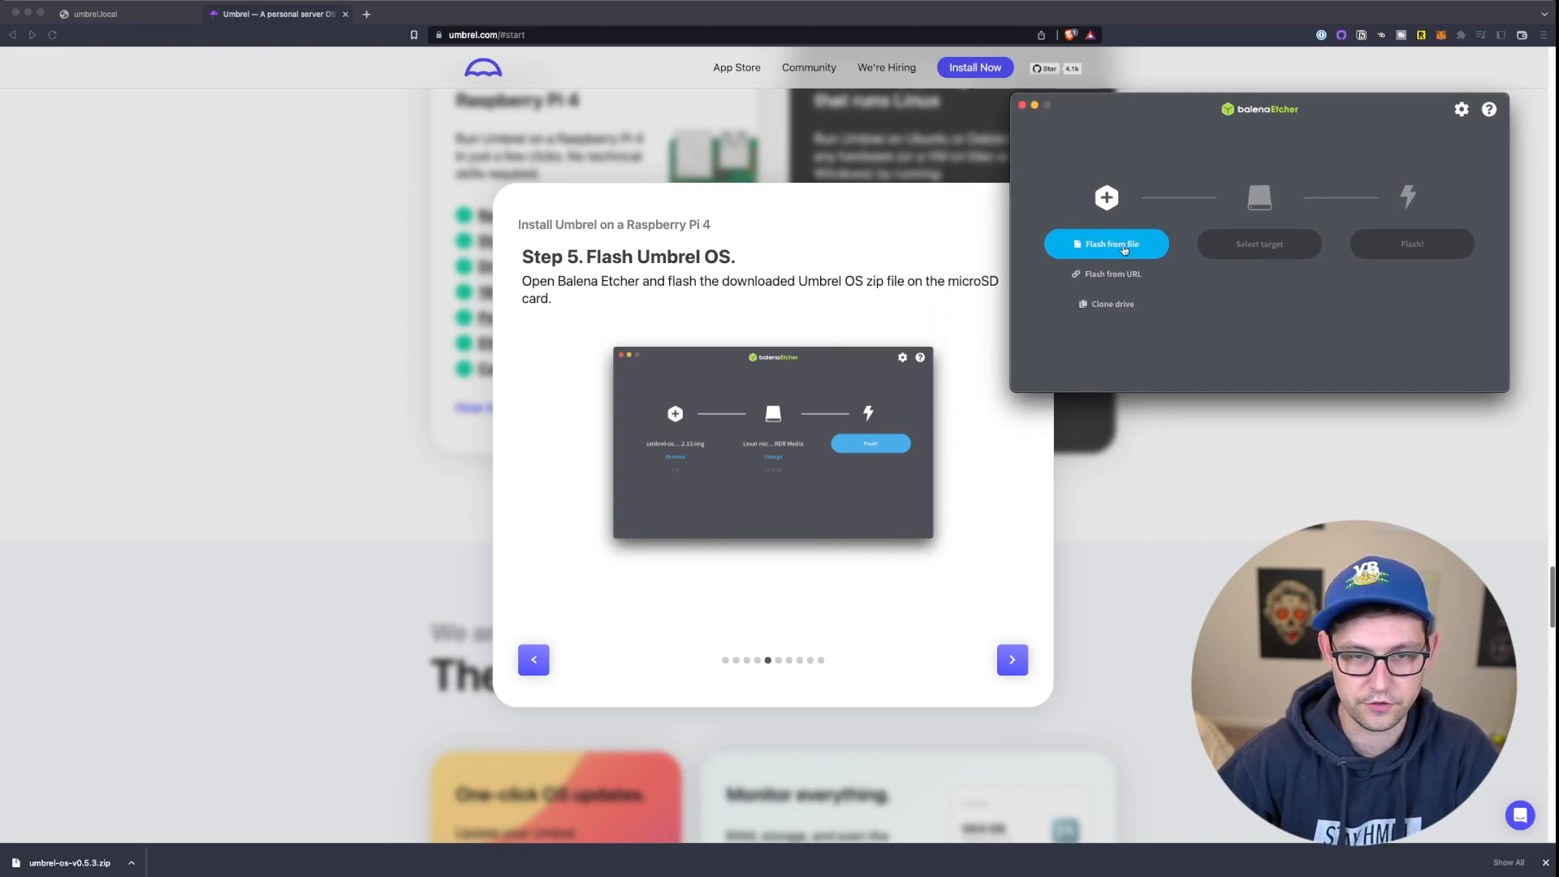
left_click(1106, 243)
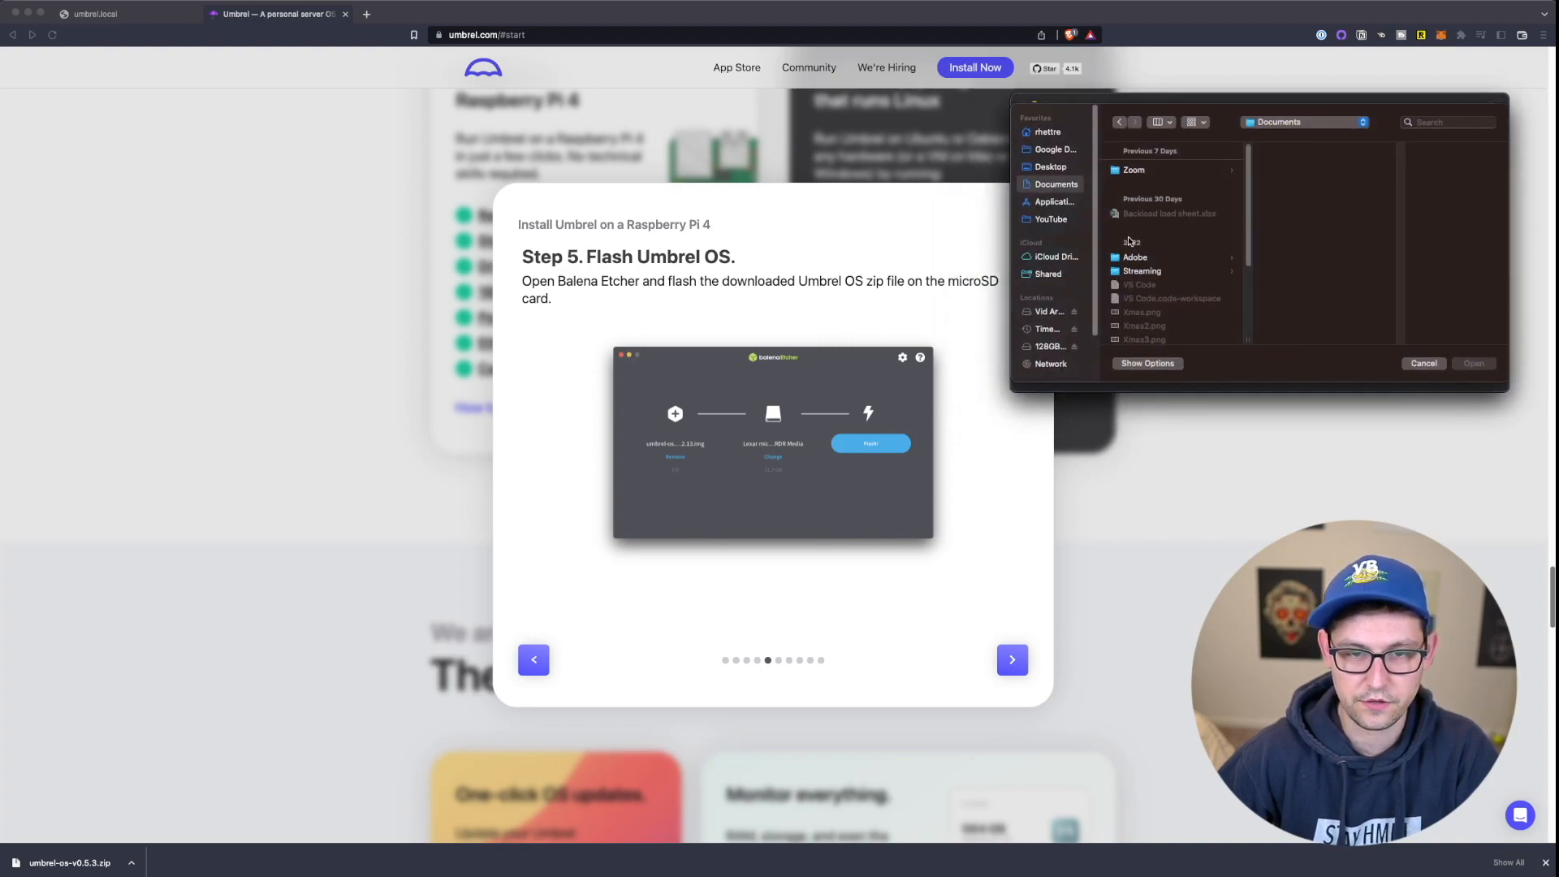
left_click(1049, 166)
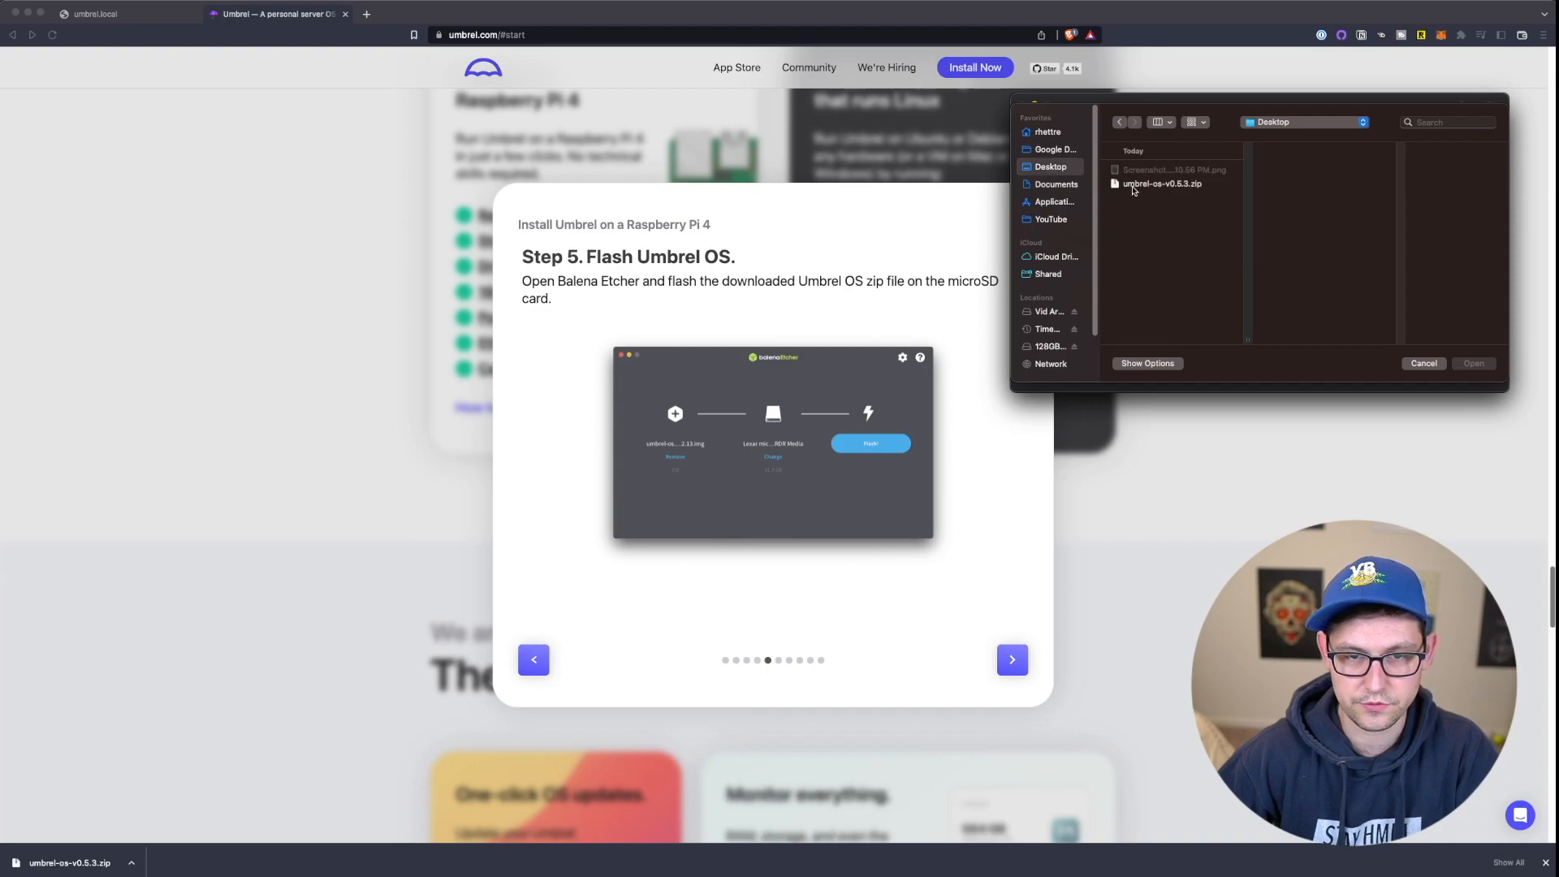
left_click(1160, 184)
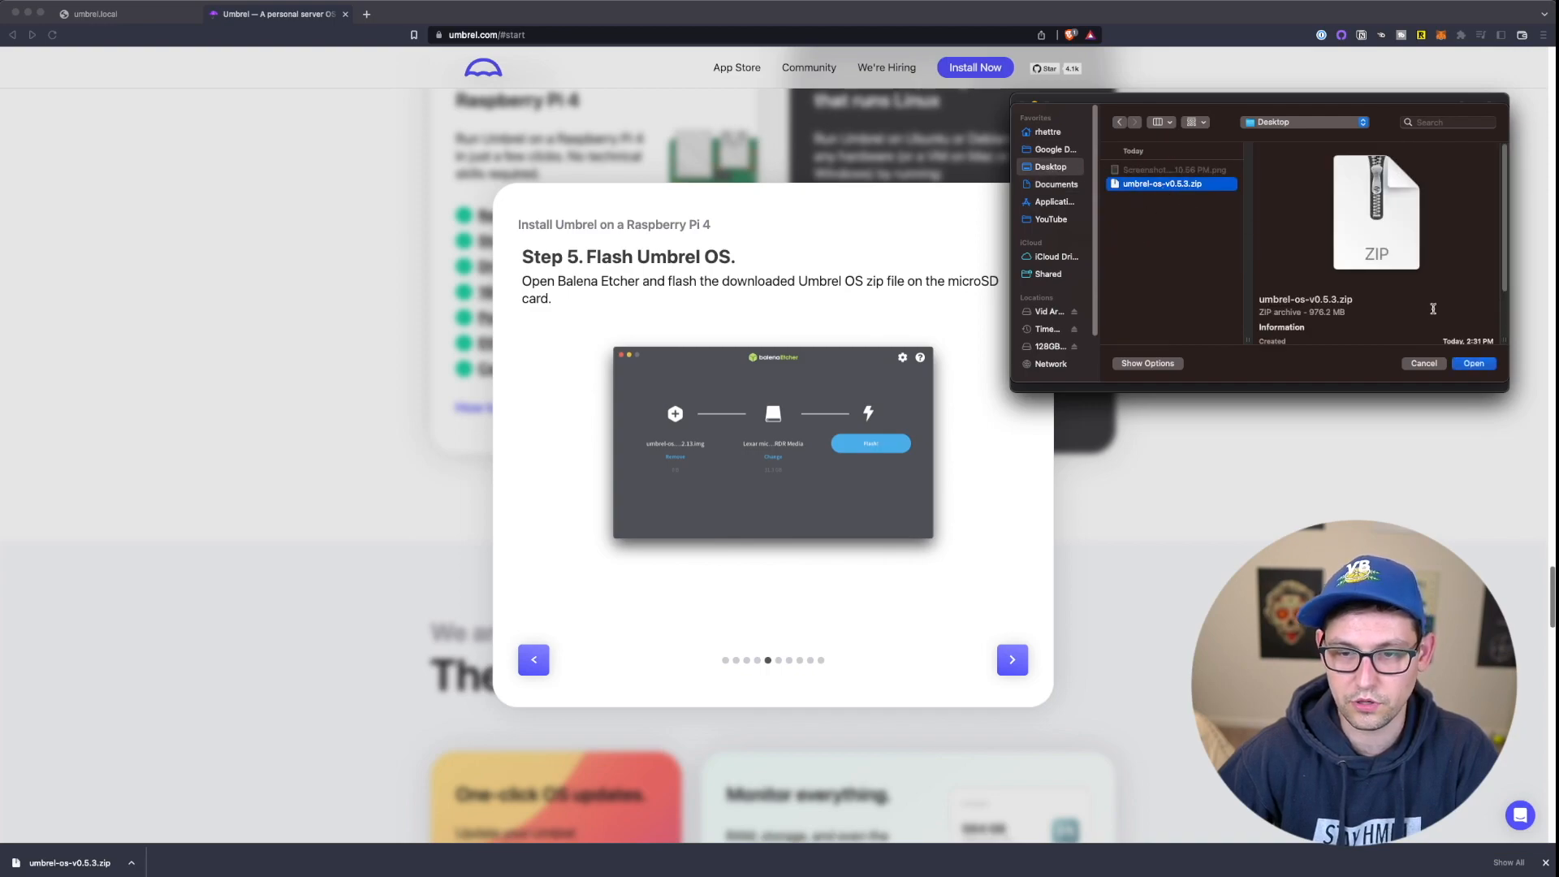
left_click(1473, 363)
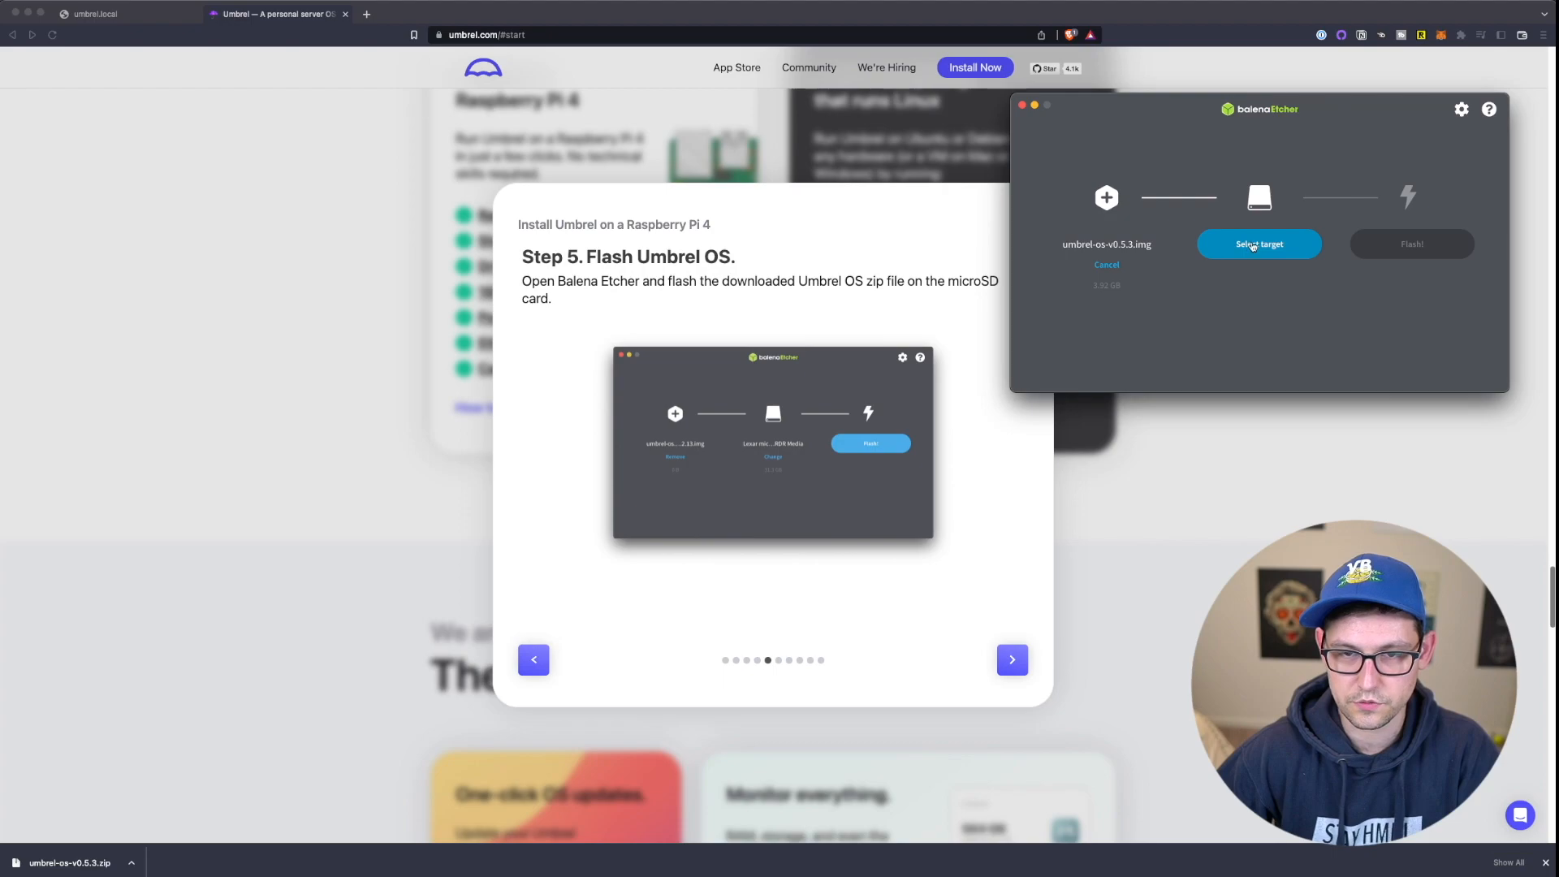
- Choose Apple SDXC Reader Media as the flash target and start flashing
left_click(1258, 244)
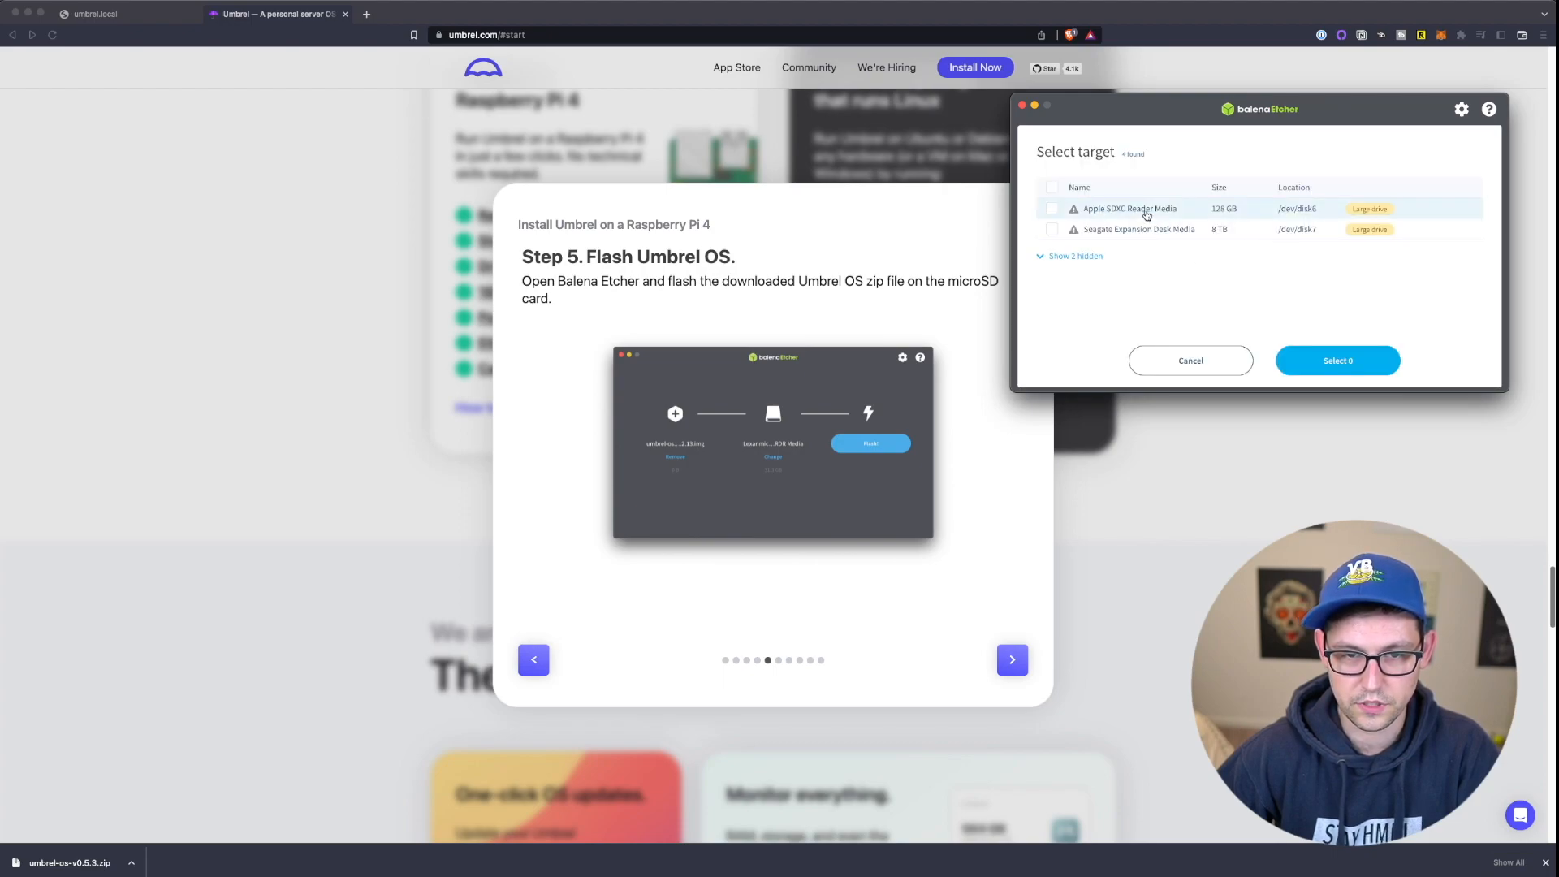
left_click(1052, 208)
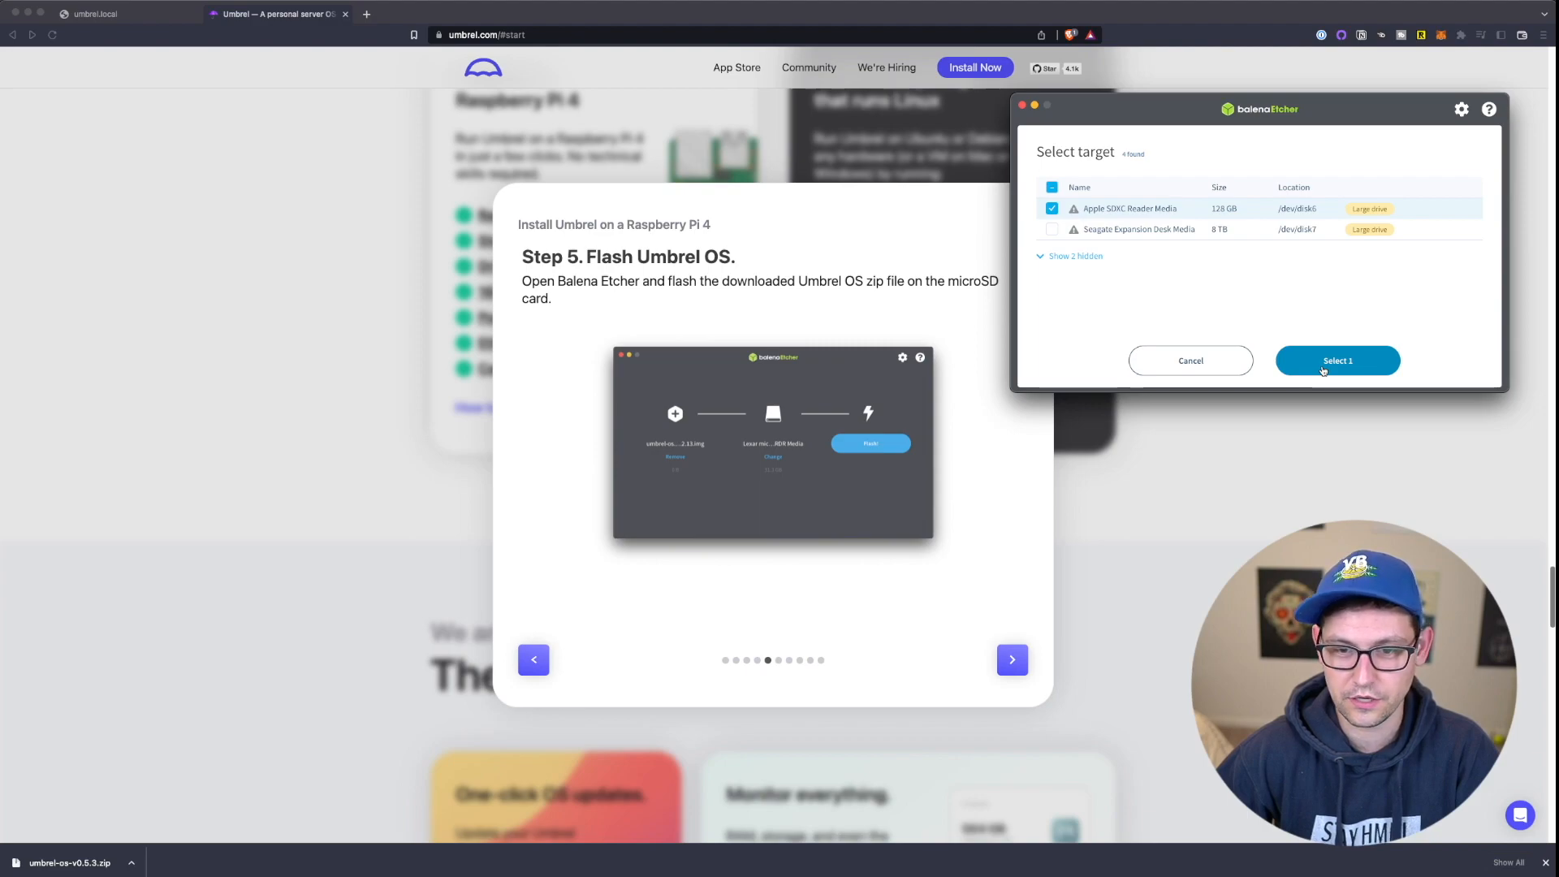
left_click(1337, 360)
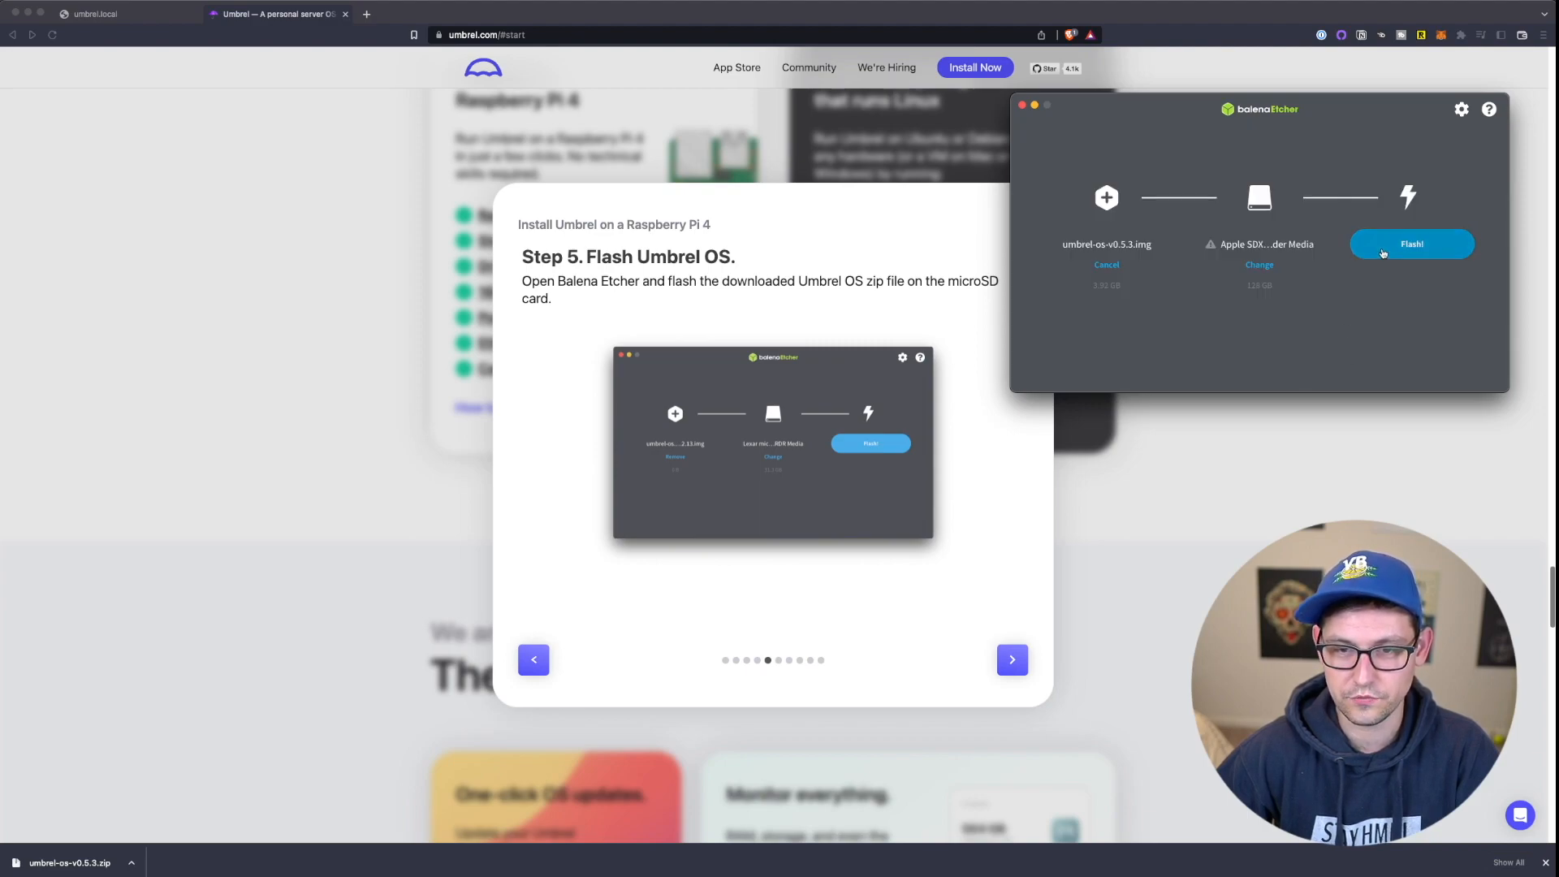
left_click(1411, 243)
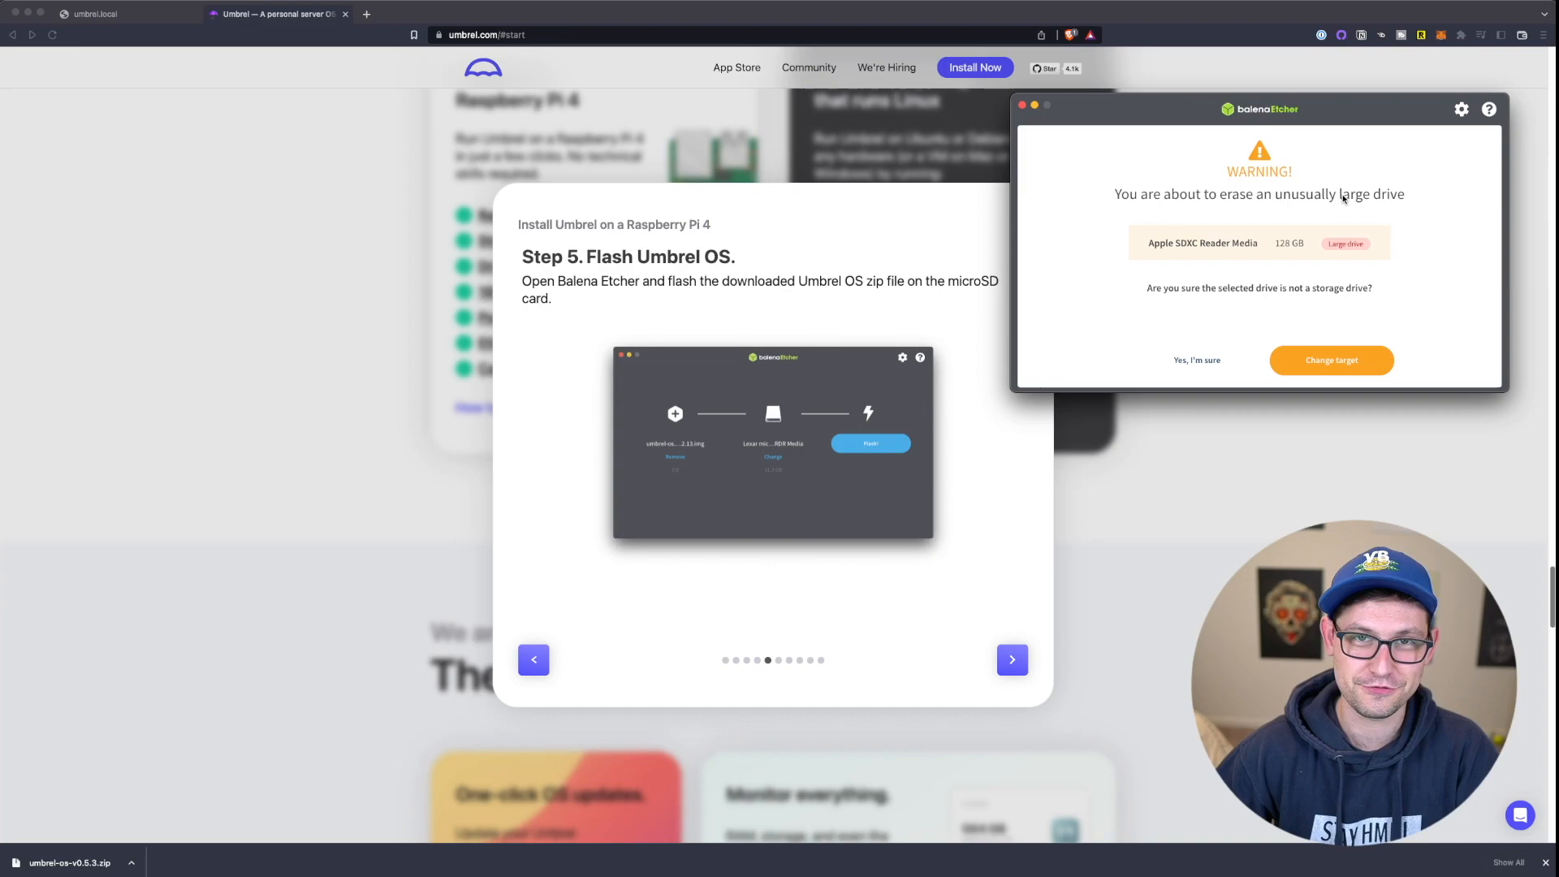
mouse_move(1320, 210)
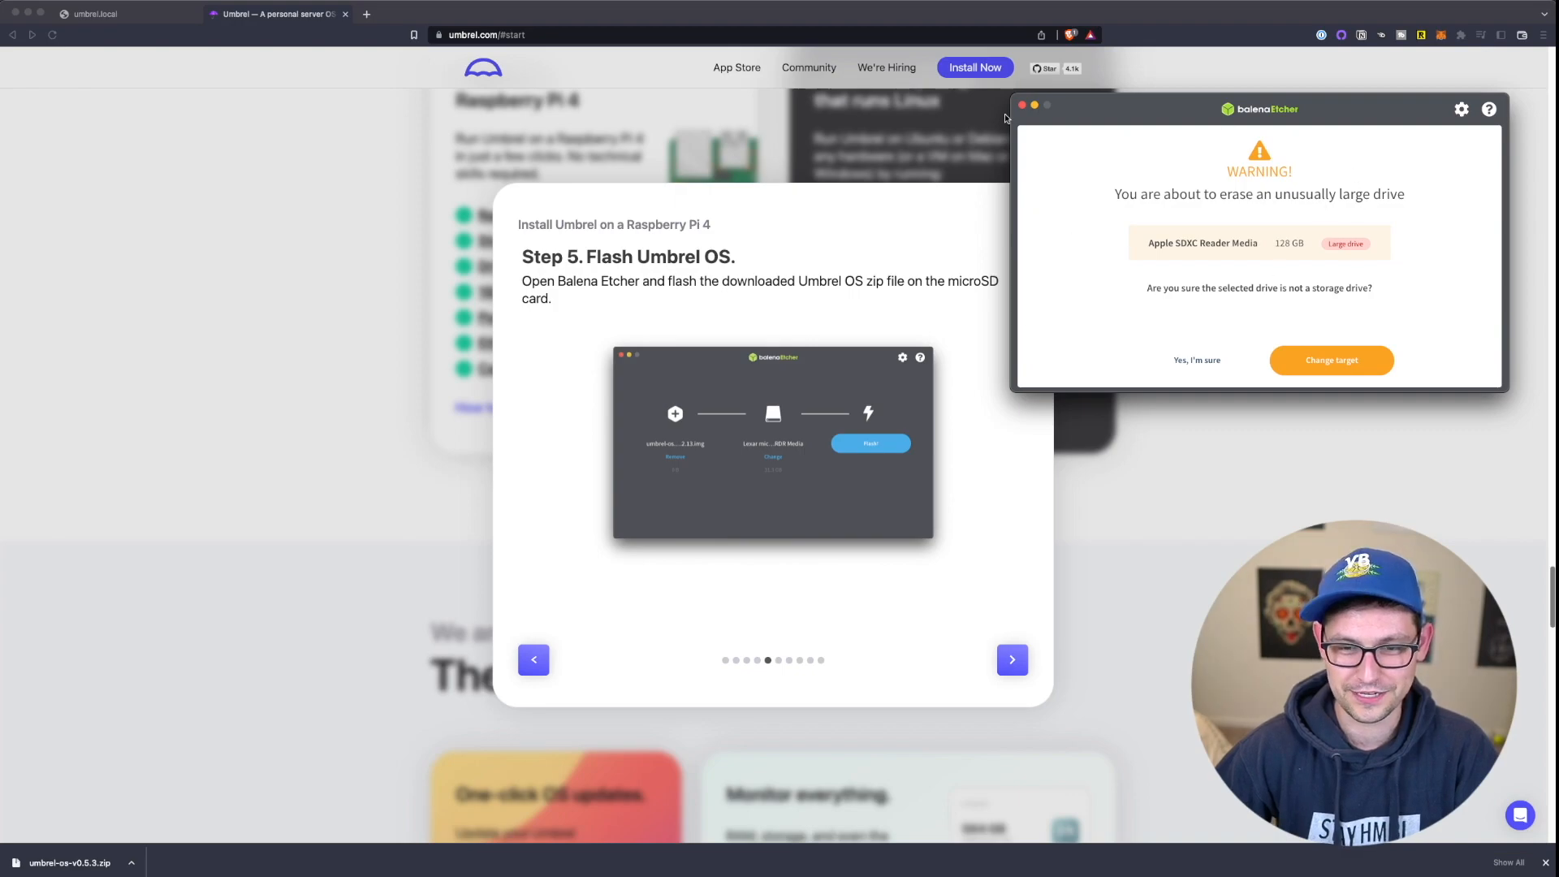
mouse_move(1182, 183)
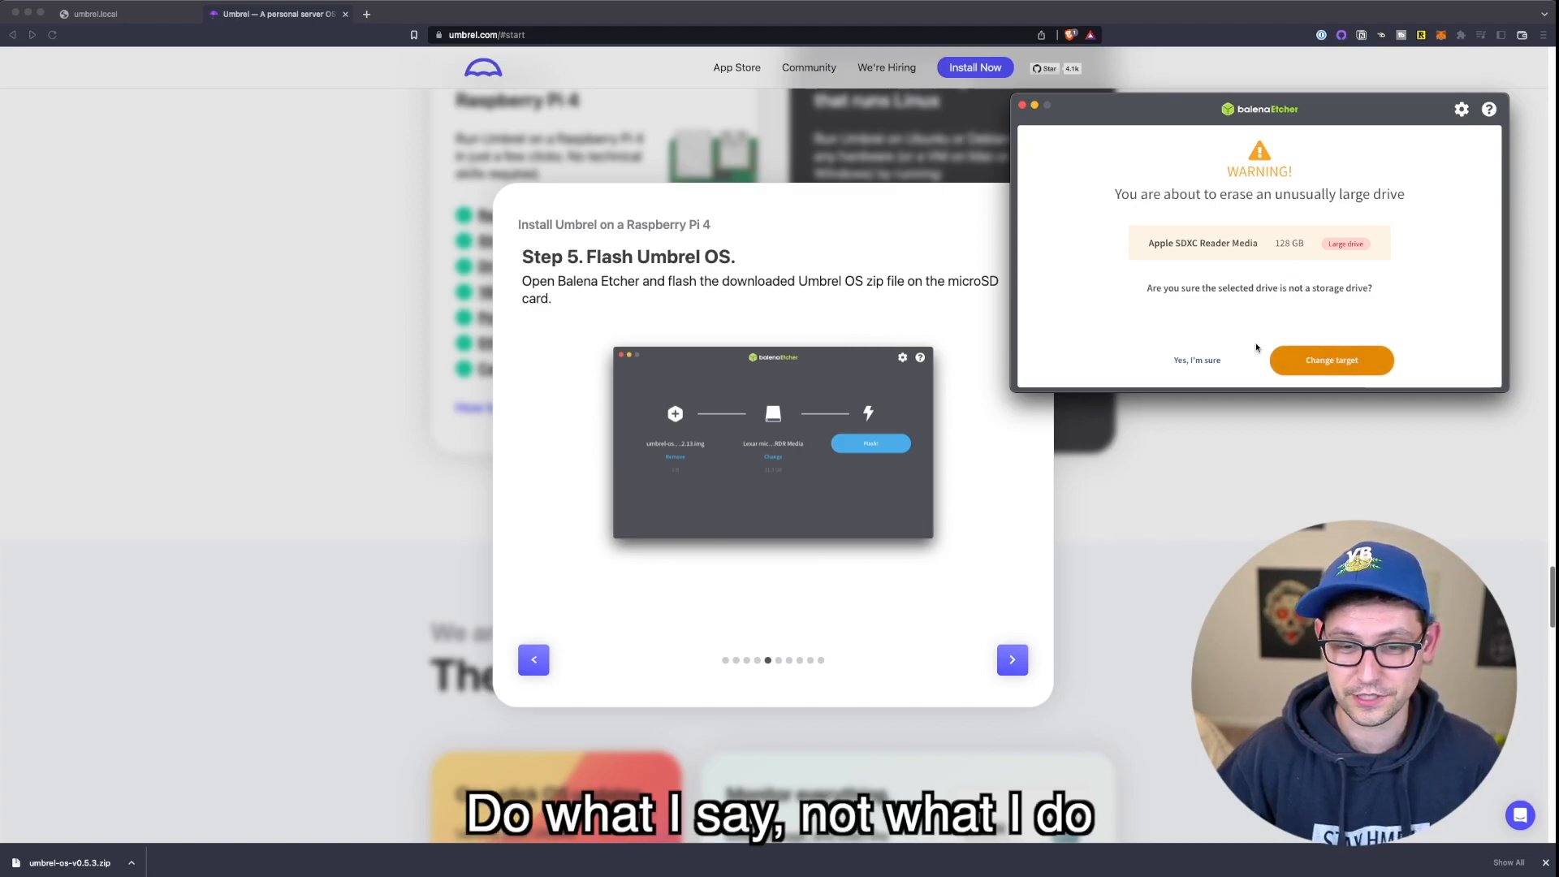
- Confirm erasing the large SD card, wait for Flash Completed, and close balenaEtcher
left_click(1197, 360)
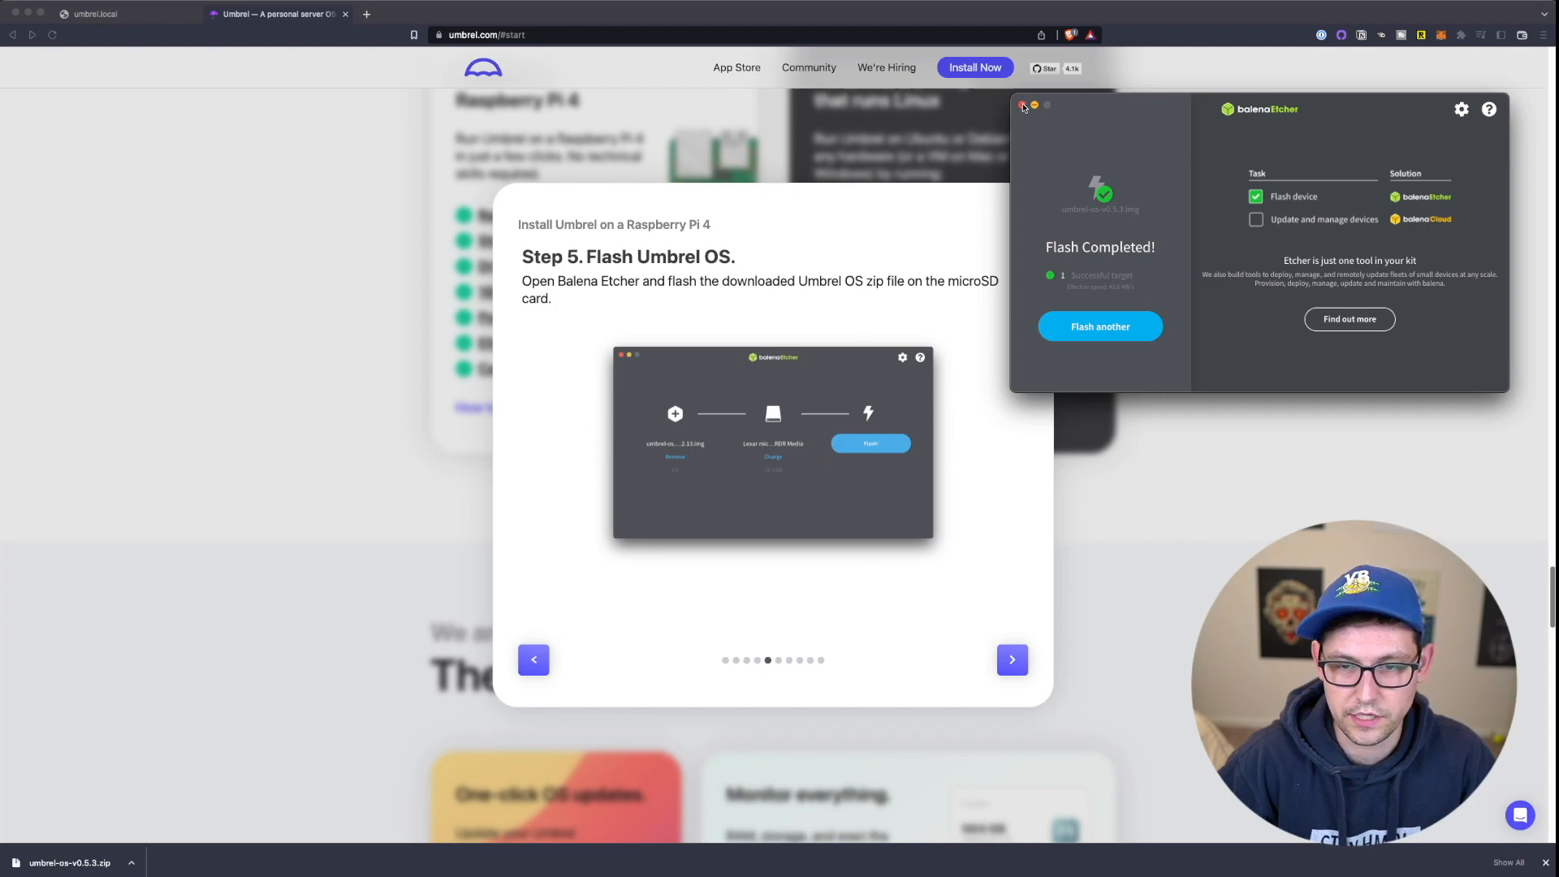
left_click(1022, 105)
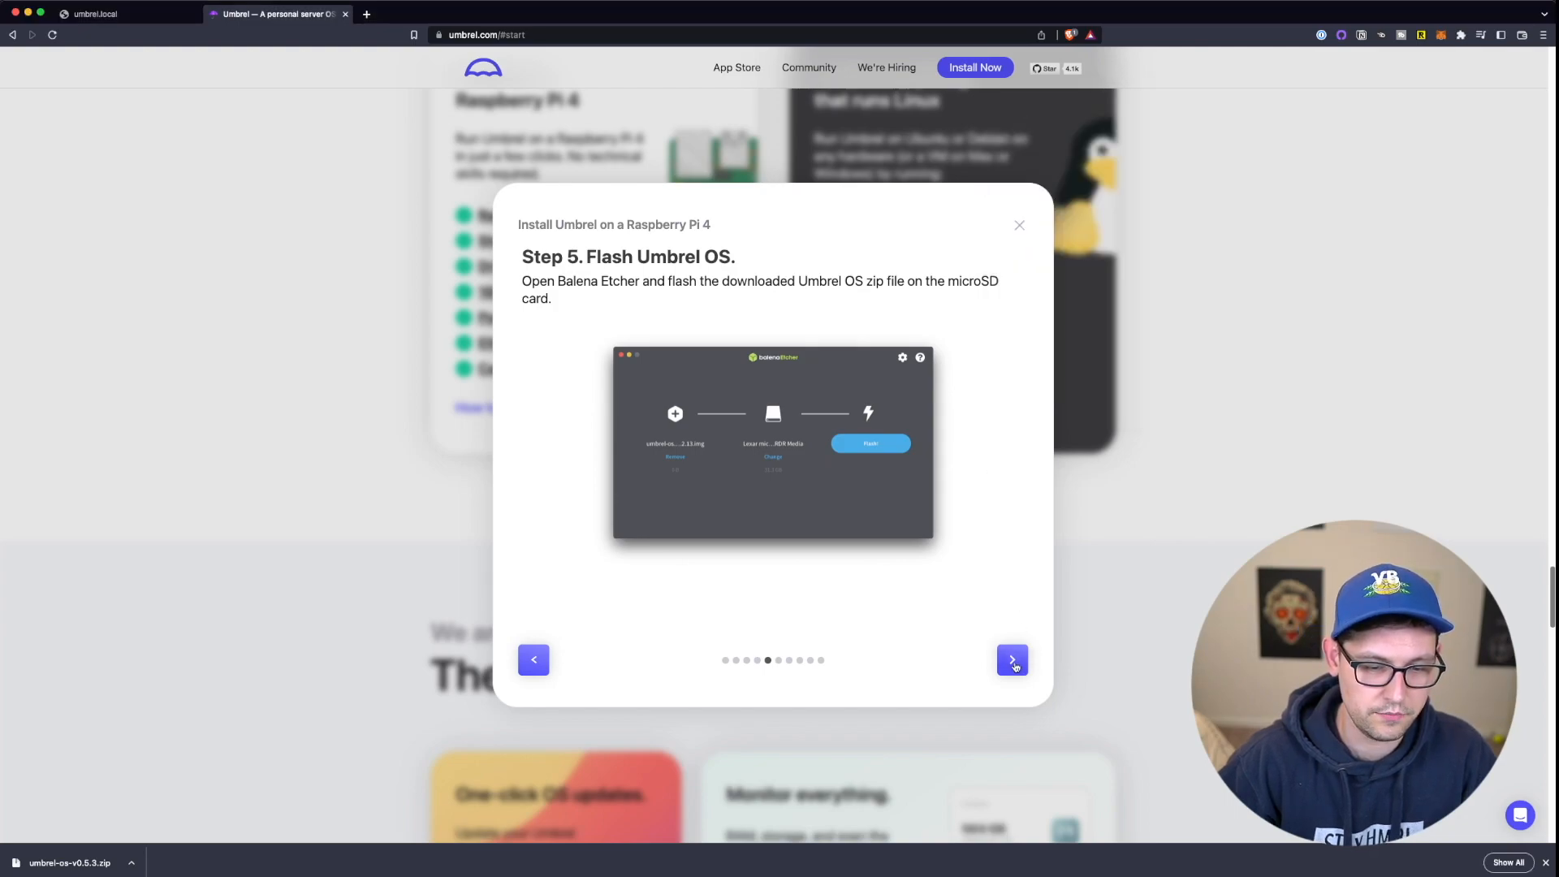
- Advance the install guide to Step 10 and switch to the unreachable umbrel.local tab
left_click(1010, 659)
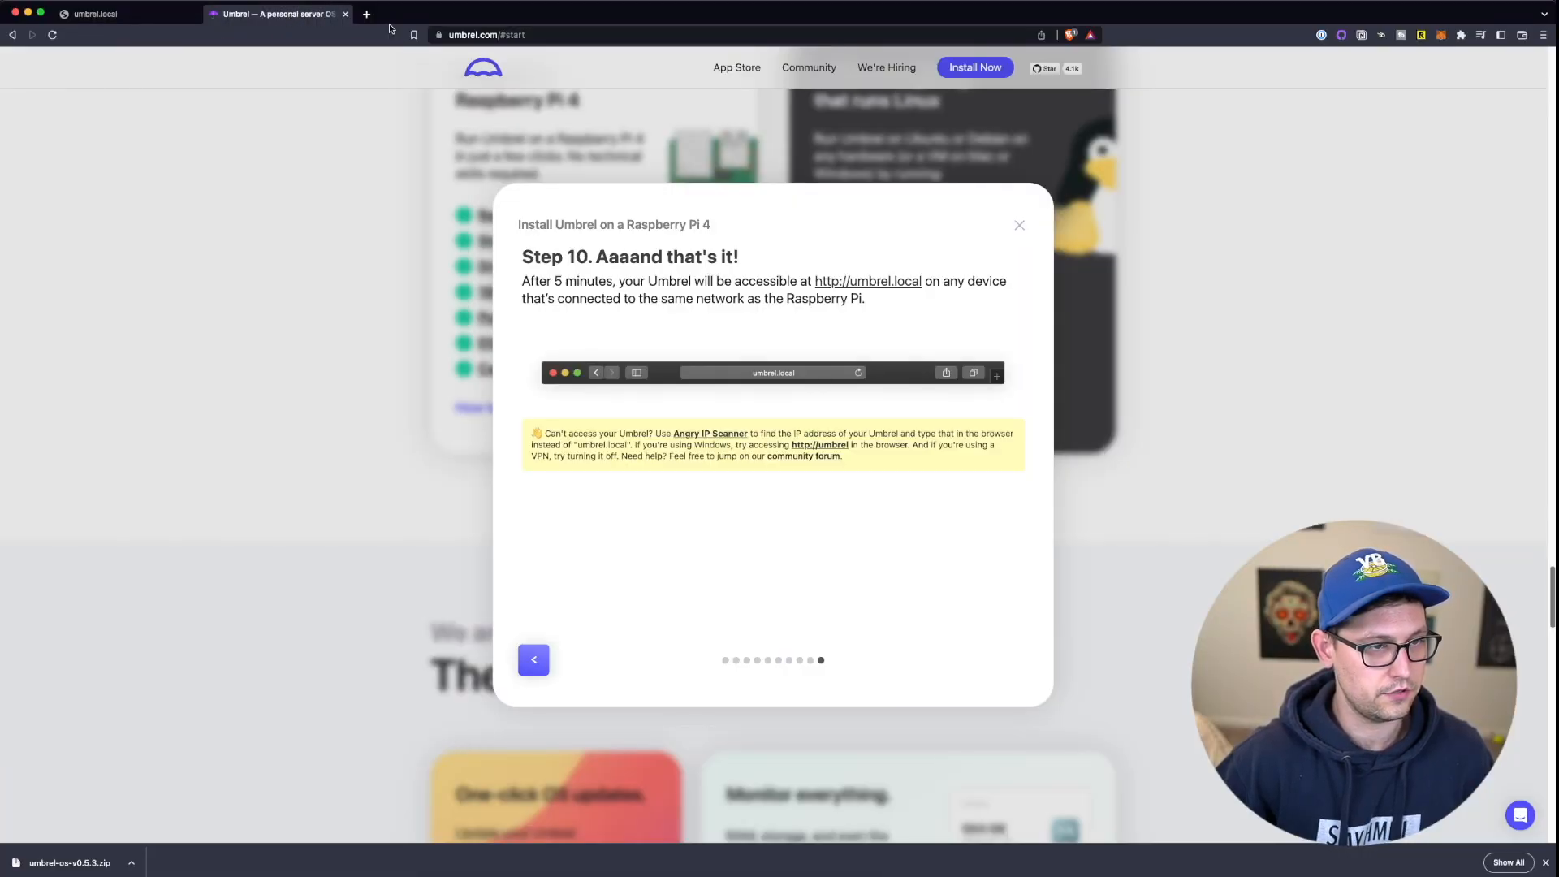
left_click(94, 13)
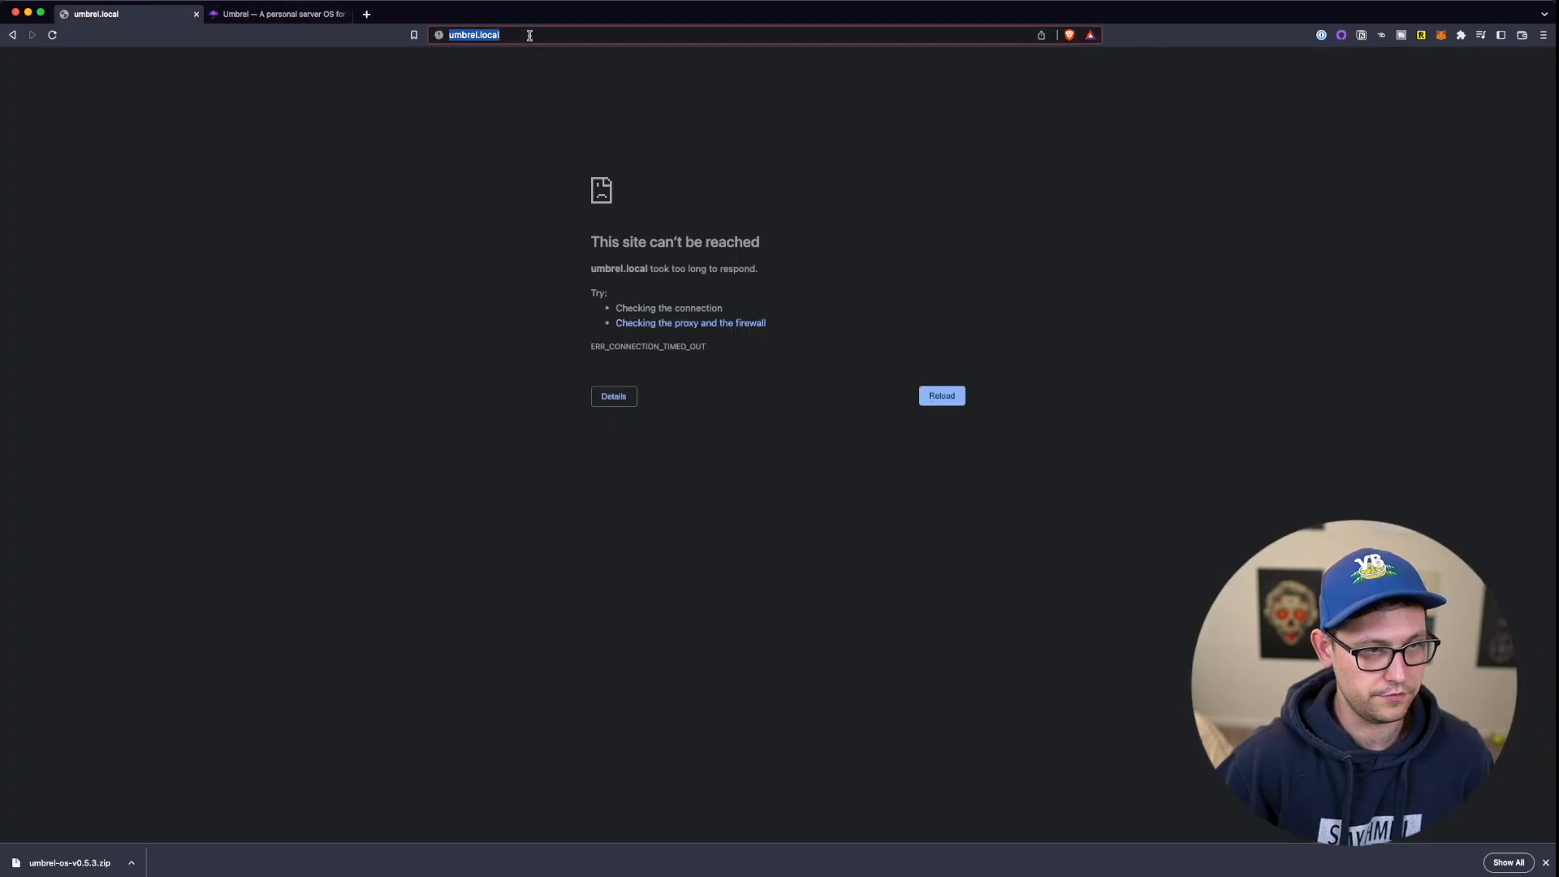
- Reload umbrel.local until the Starting Umbrel screen appears
left_click(940, 395)
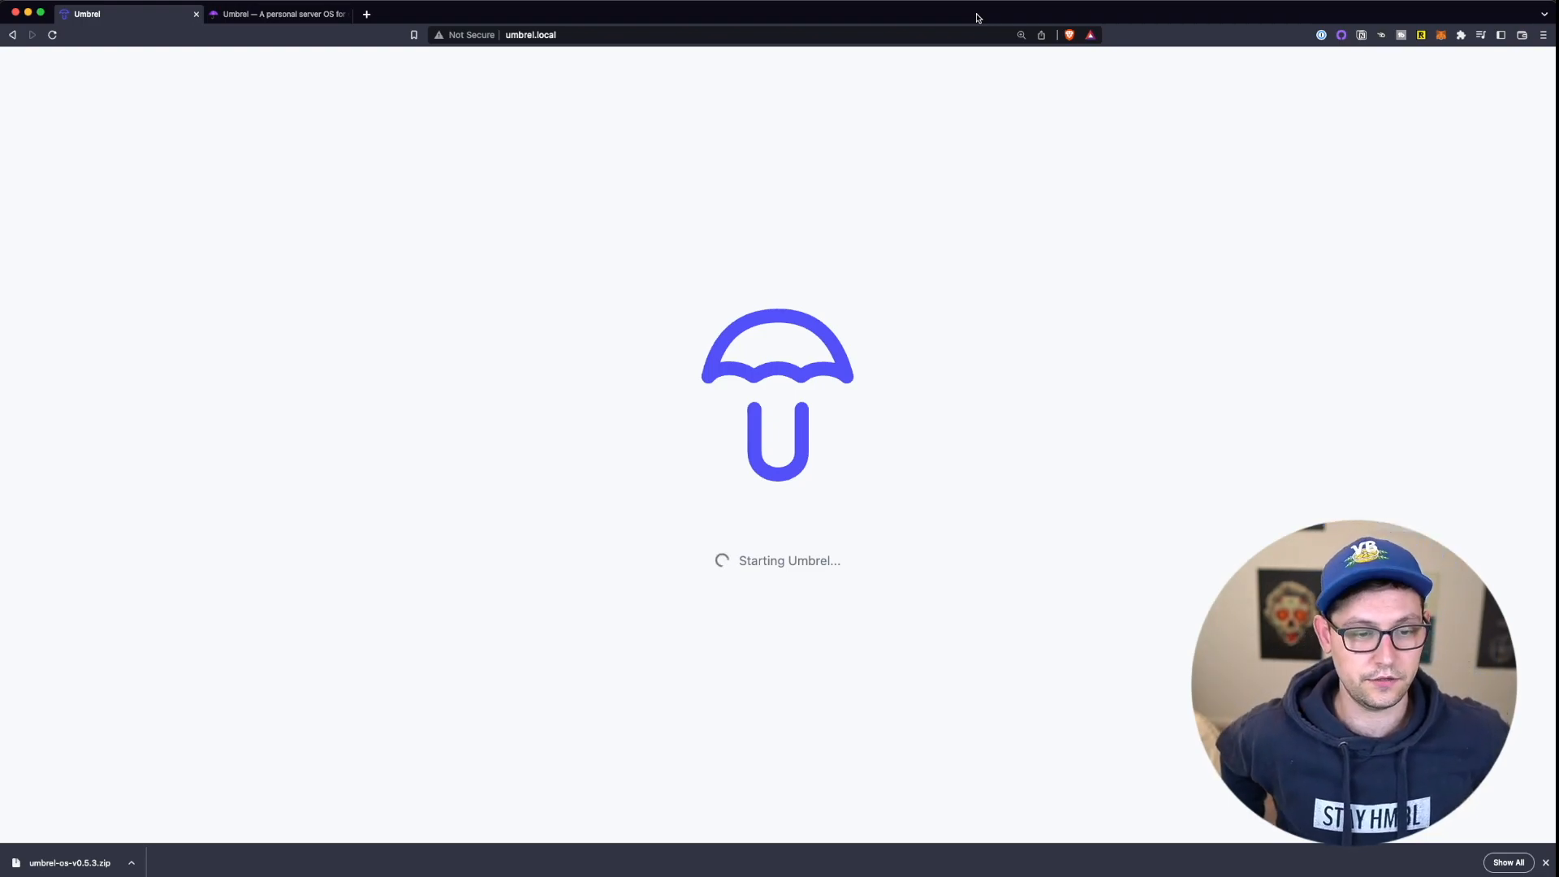
mouse_move(652, 700)
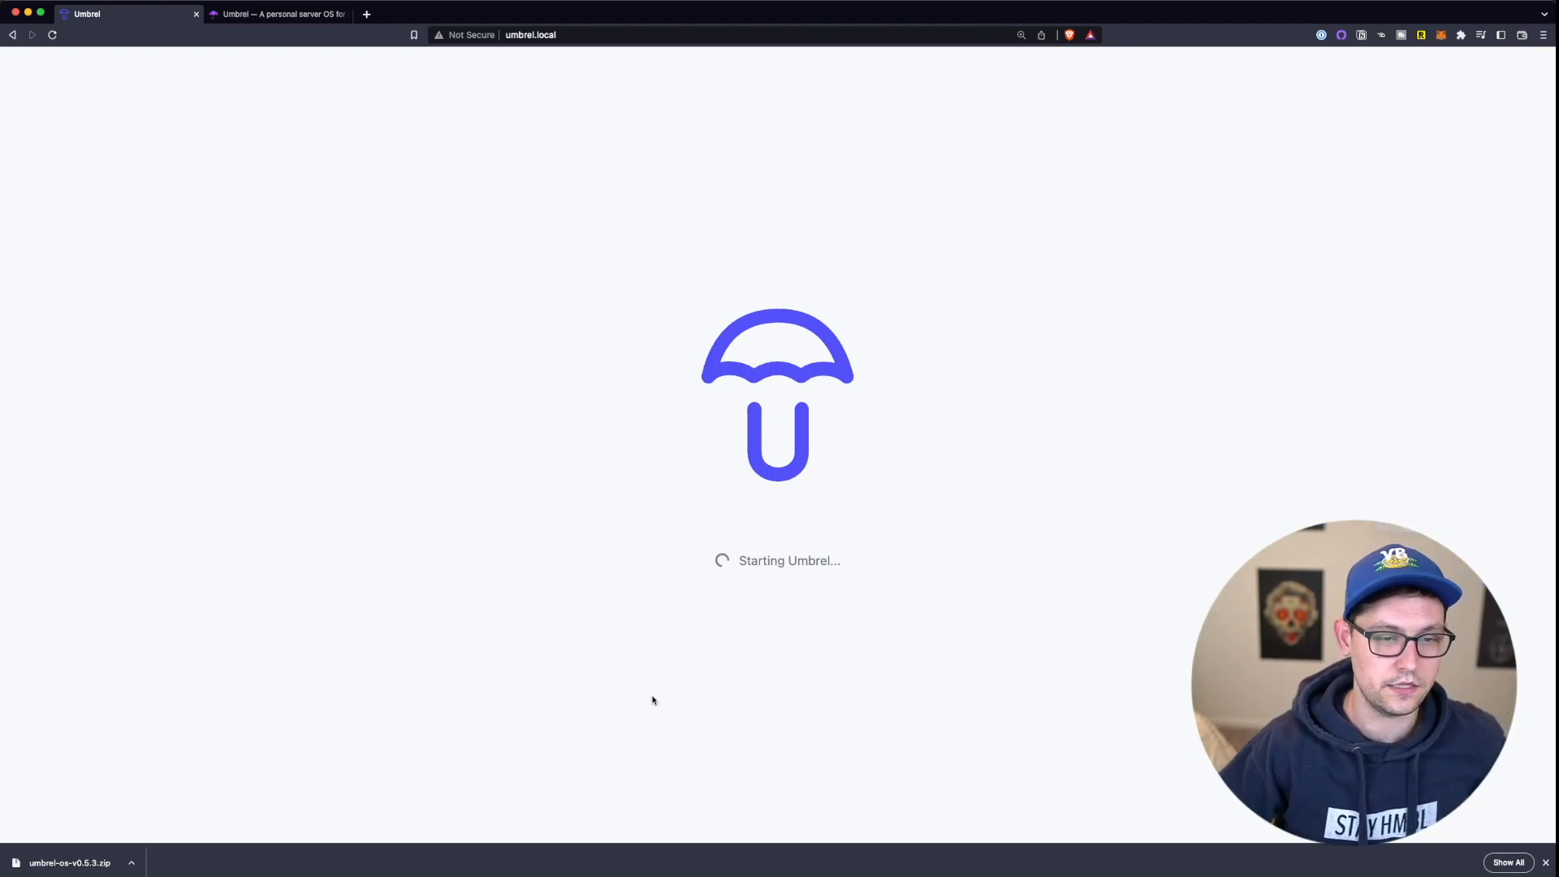
mouse_move(1001, 477)
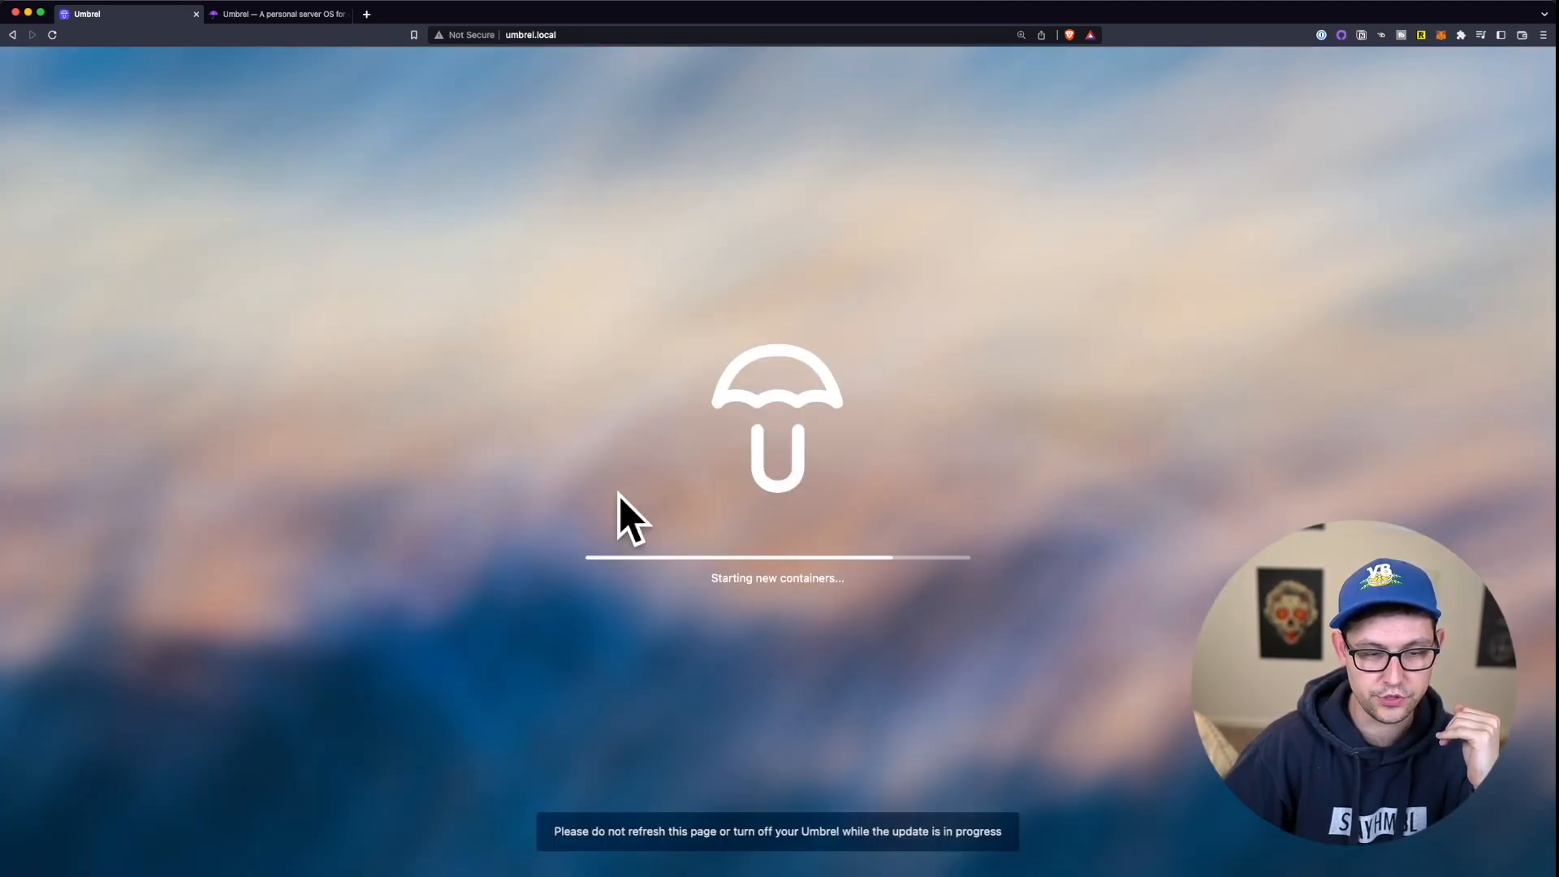
mouse_move(801, 291)
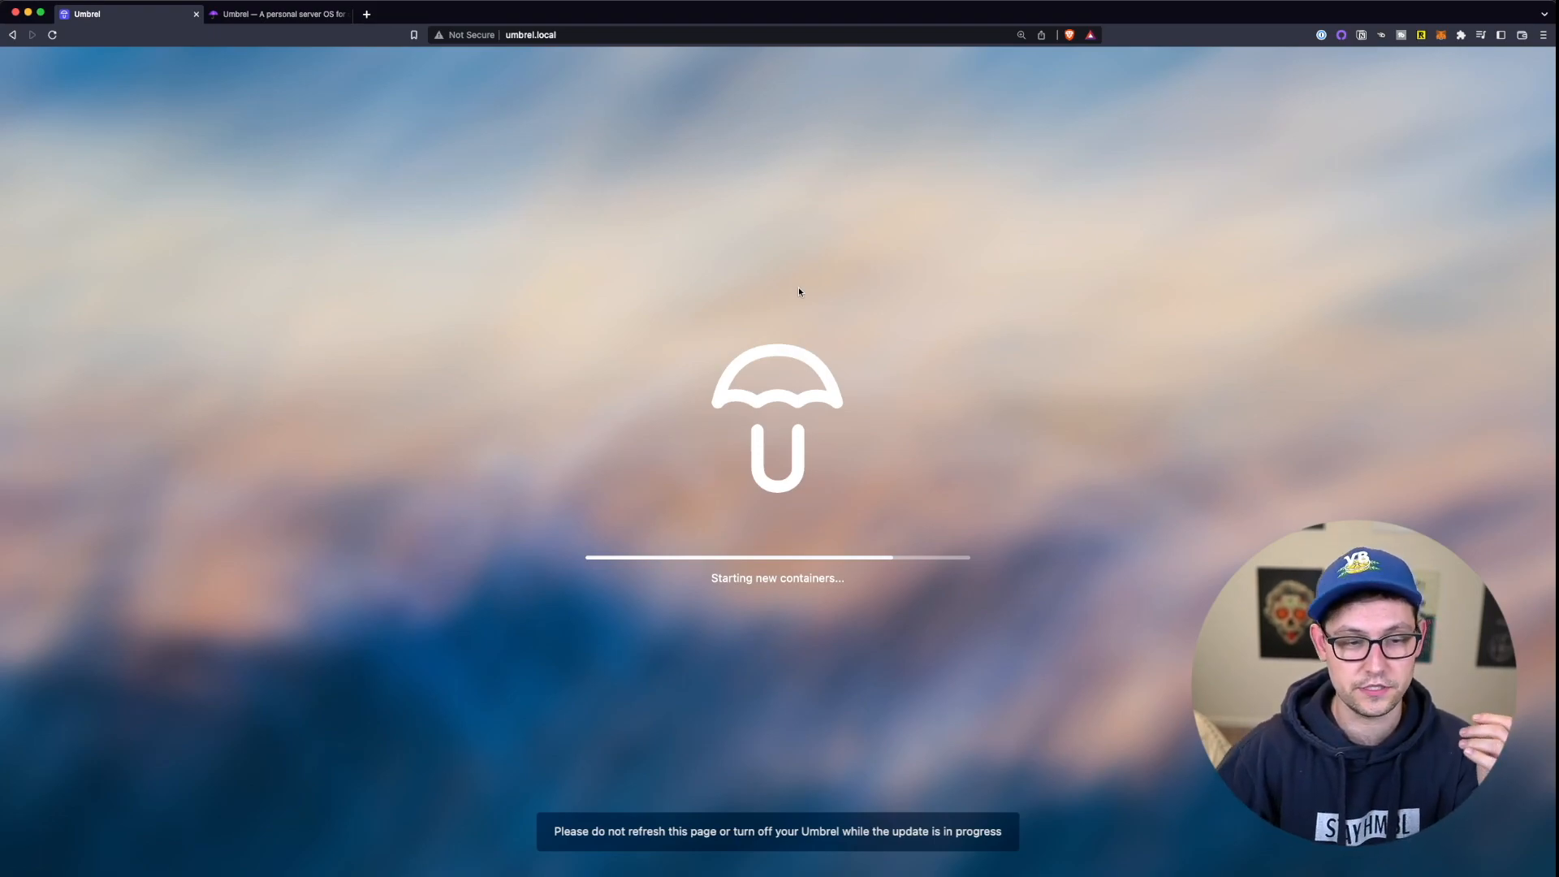
mouse_move(922, 658)
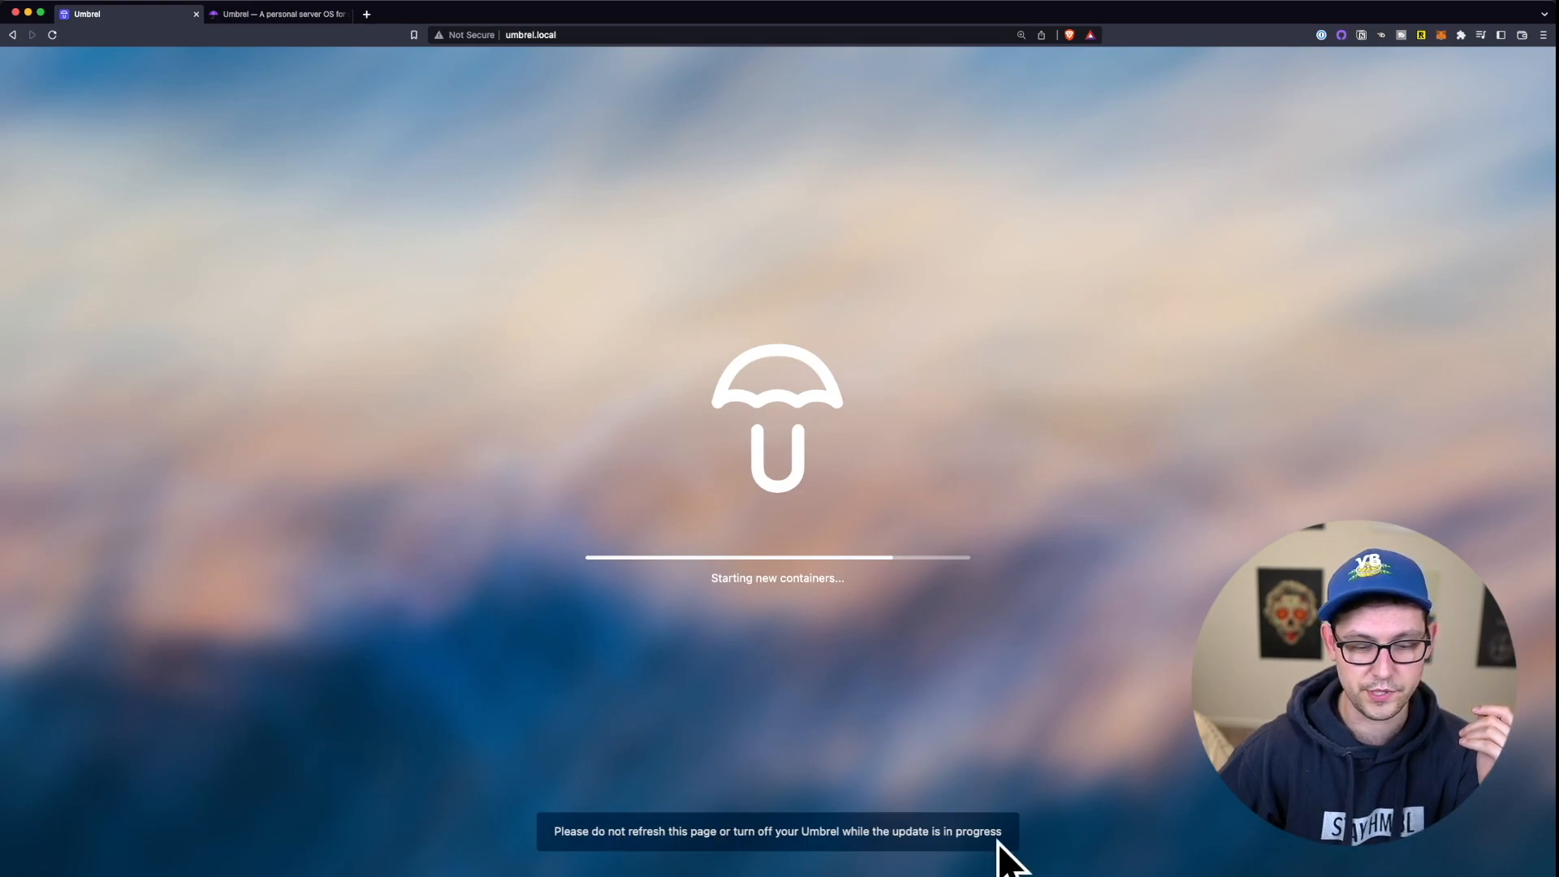
mouse_move(993, 159)
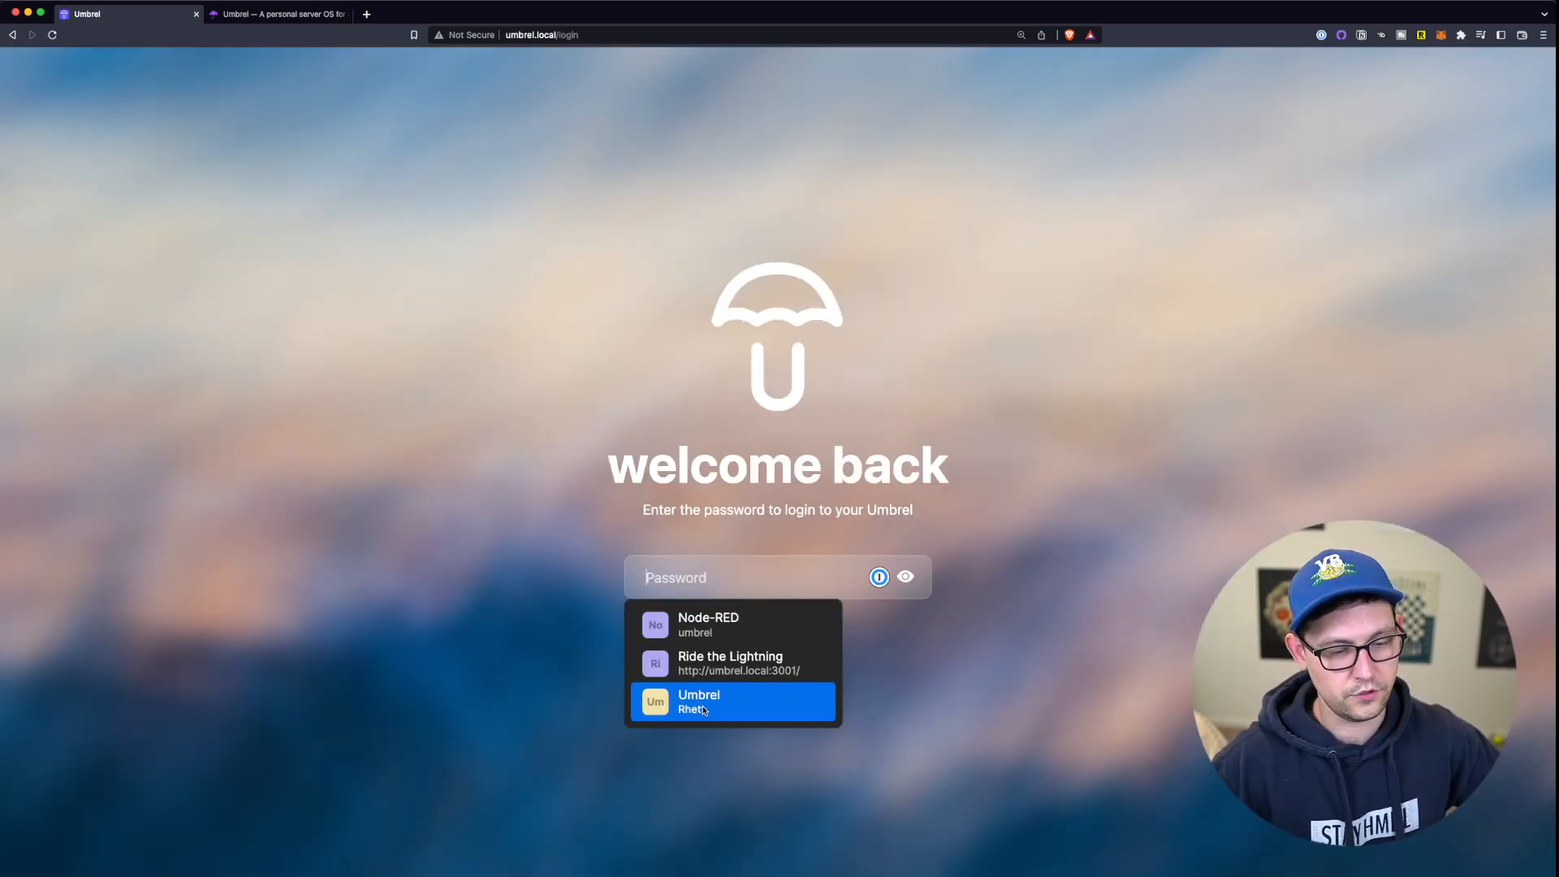
- Log in with the saved password and open Lightning Node, which awaits Bitcoin sync
left_click(732, 700)
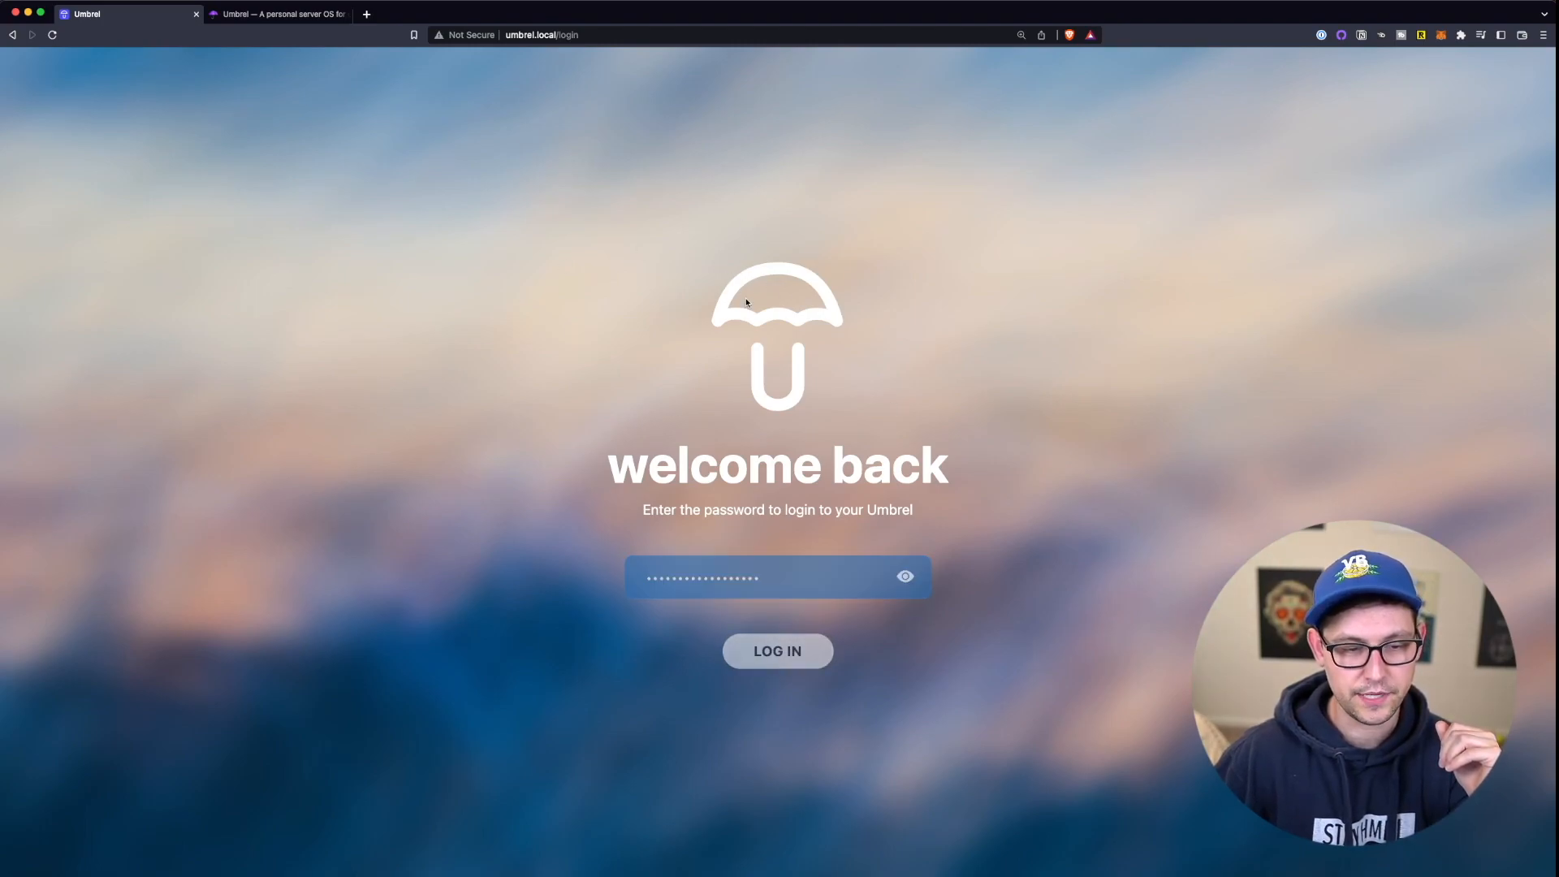
left_click(776, 650)
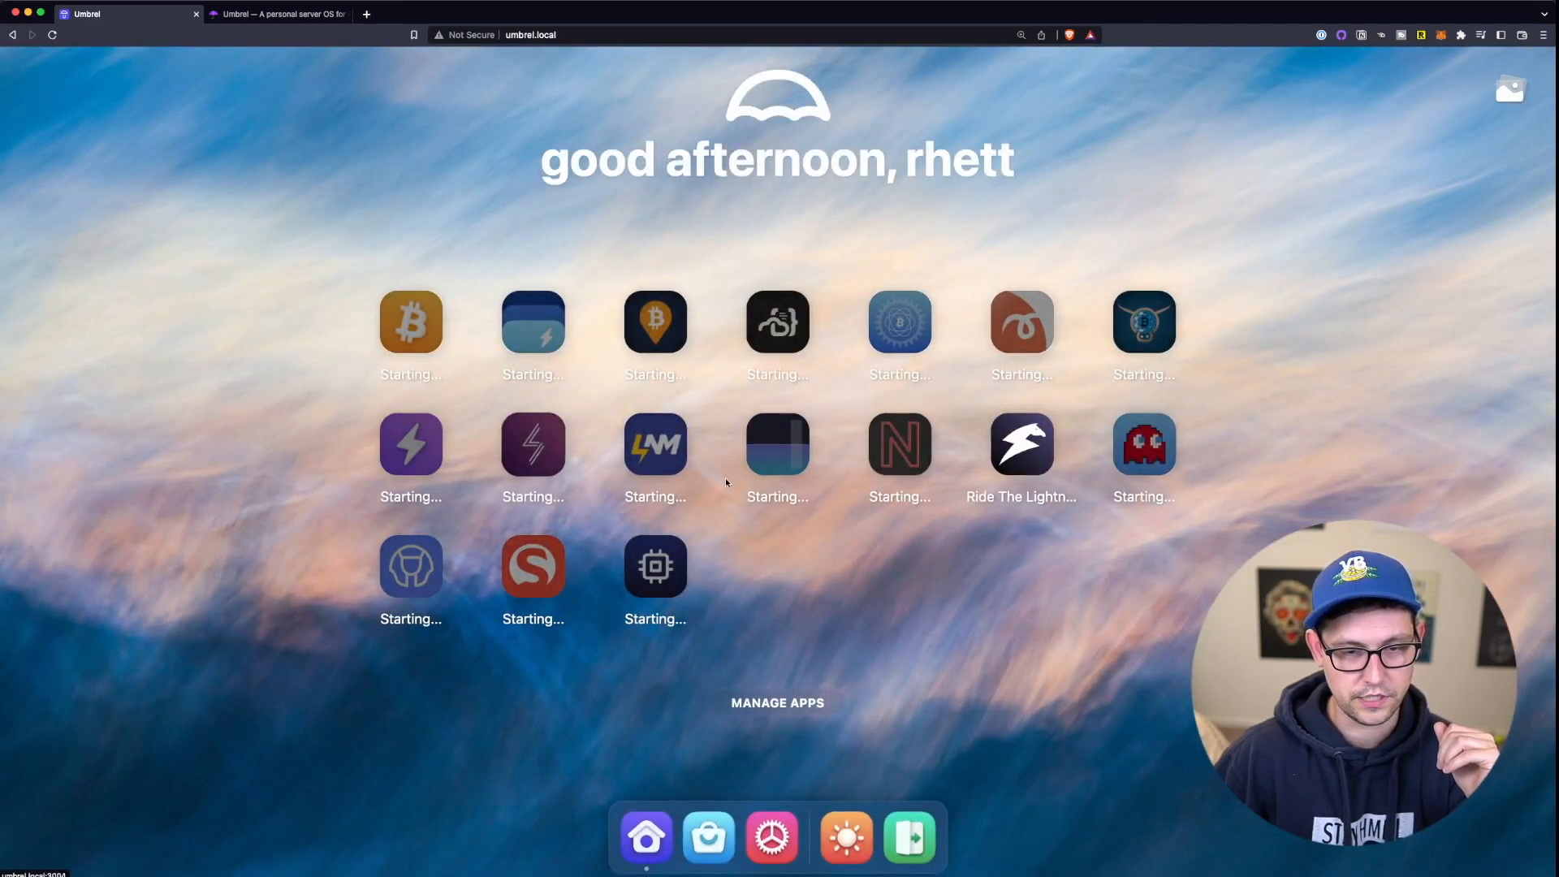
mouse_move(1142, 577)
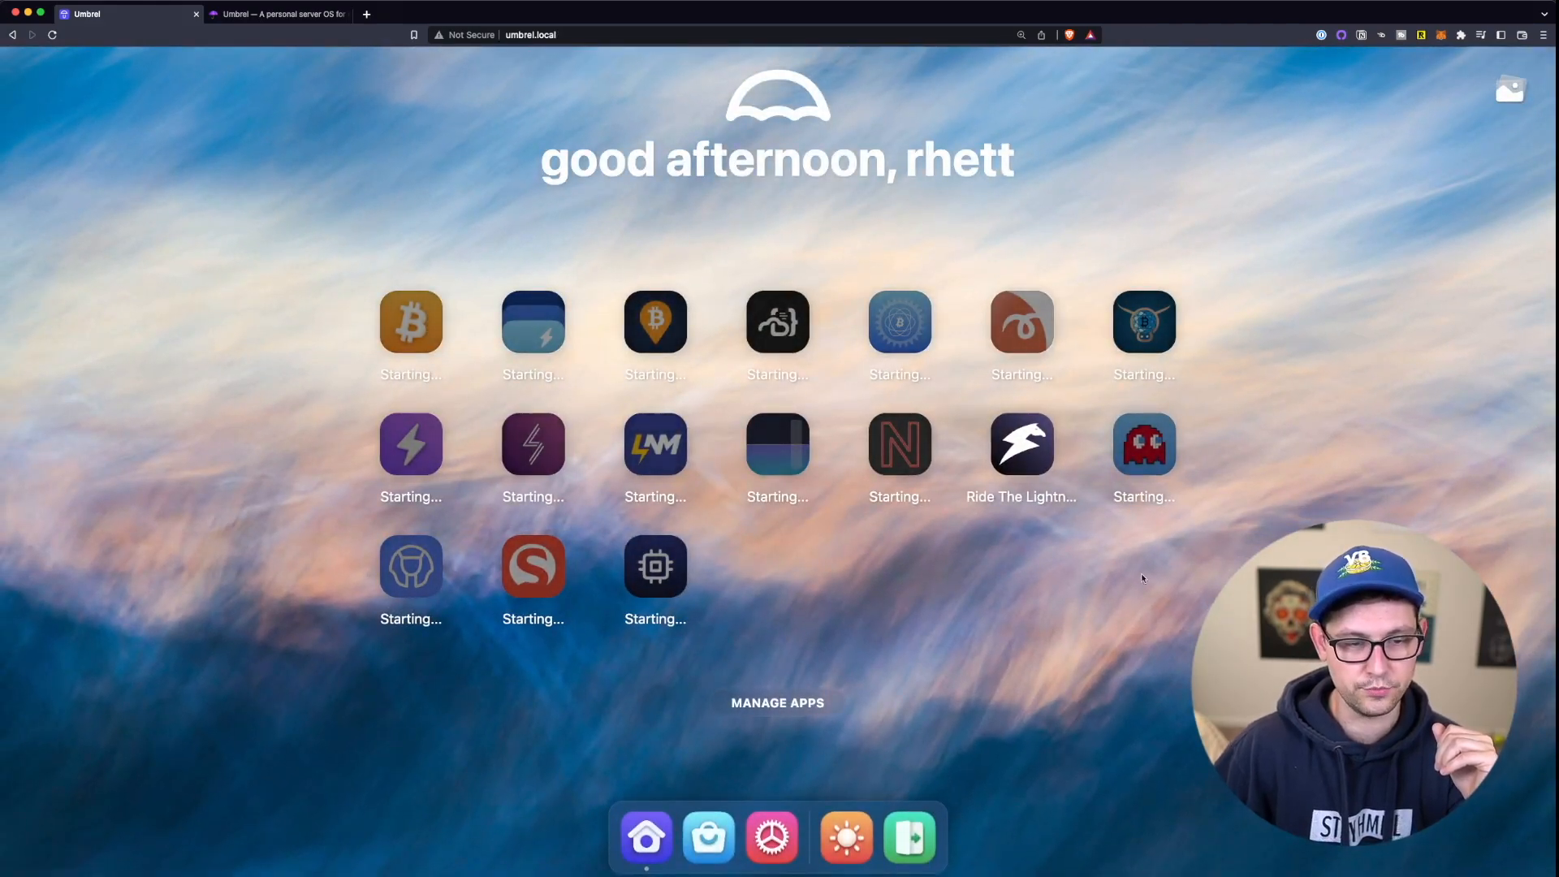
mouse_move(318, 393)
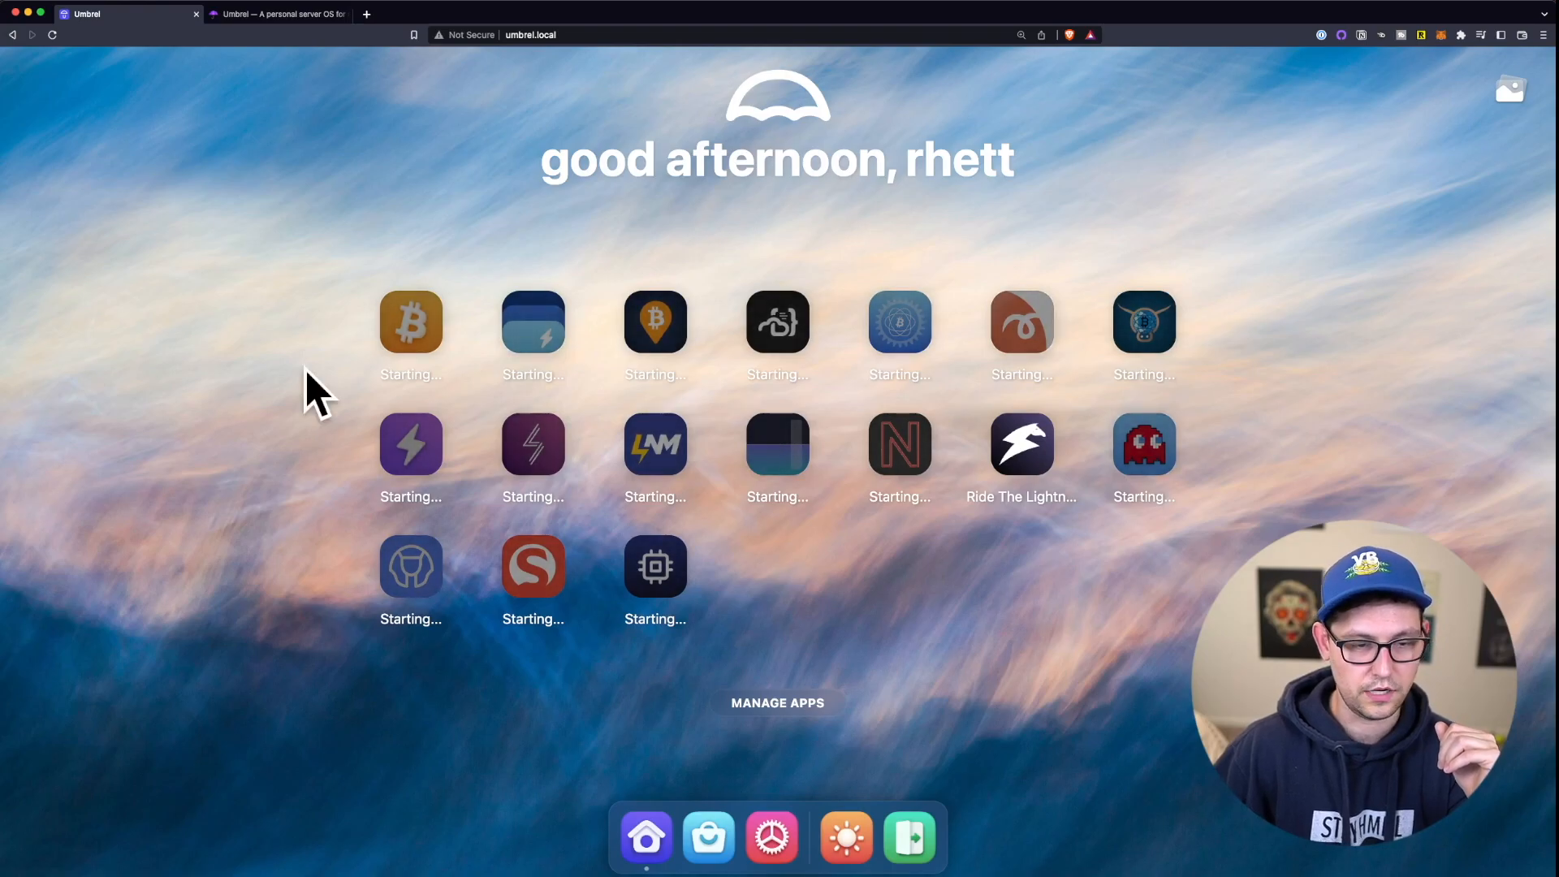
mouse_move(969, 475)
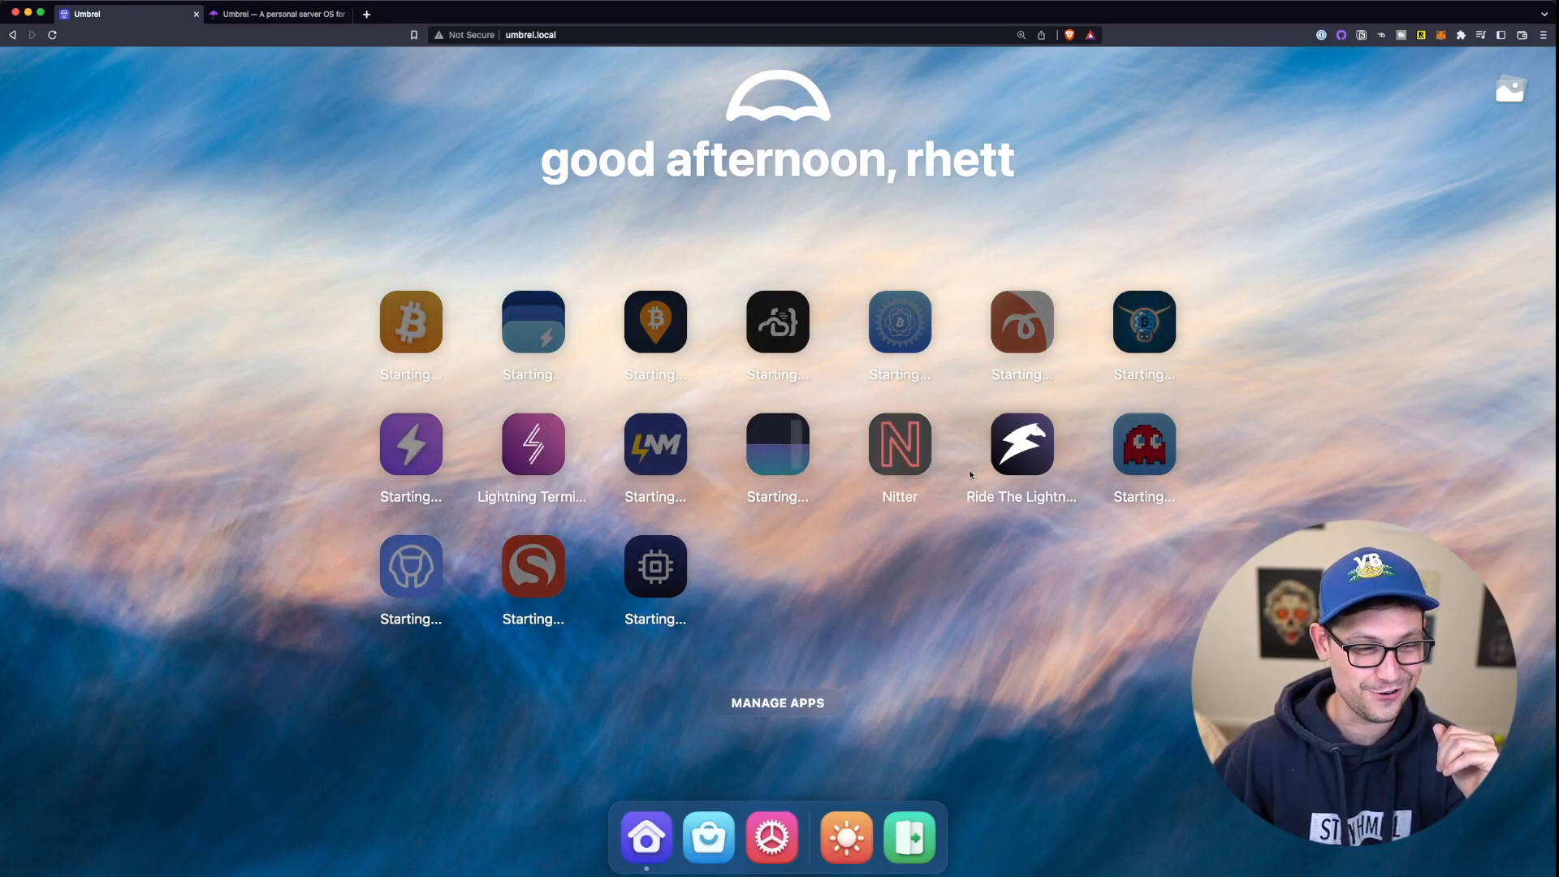
mouse_move(957, 437)
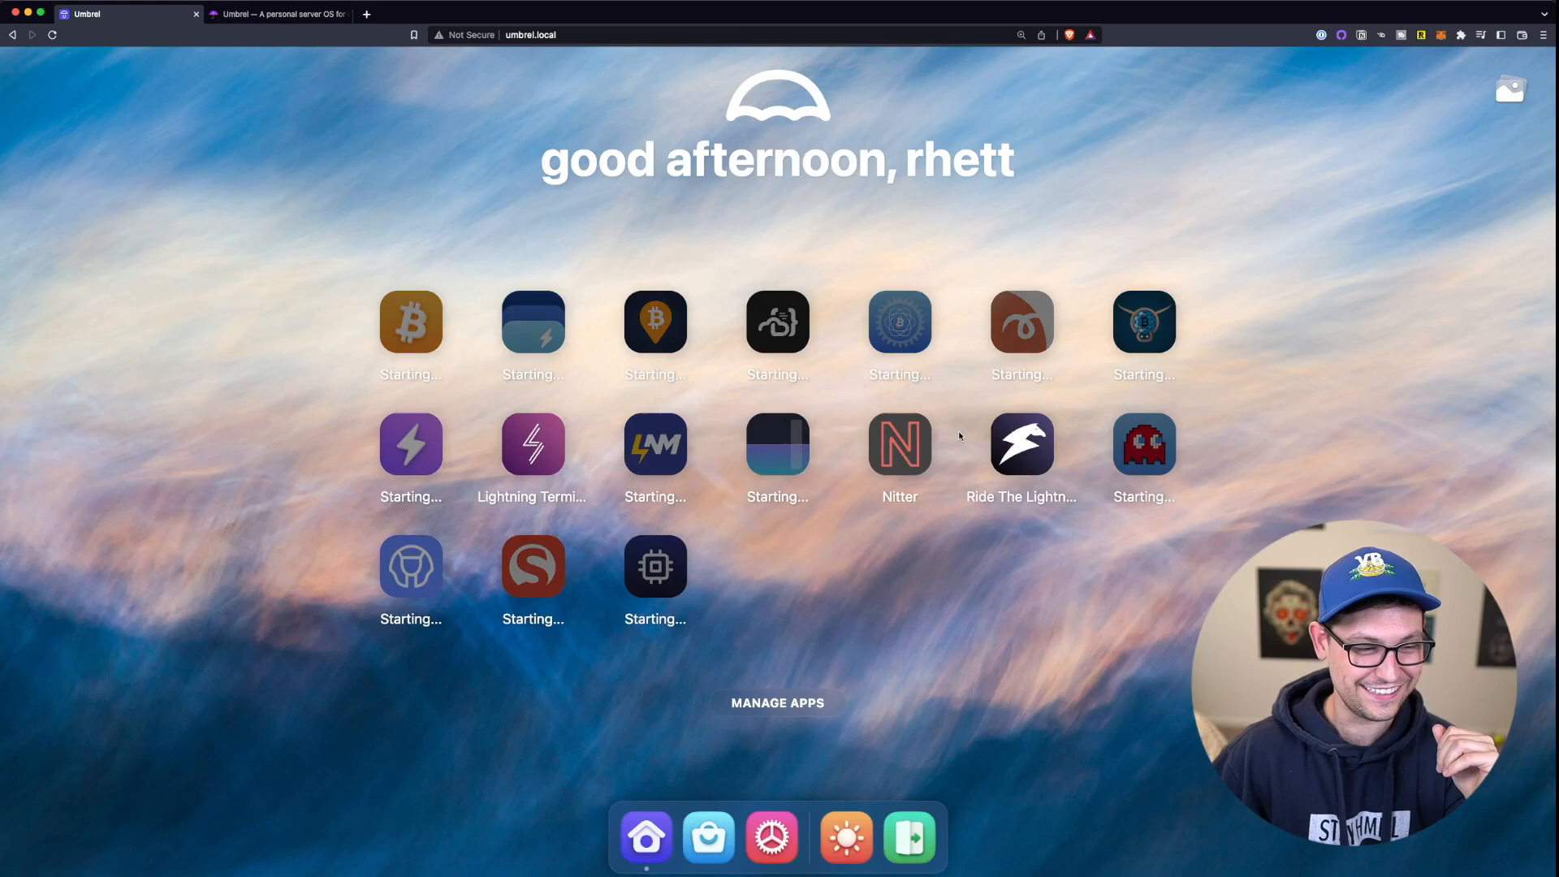
mouse_move(411, 322)
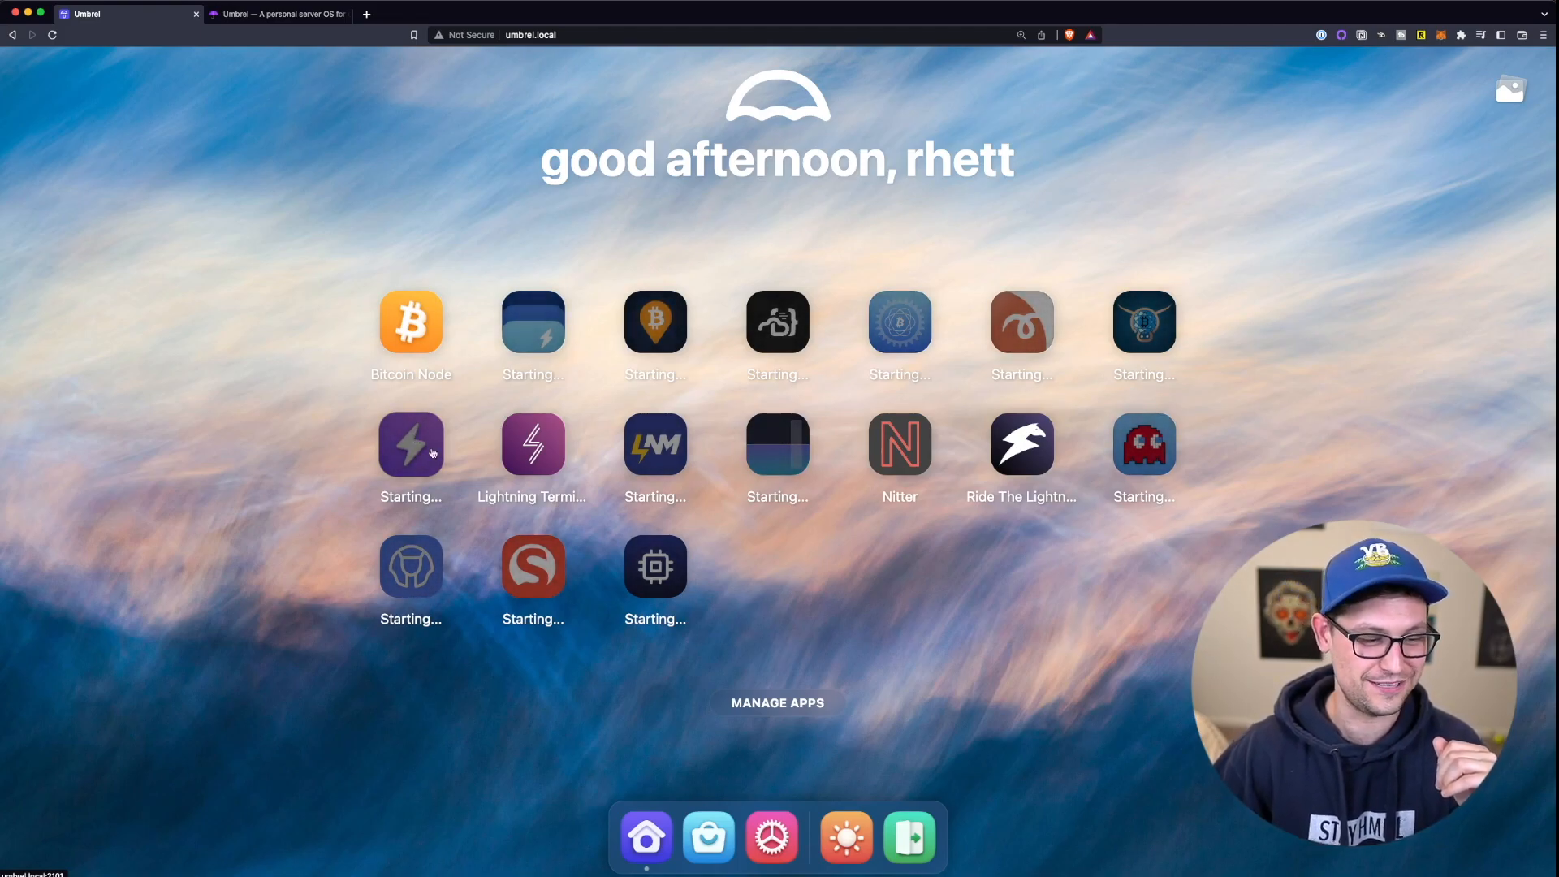
left_click(411, 446)
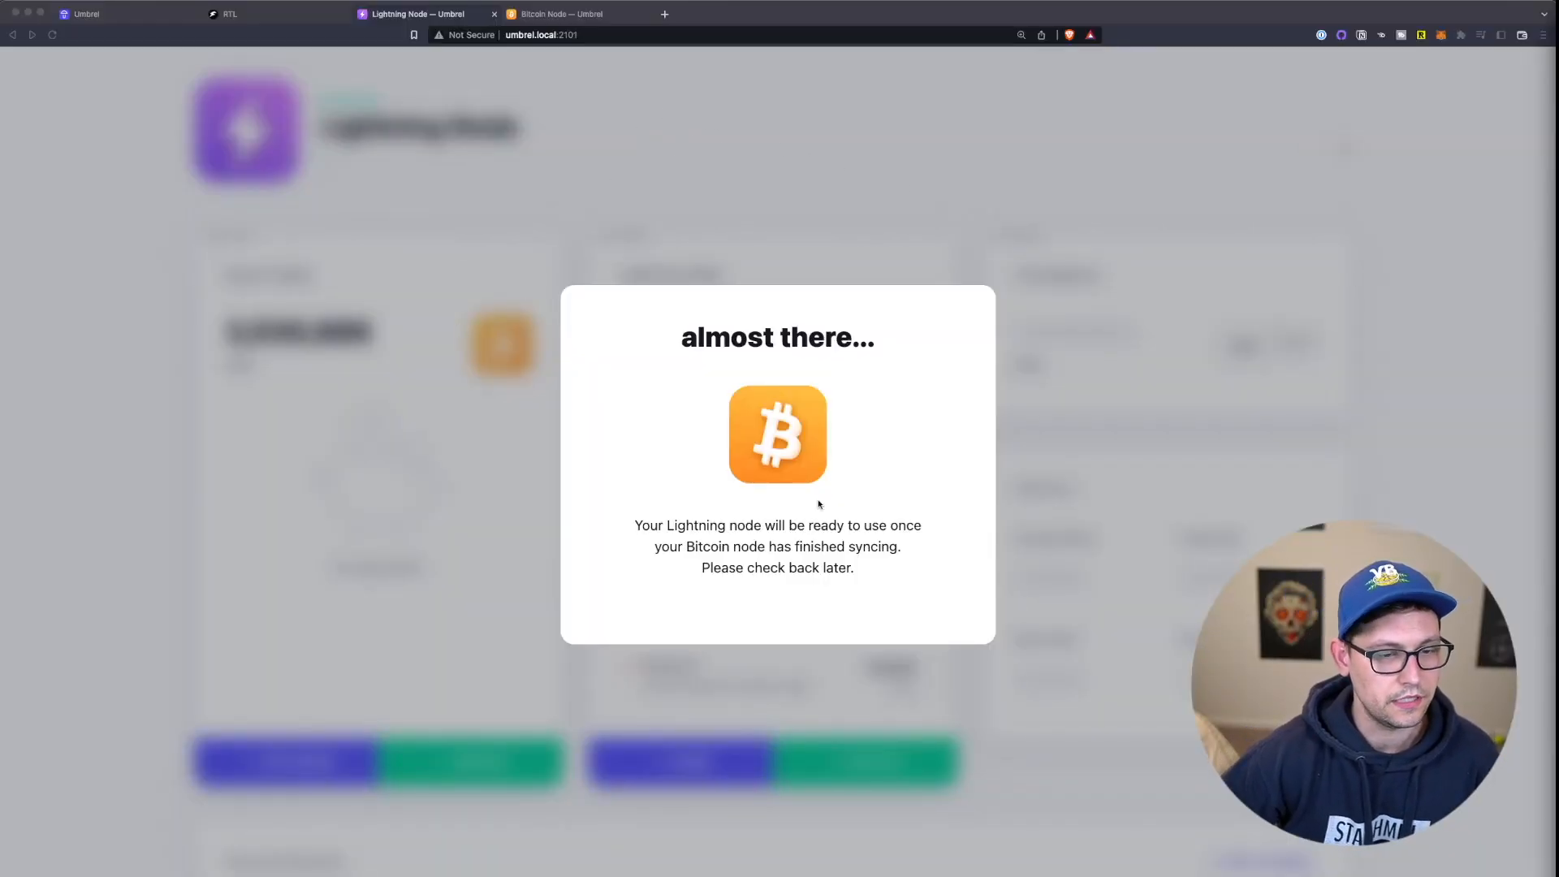
mouse_move(571, 499)
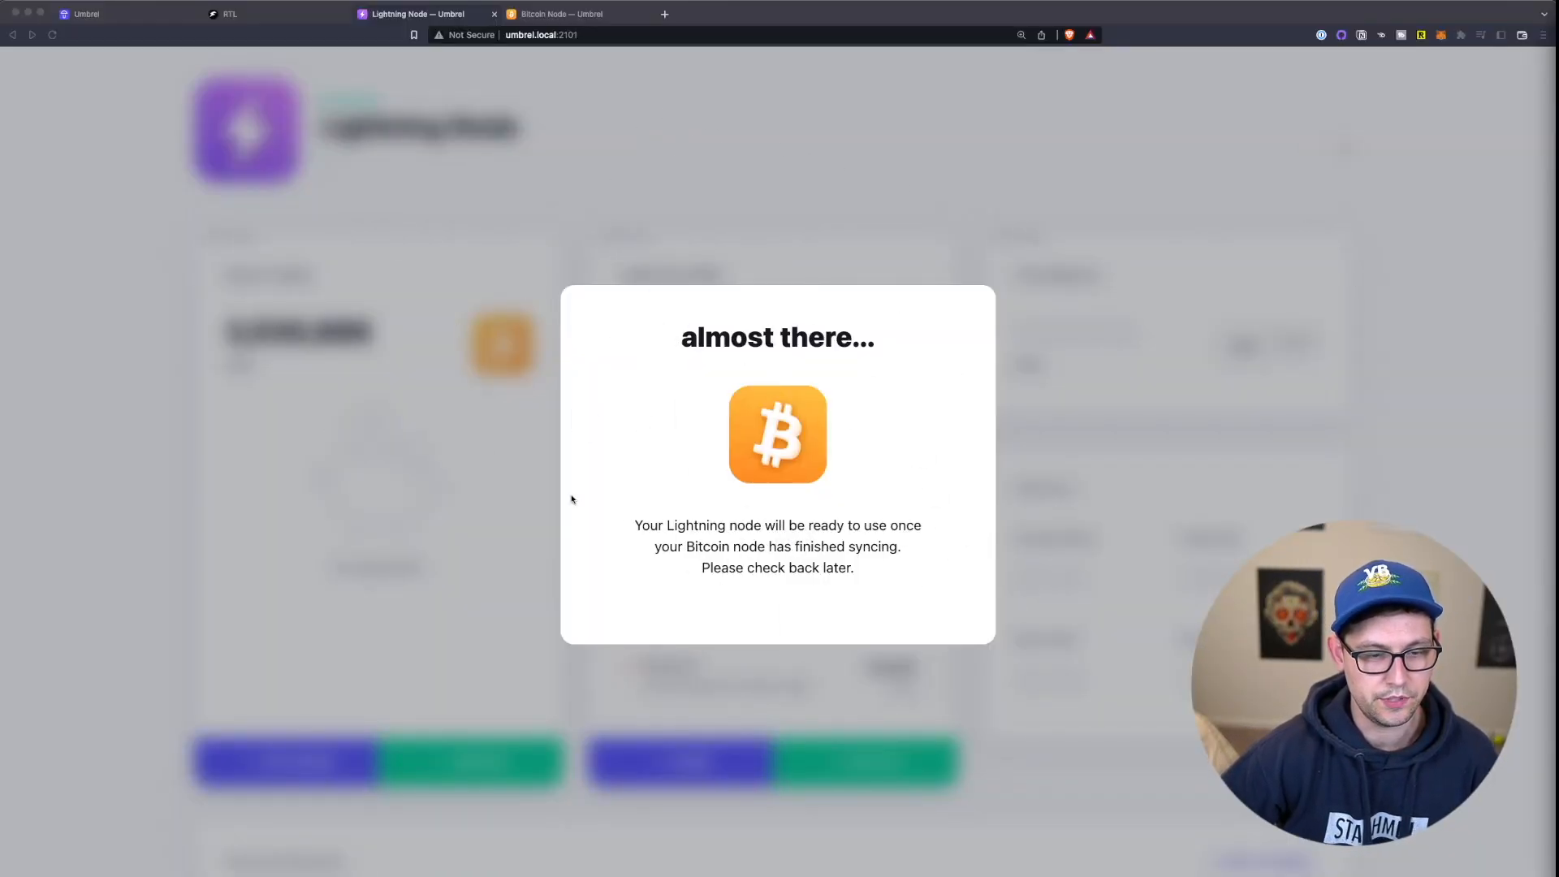
- Check Bitcoin Node sync progress at 99.59%, then return to the Lightning Node tab
left_click(561, 14)
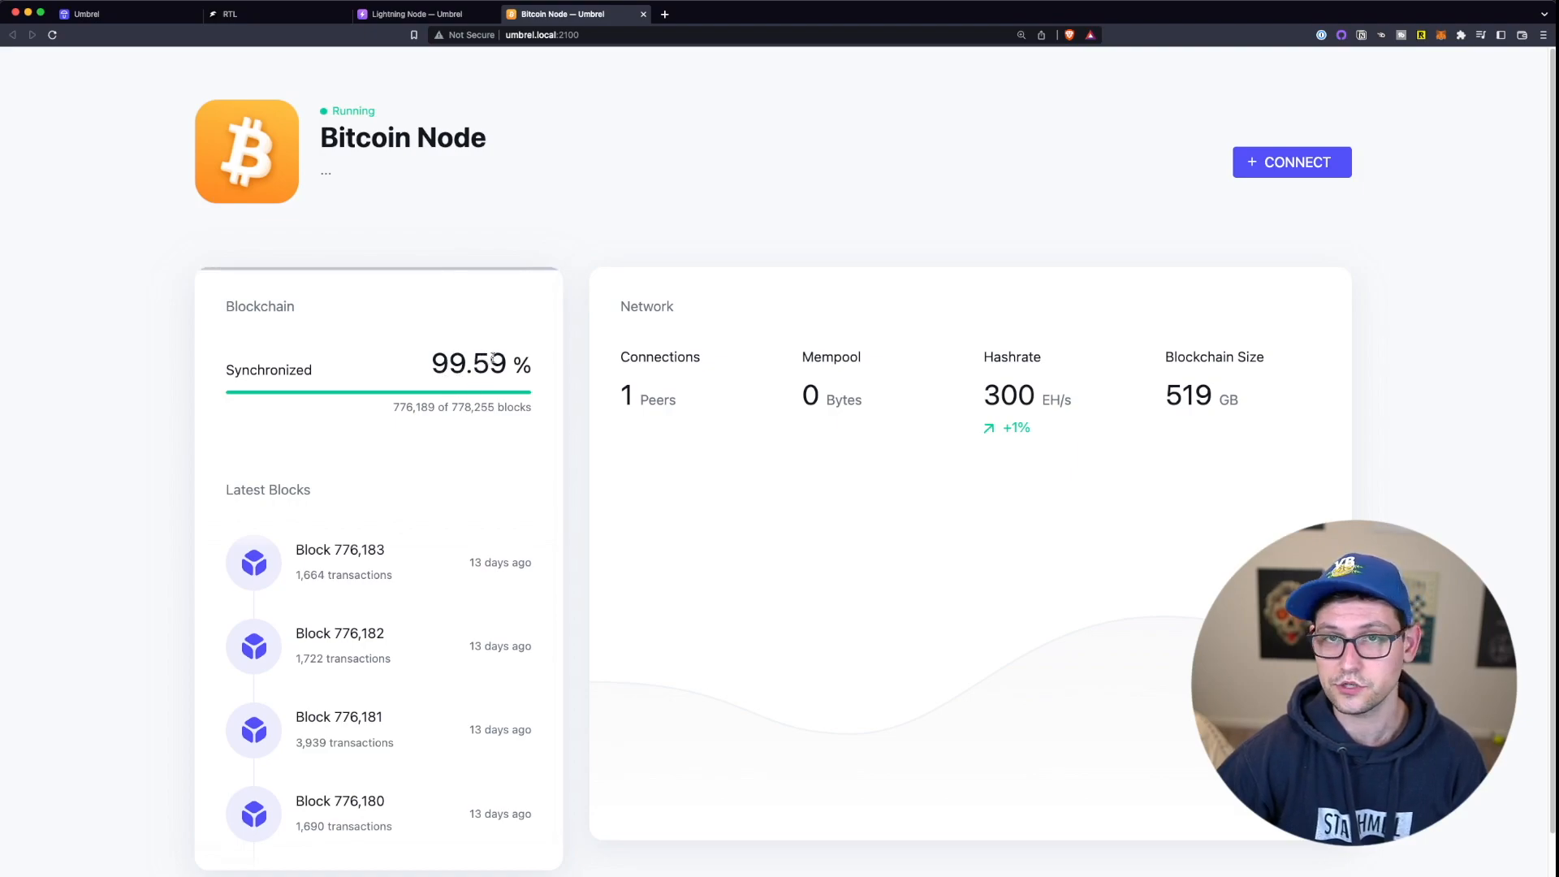
mouse_move(370, 253)
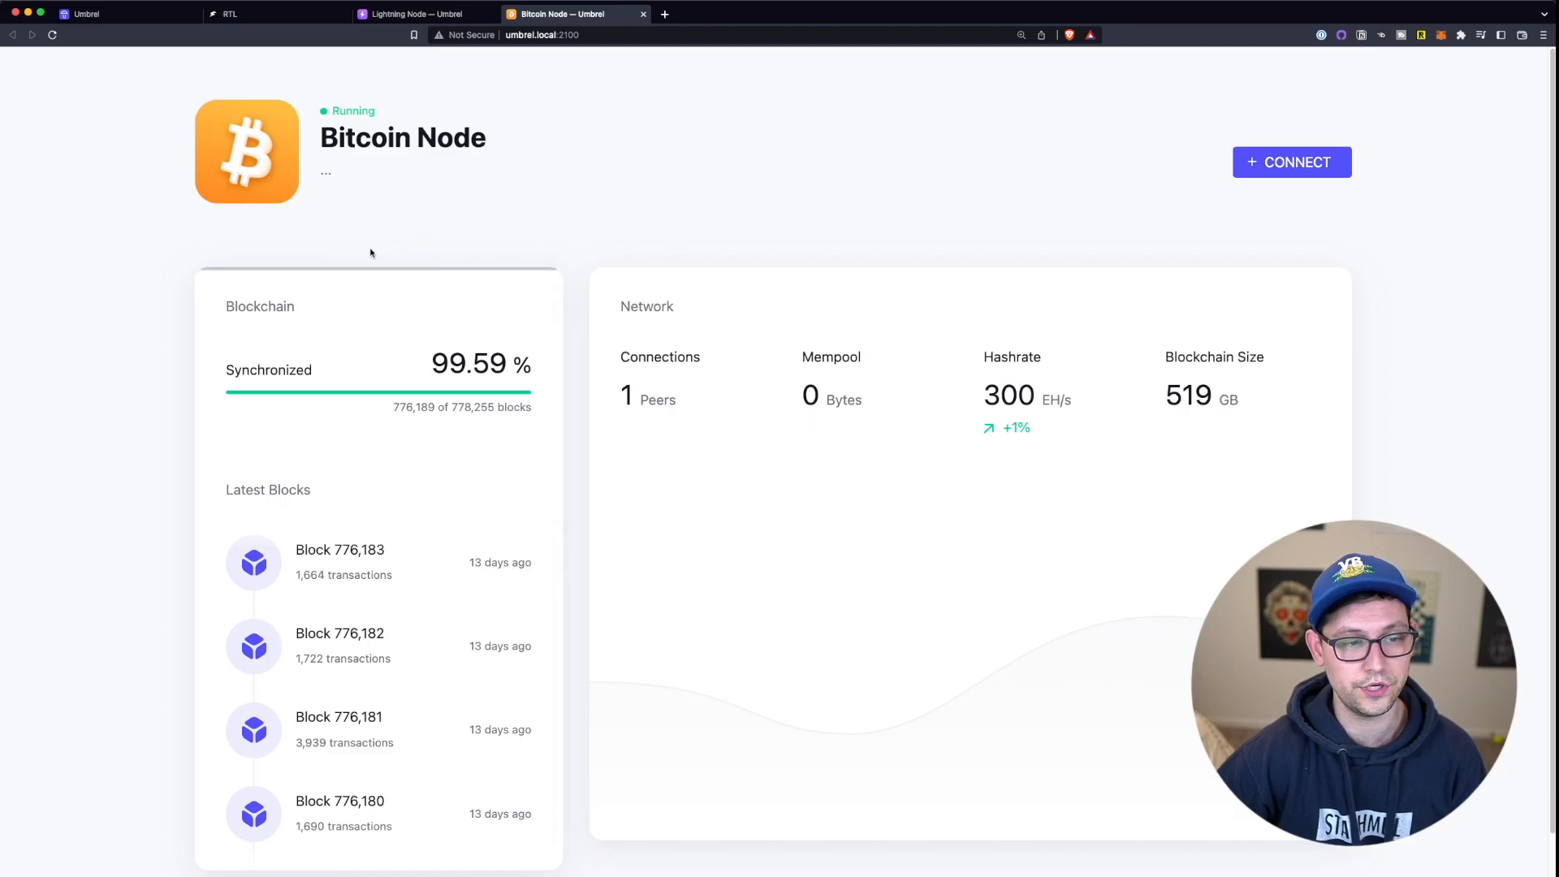
left_click(417, 14)
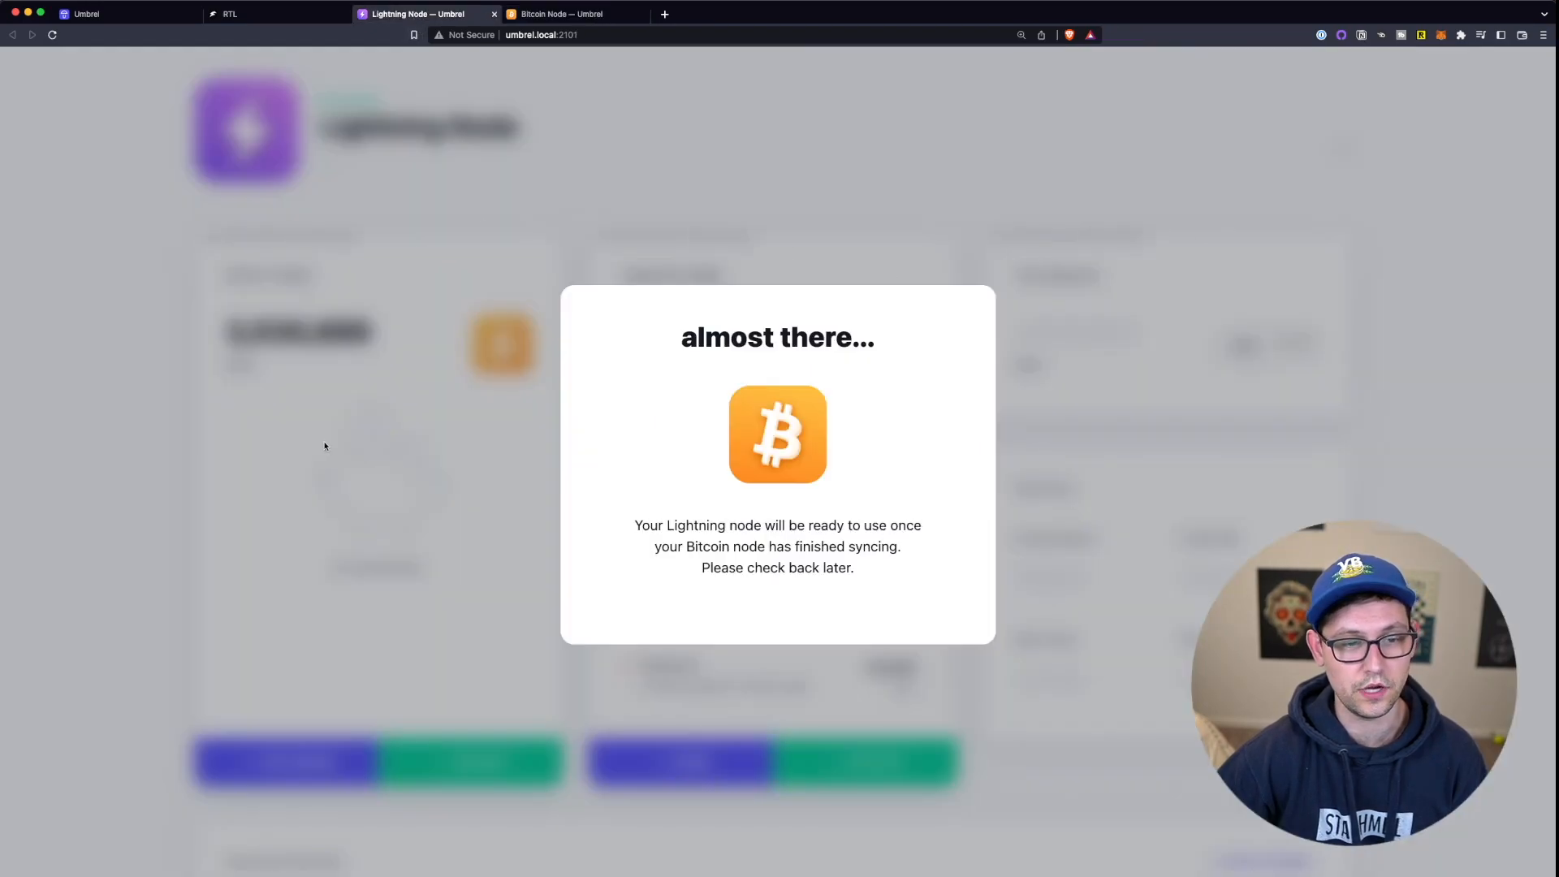
mouse_move(566, 156)
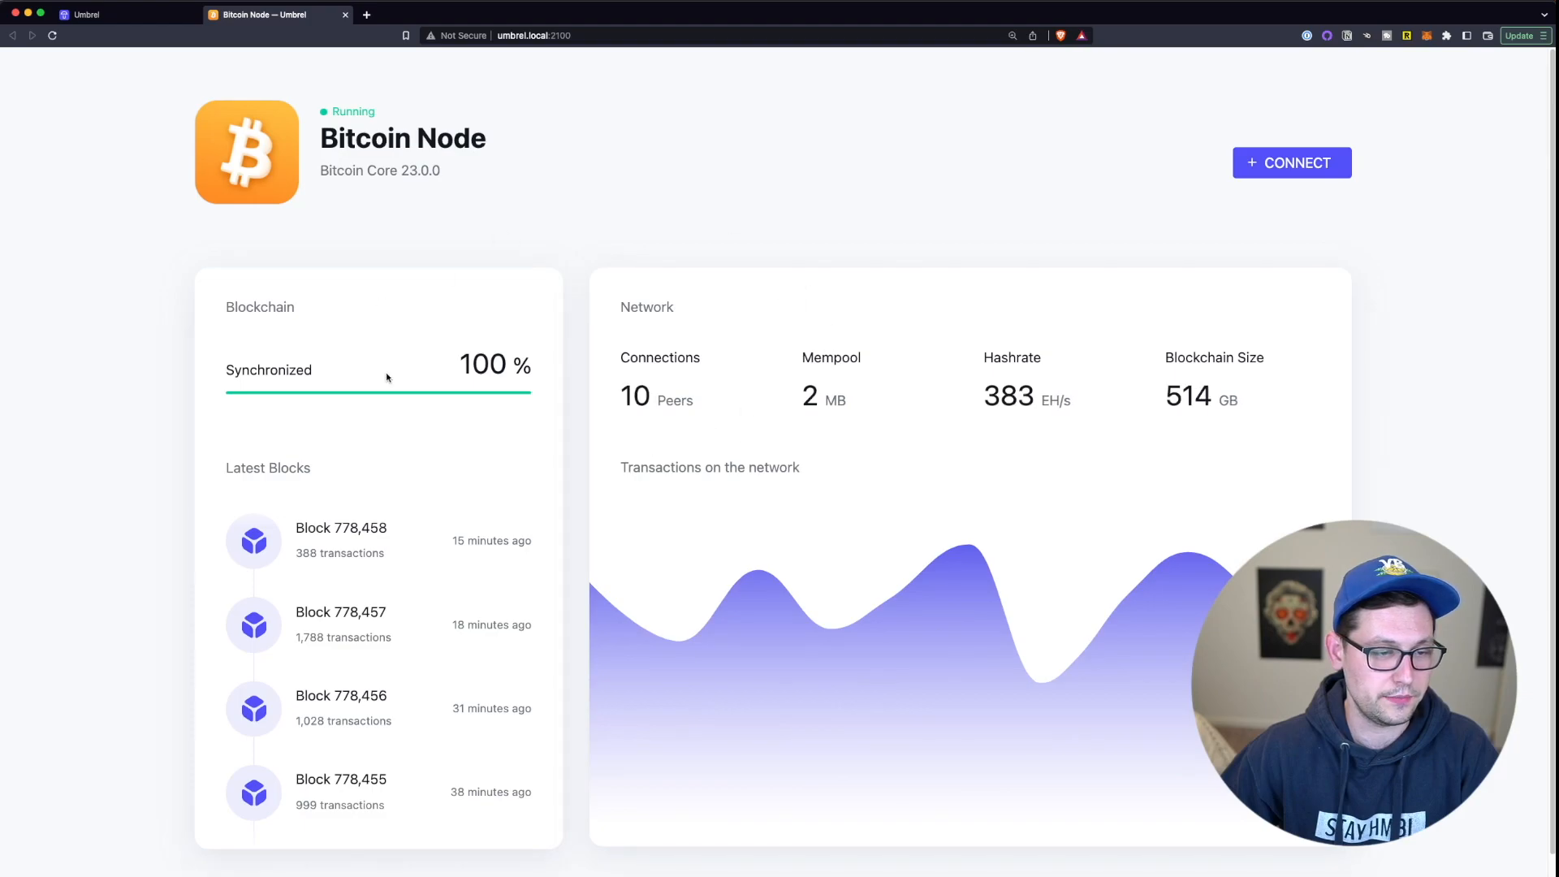
- Go back to the Umbrel dashboard and launch the Lightning Node app
left_click(119, 14)
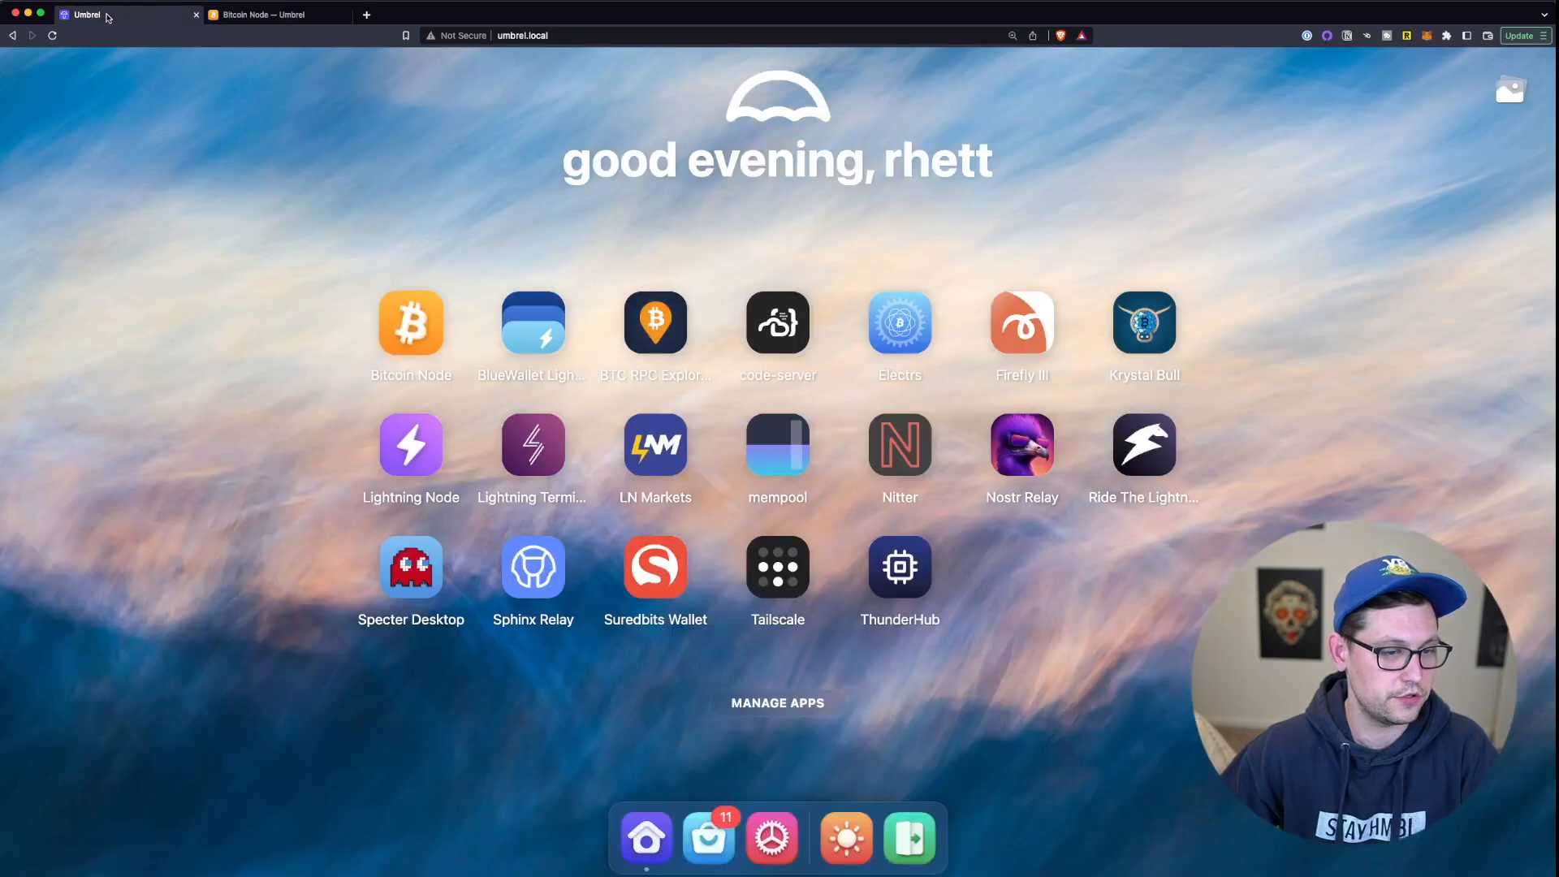
left_click(411, 444)
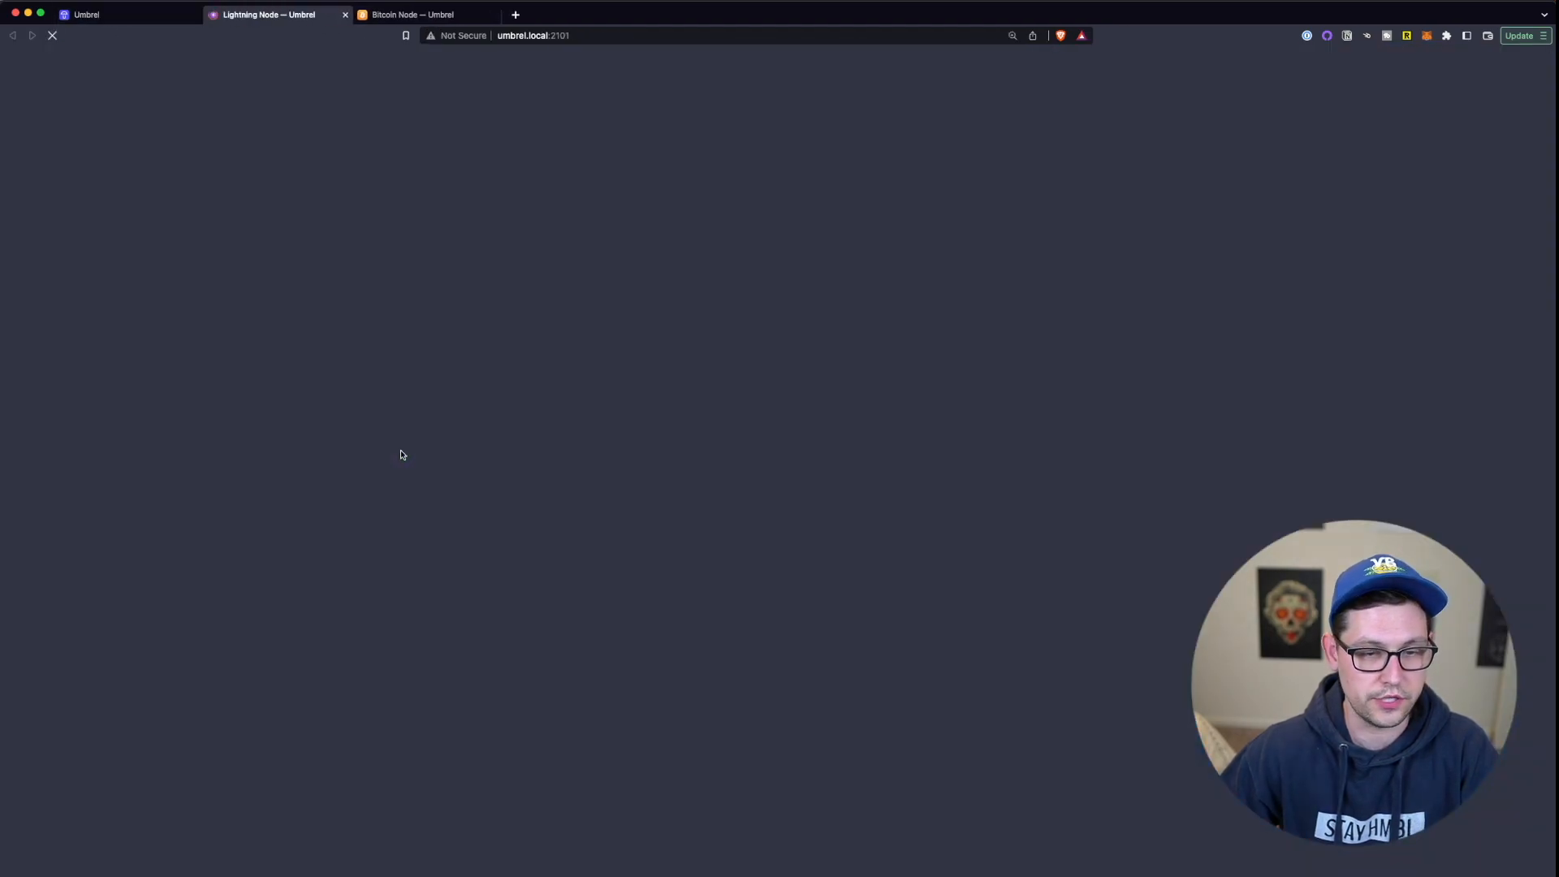